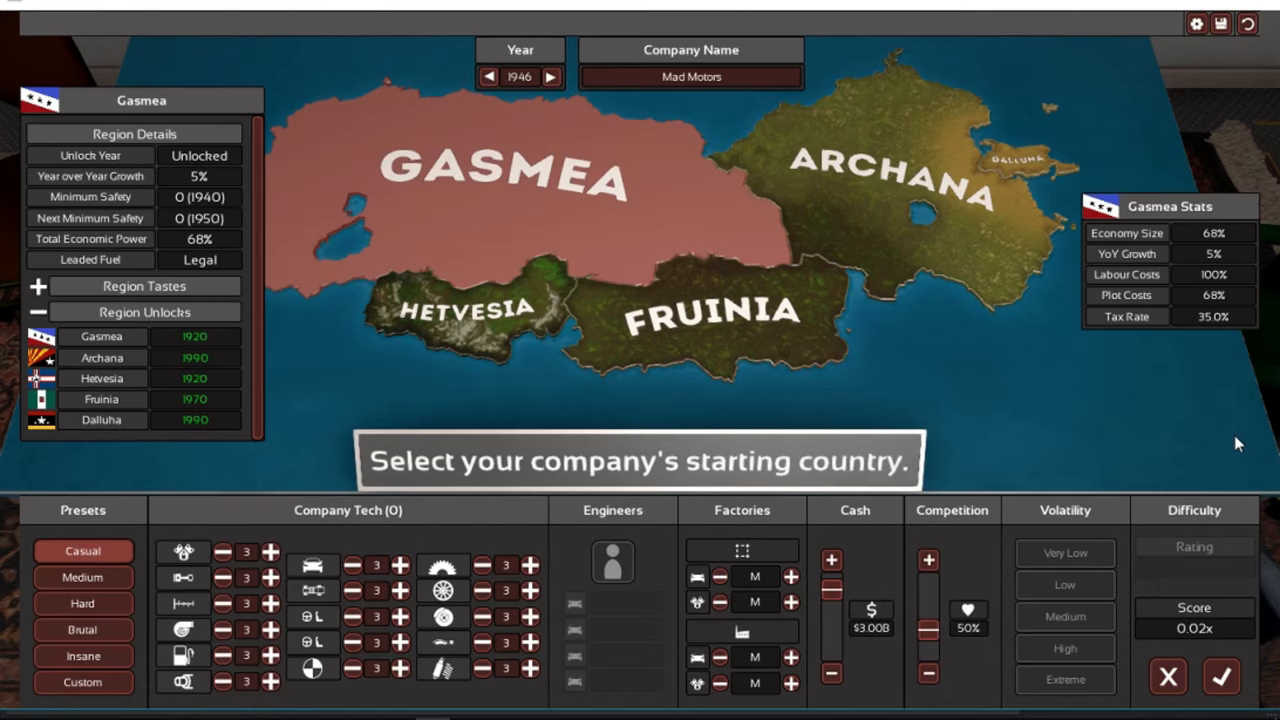
mouse_move(790, 8)
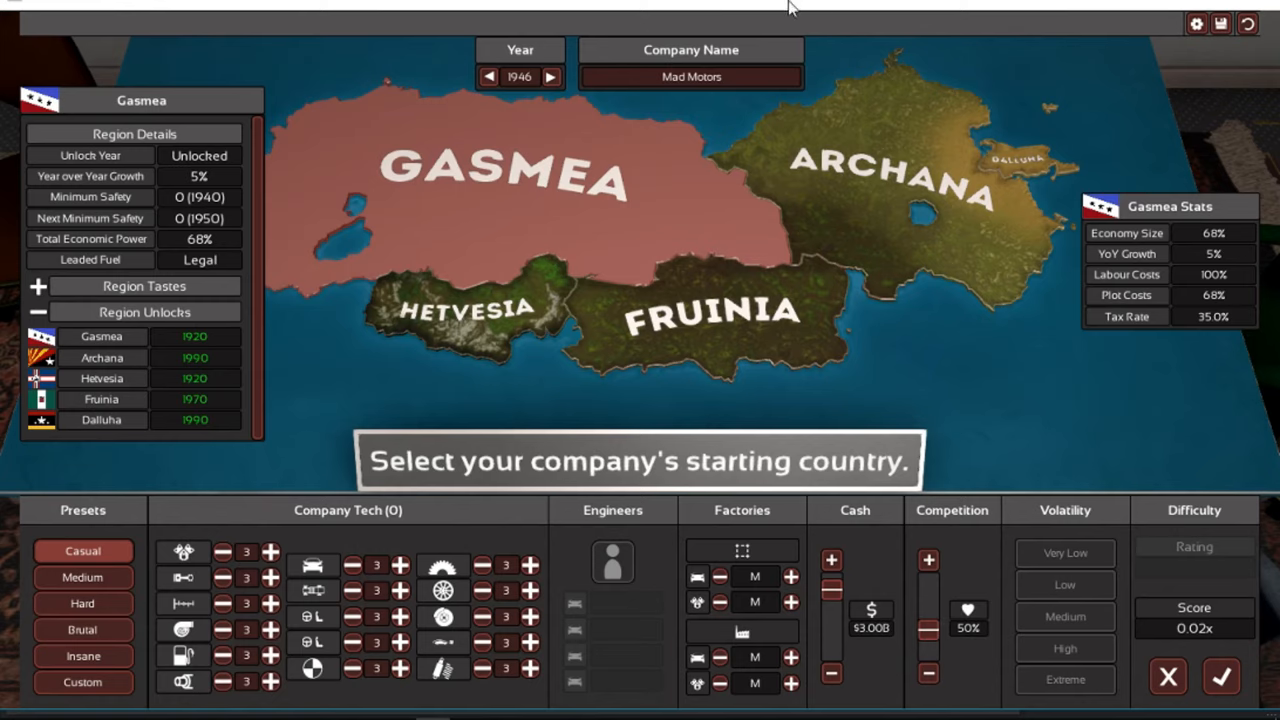
mouse_move(420, 150)
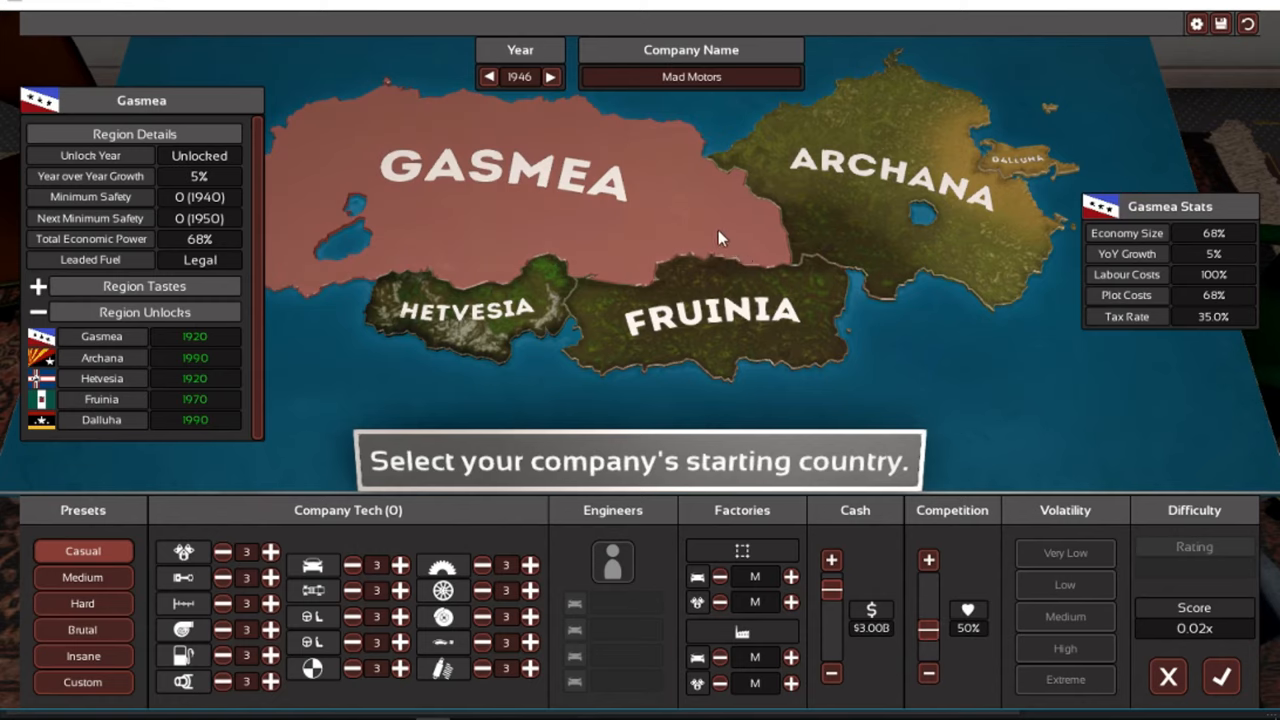
mouse_move(433, 115)
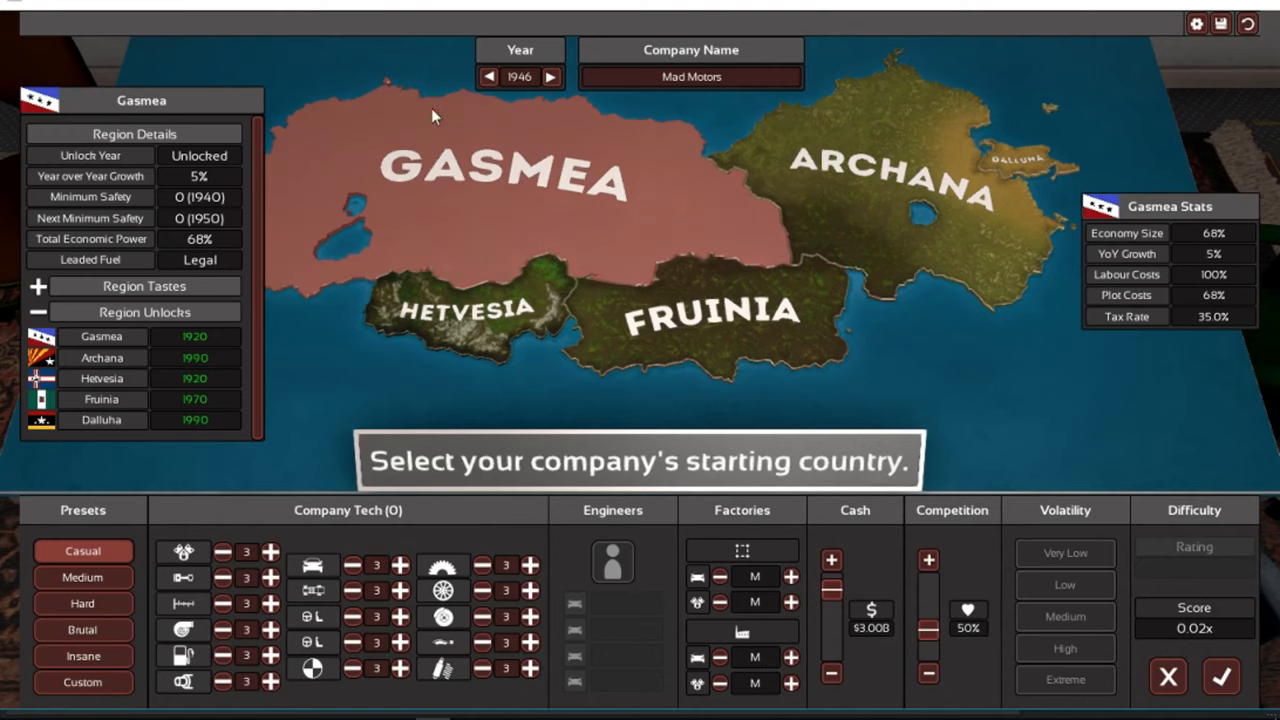
mouse_move(530, 160)
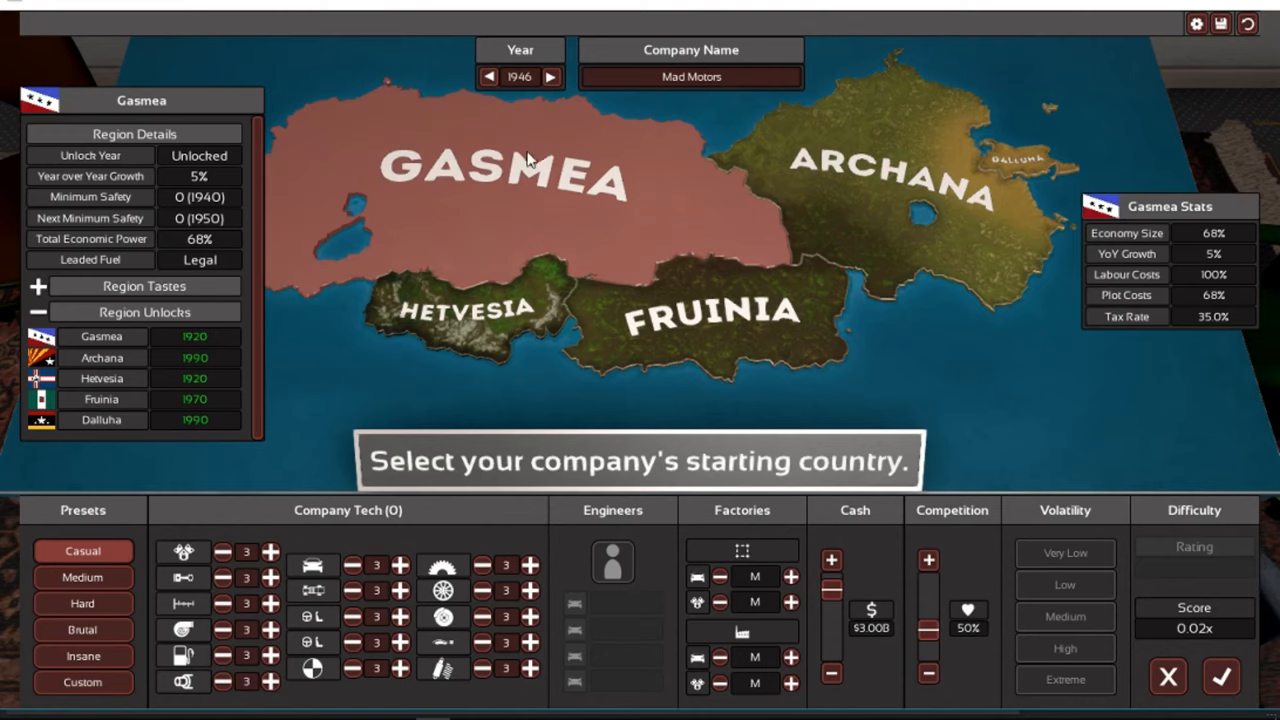
mouse_move(535, 230)
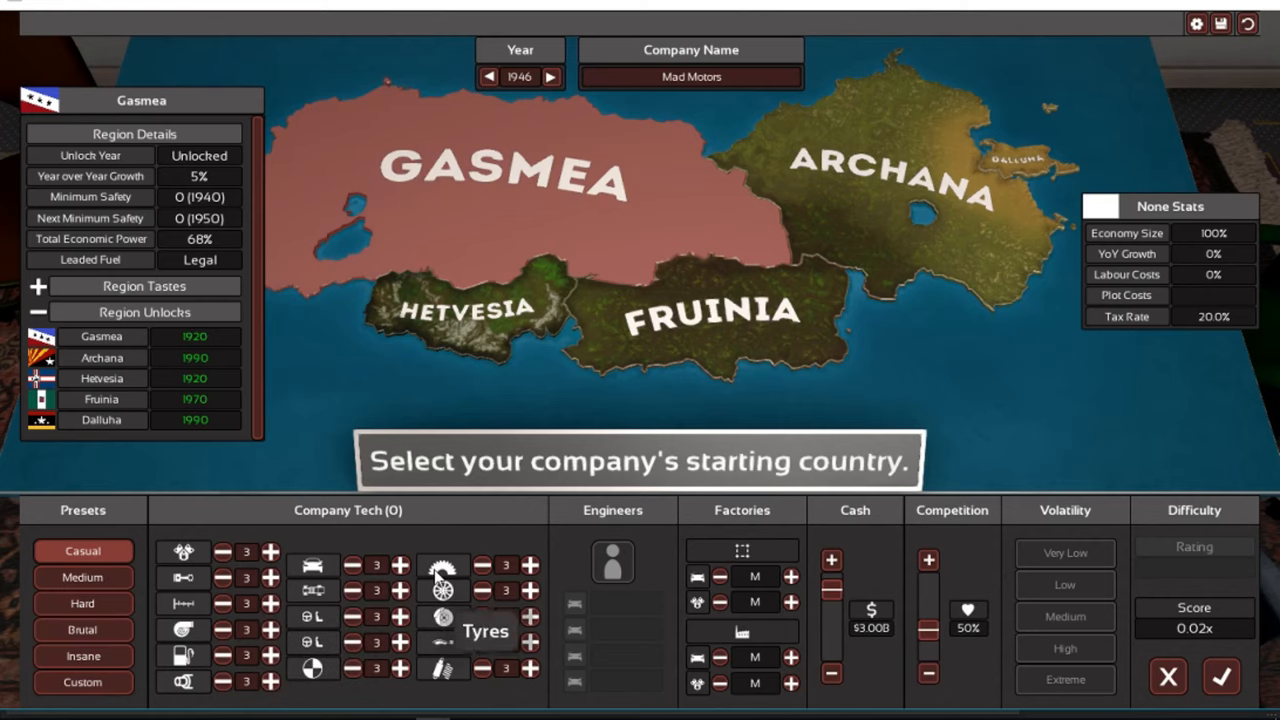
mouse_move(528, 683)
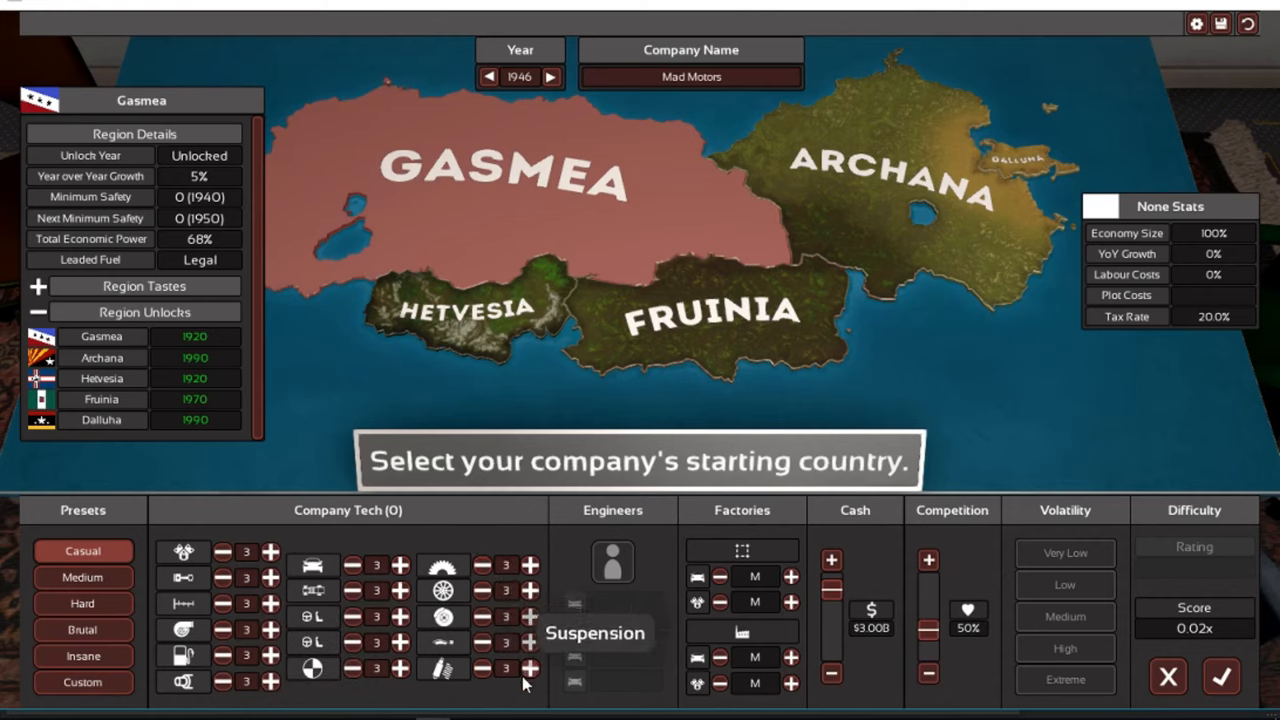
mouse_move(1128, 348)
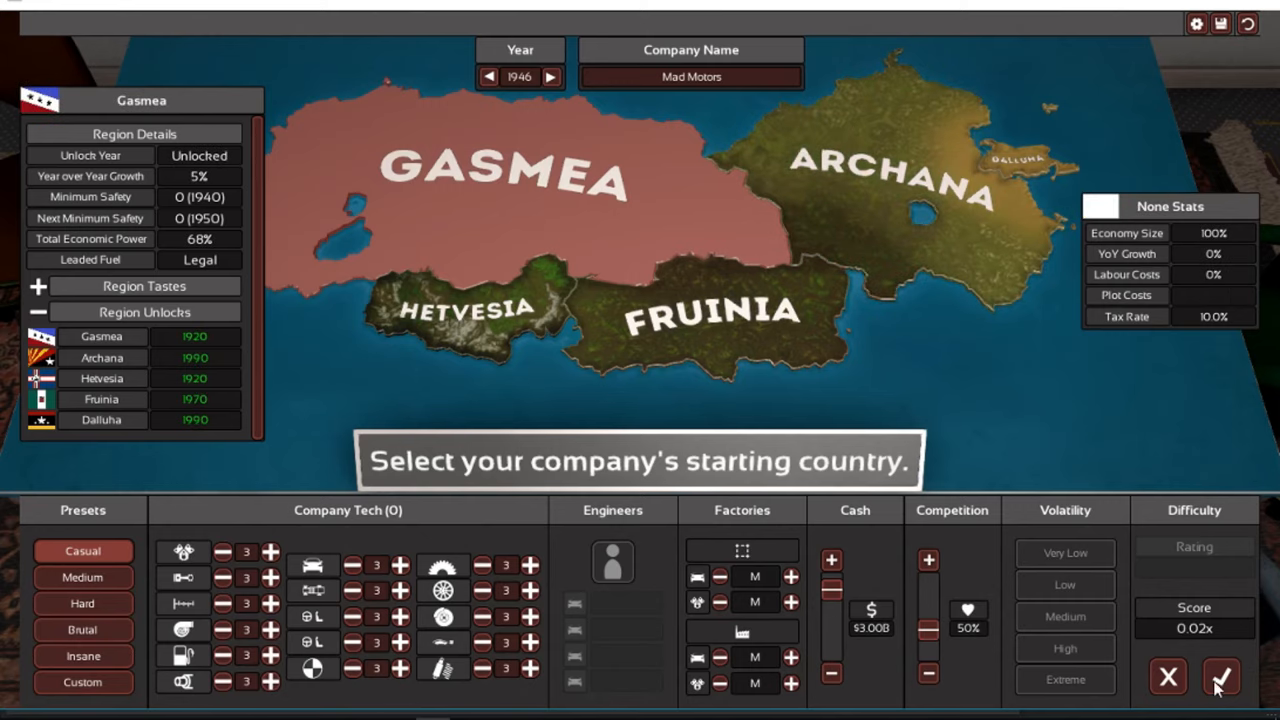
Confirm the company setup, start car Model 1, and pick Hetvesia as the target market
click(1221, 677)
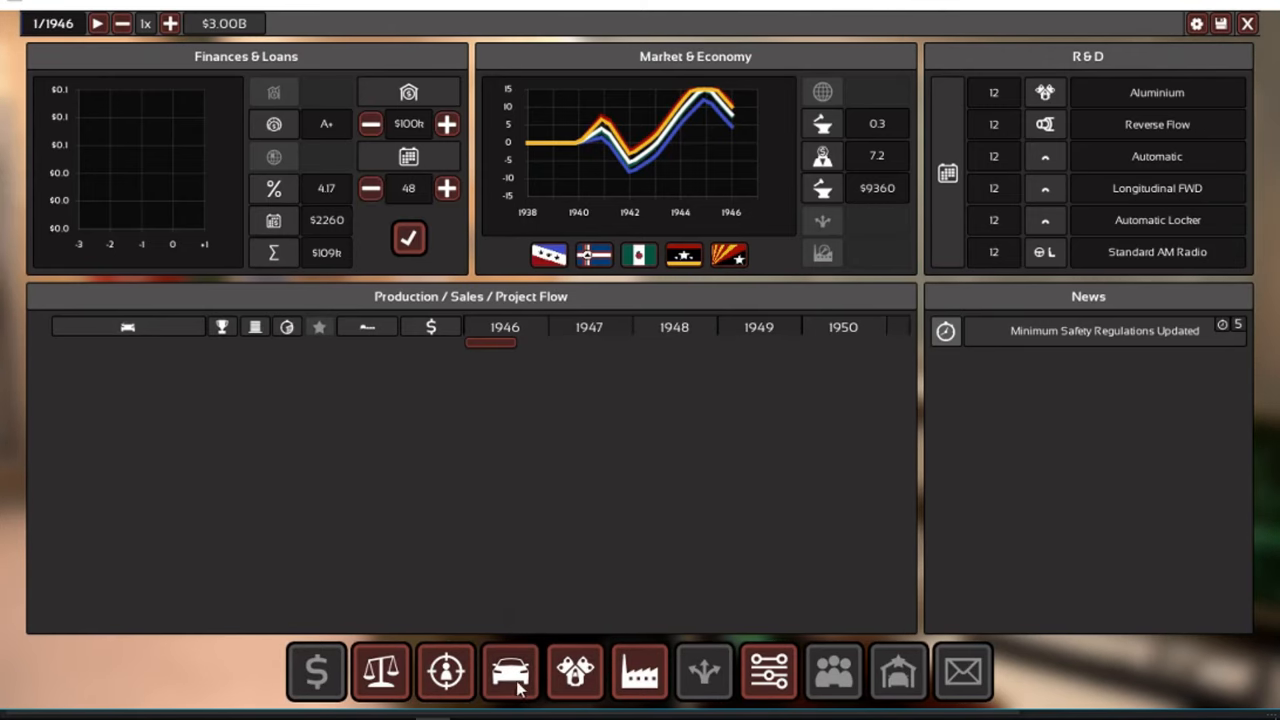
click(510, 671)
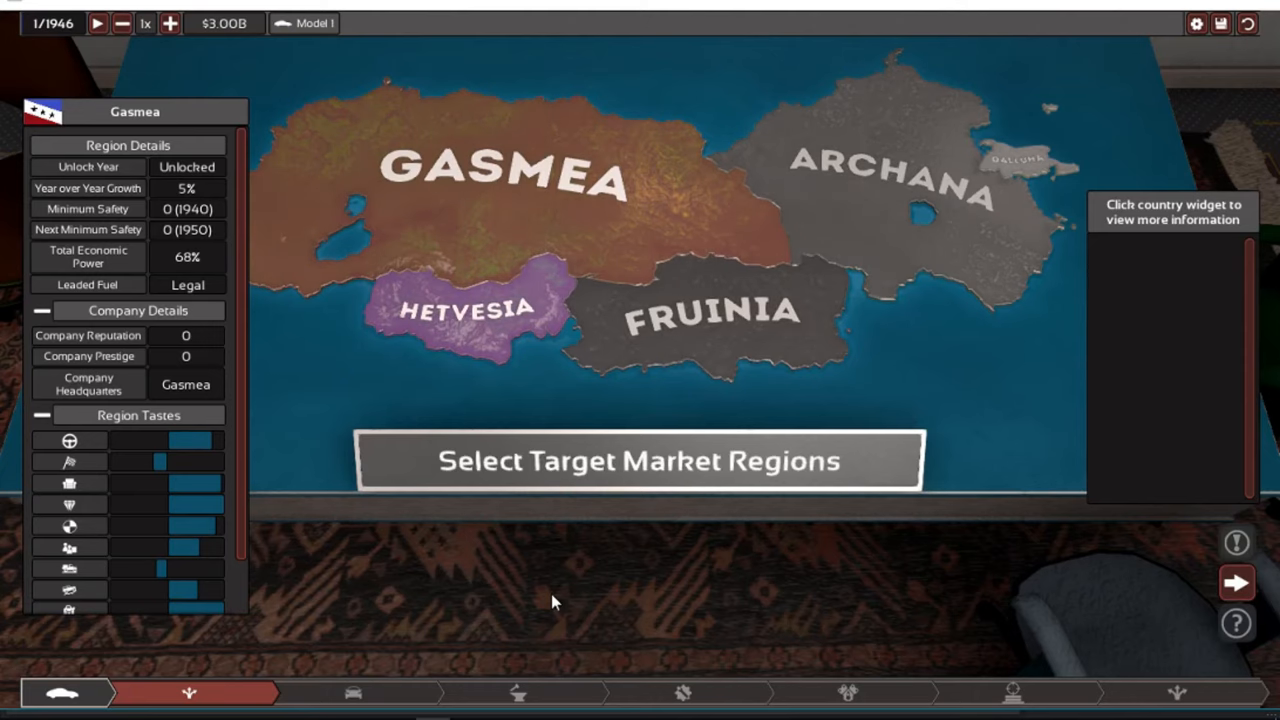
click(465, 310)
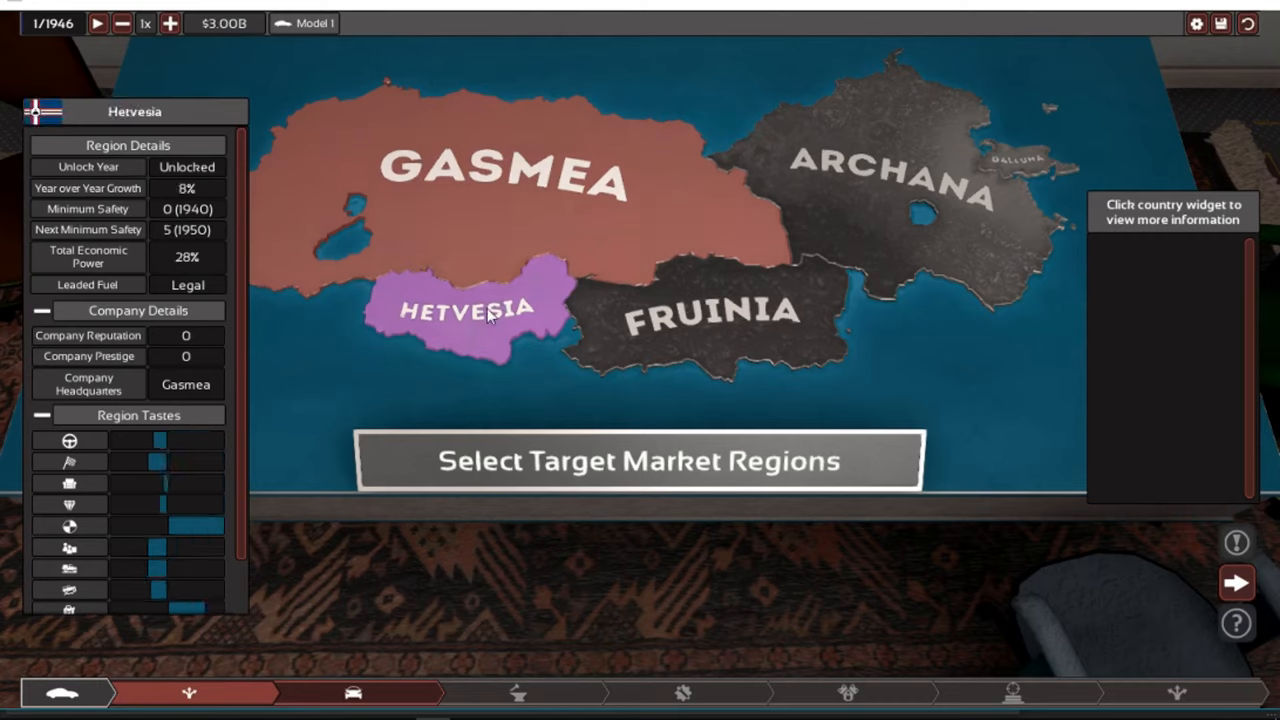
mouse_move(1210, 645)
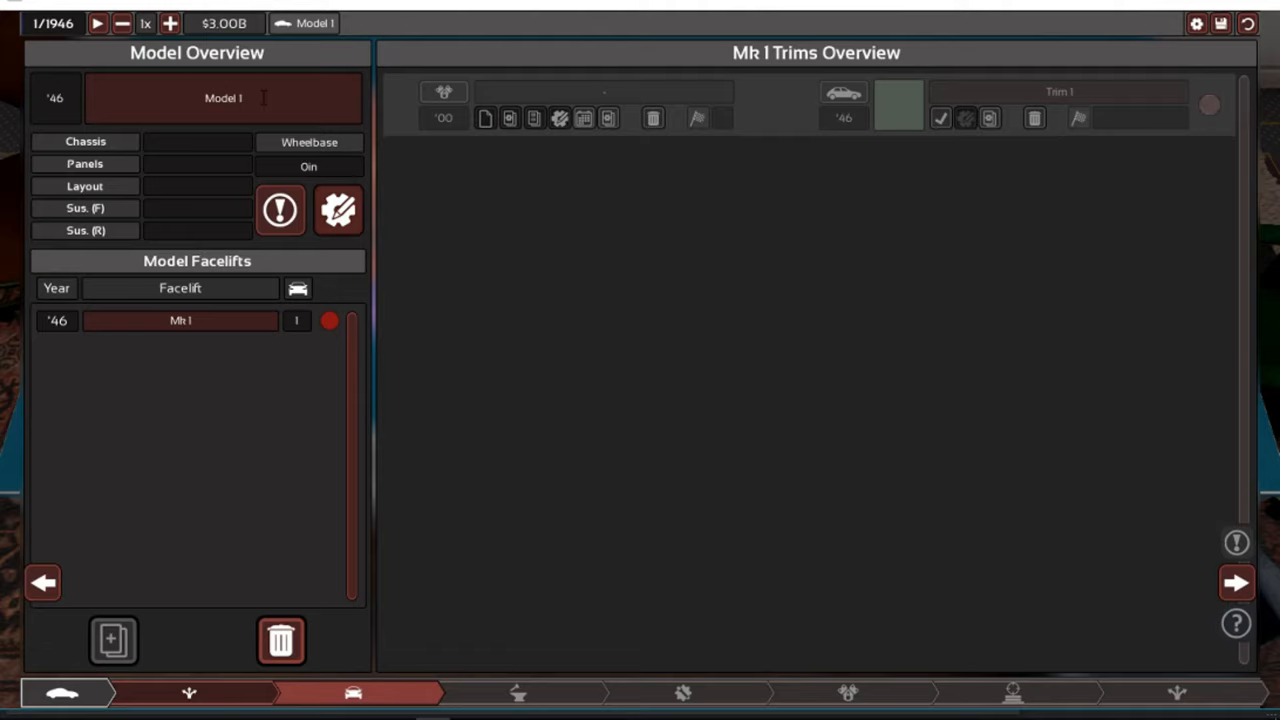
Type 'Shyway' as the model name and add the 'MM' prefix
text(s)
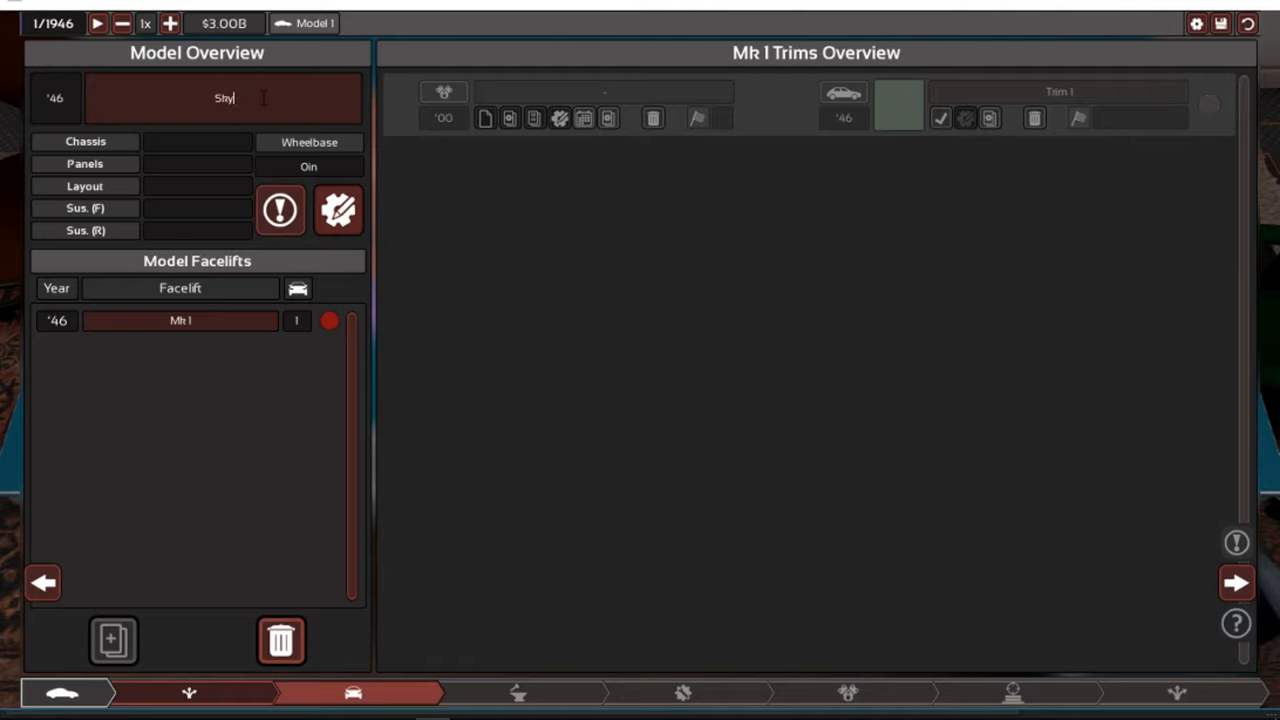
text(way)
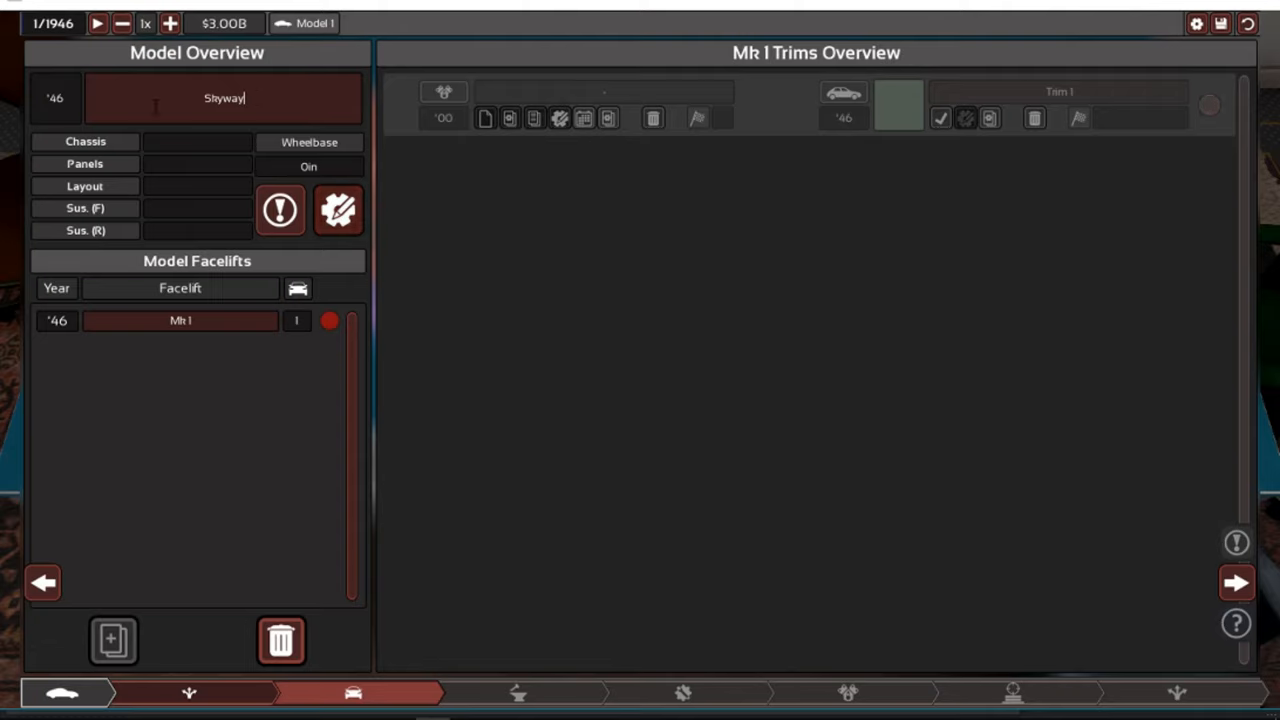
triple_click(224, 98)
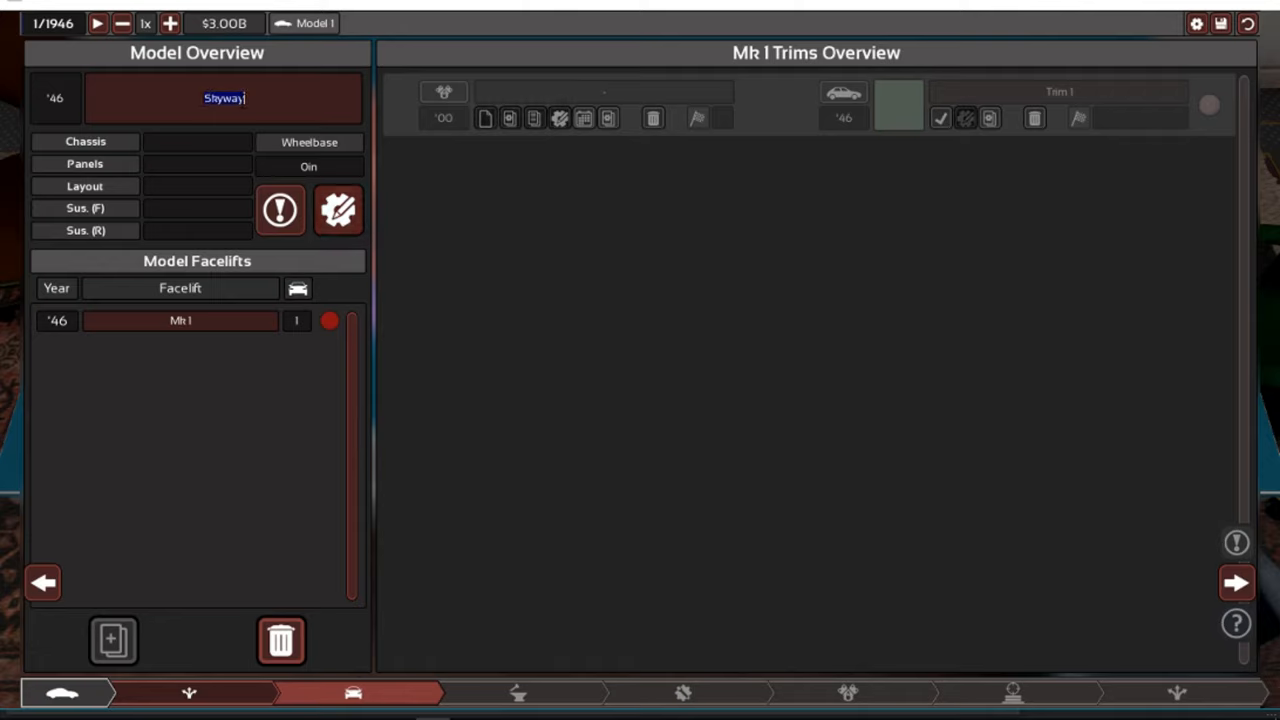
text(MM)
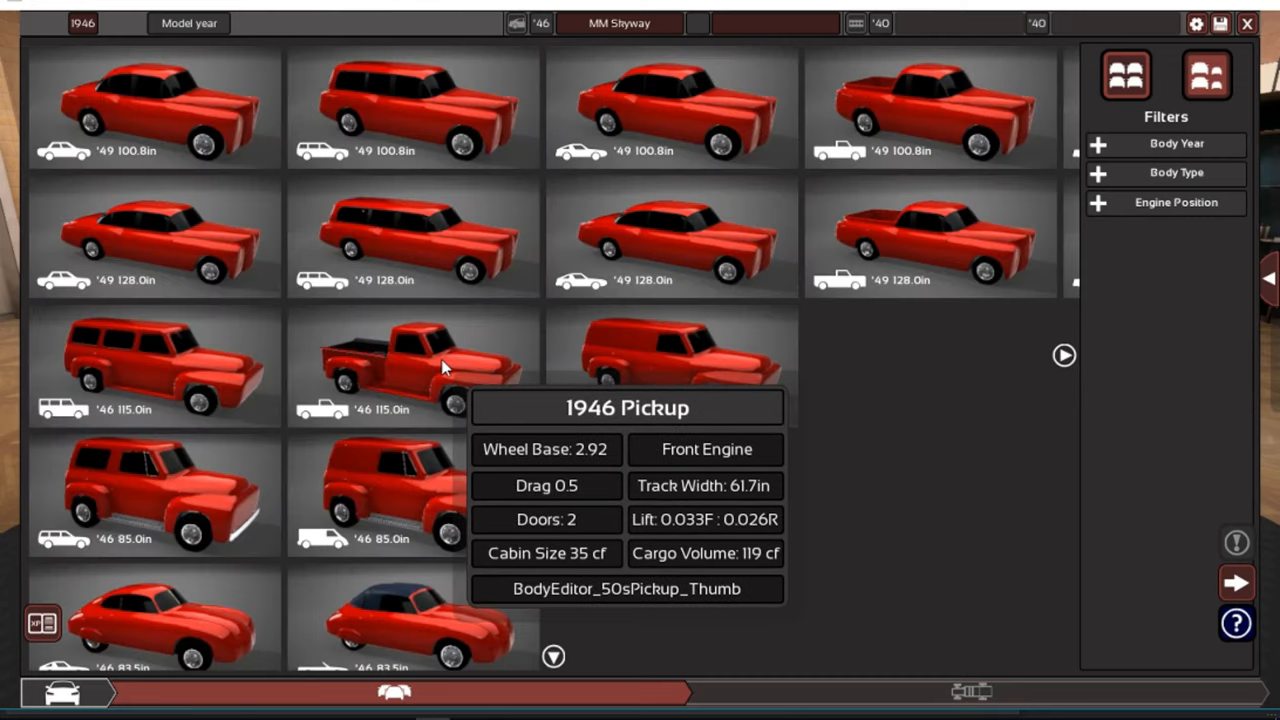
mouse_move(672, 360)
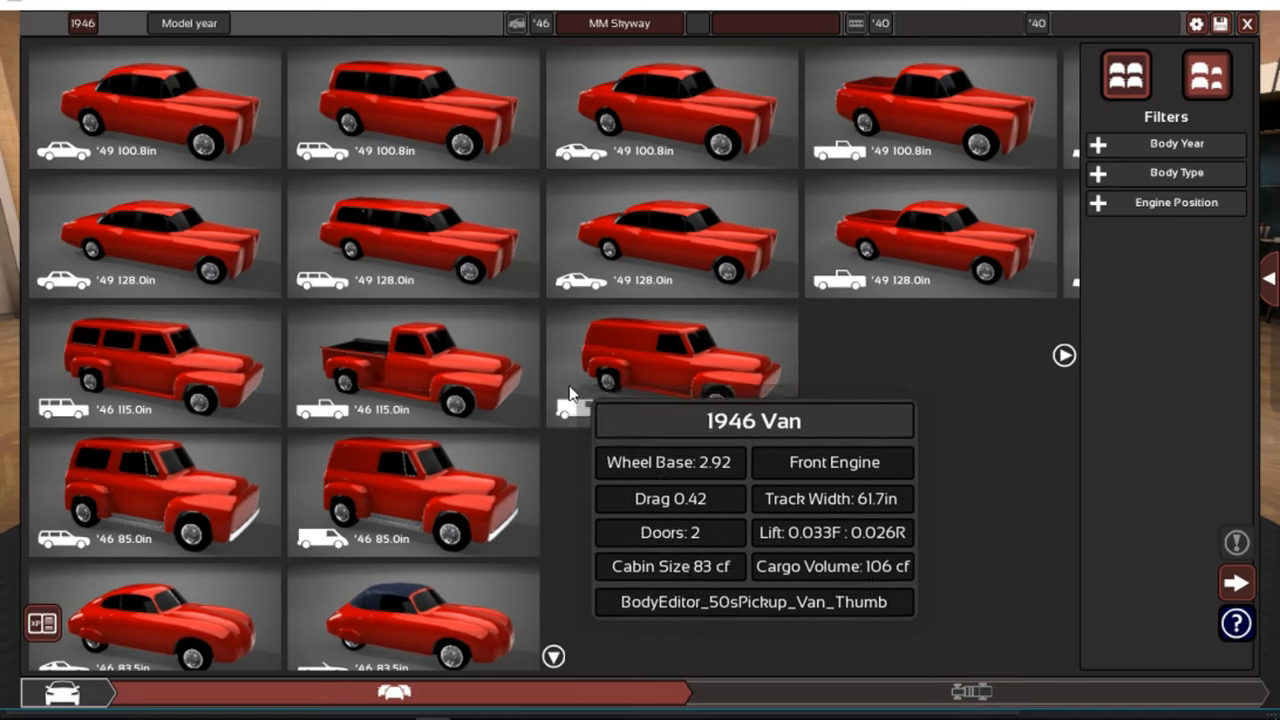
mouse_move(165, 297)
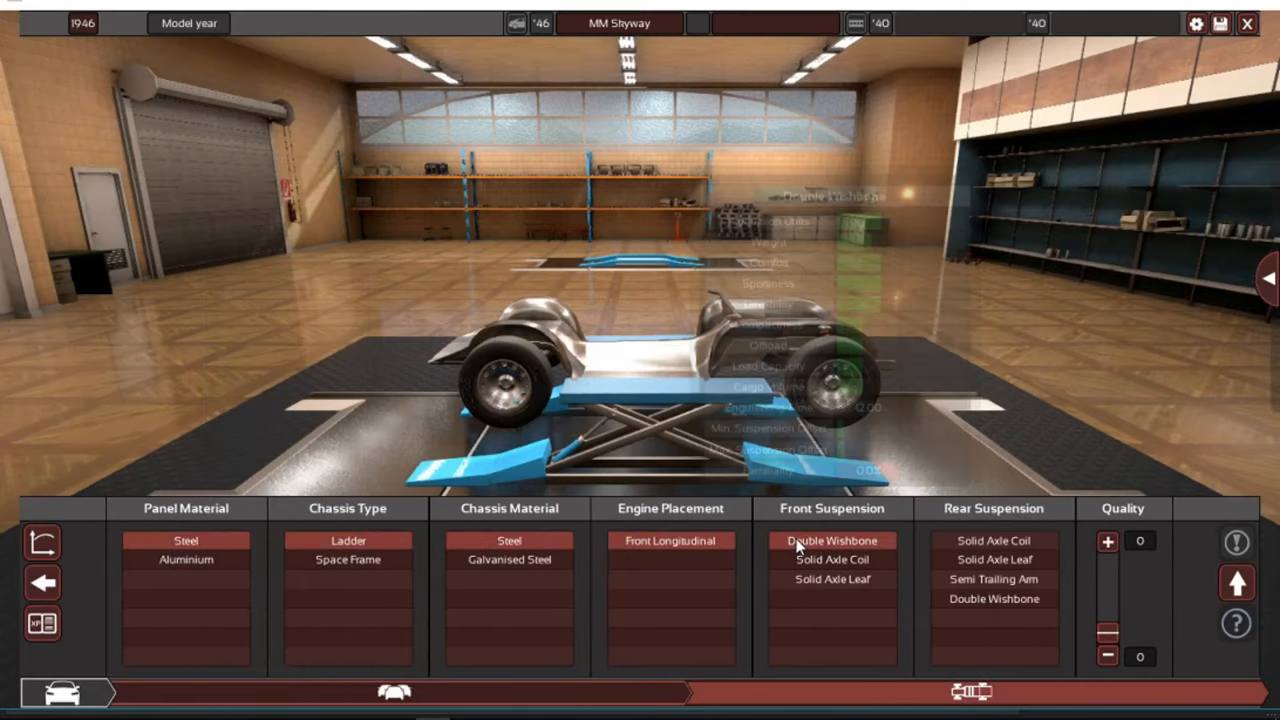
mouse_move(832, 579)
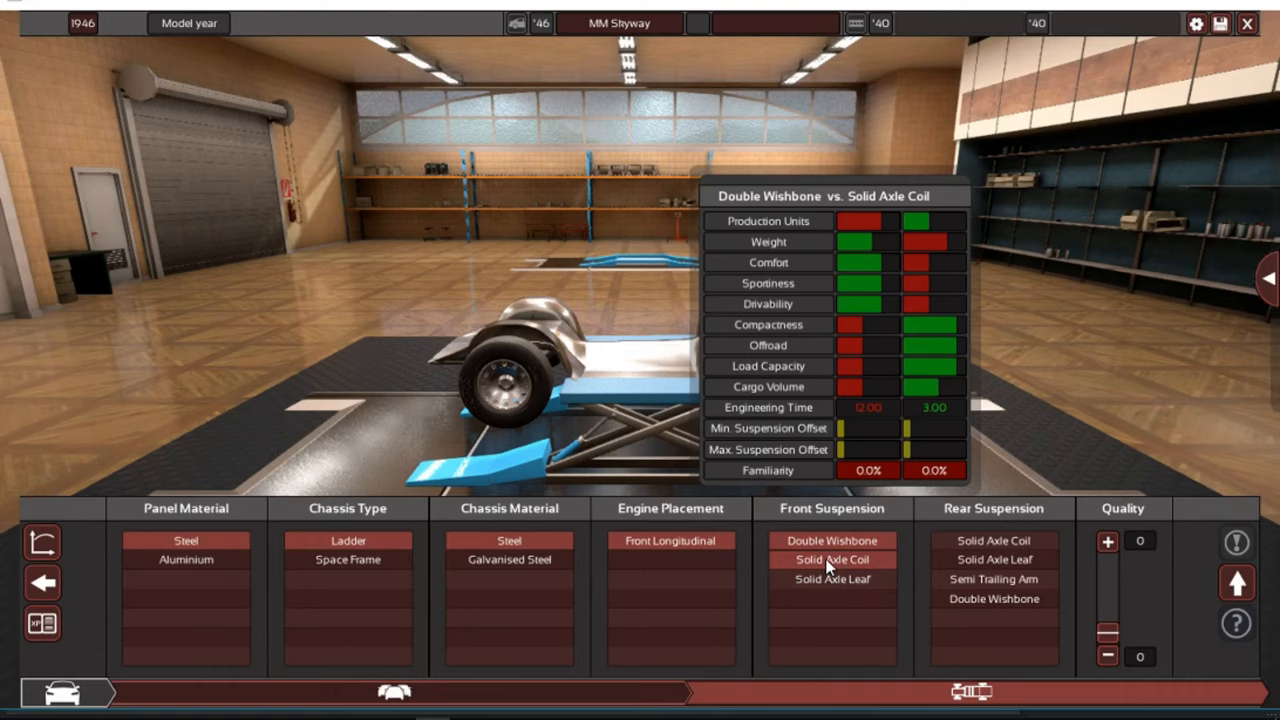
Fit Solid Axle Coil front suspension and Semi Trailing Arm rear suspension to the chassis
click(993, 579)
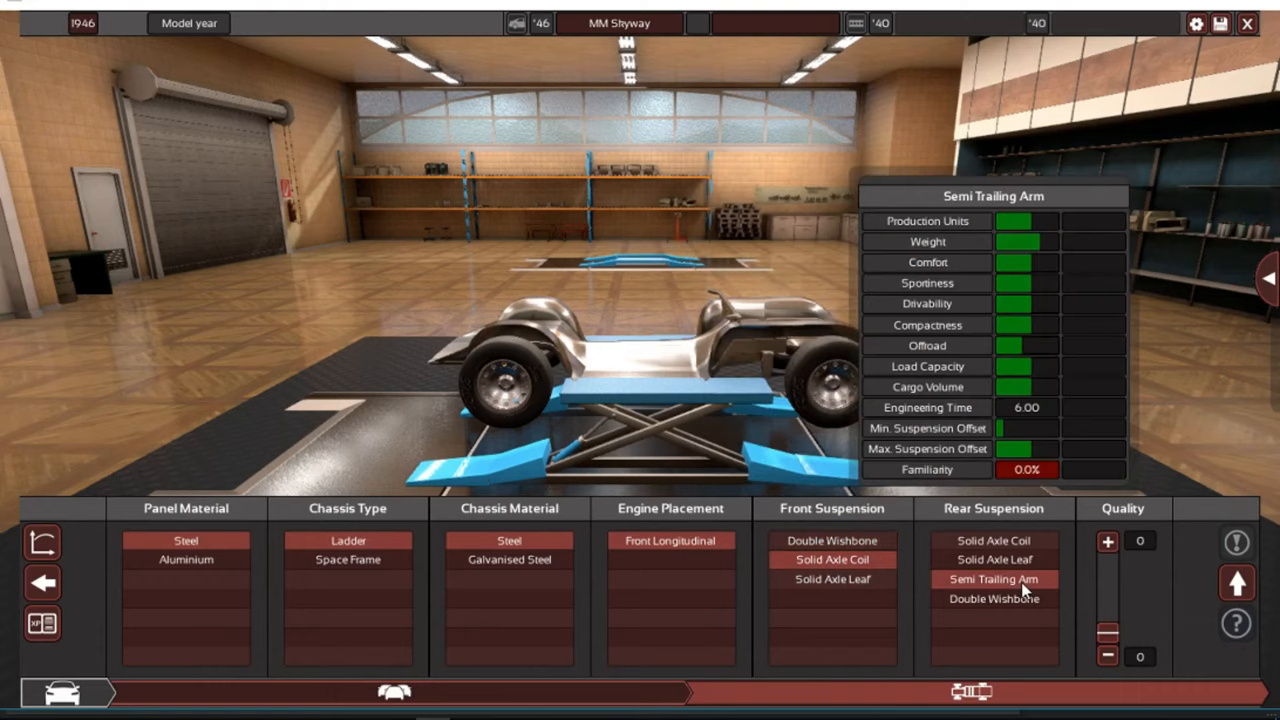
click(993, 559)
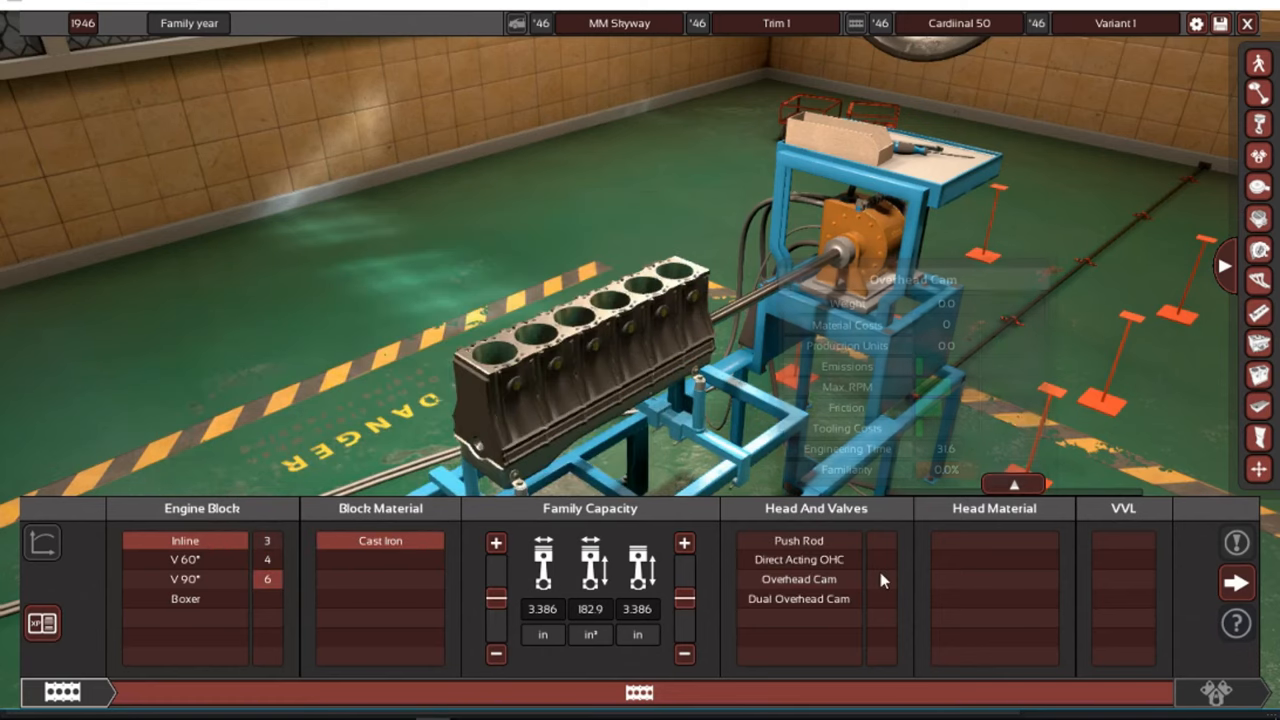
Choose the Push Rod cylinder head for the Cardinal 50 family and advance to the variant
click(797, 559)
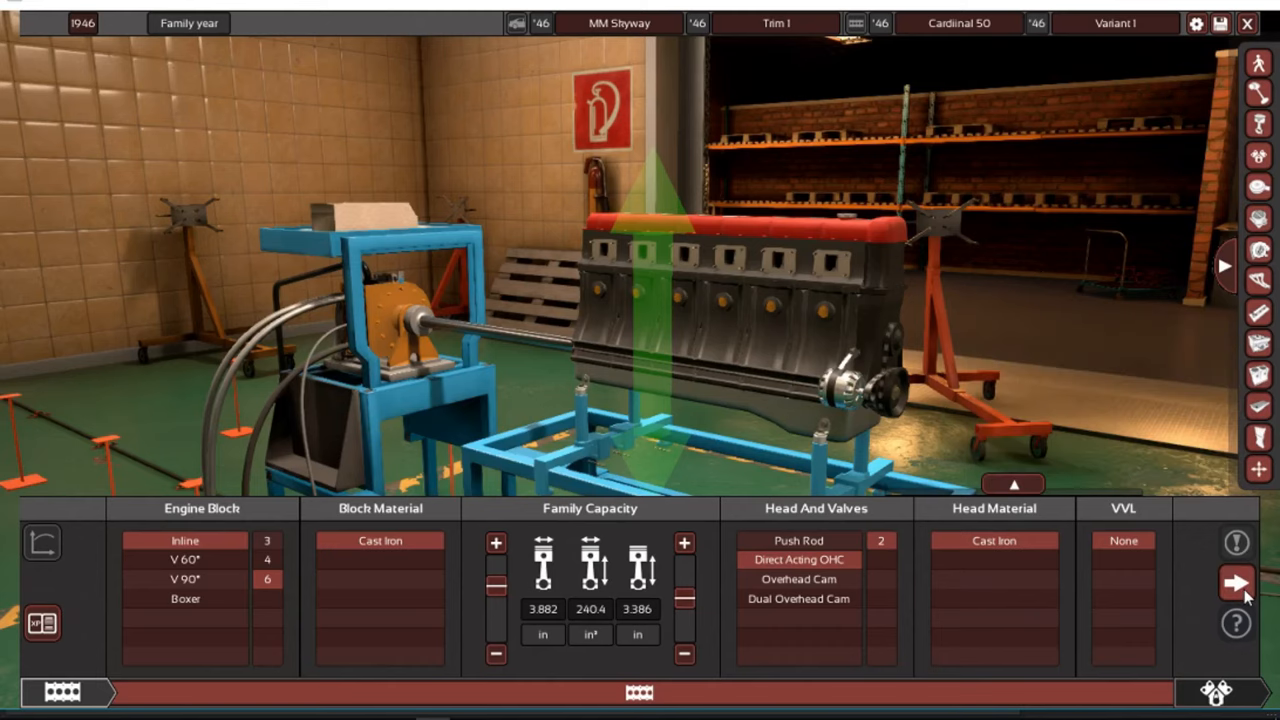
click(1236, 583)
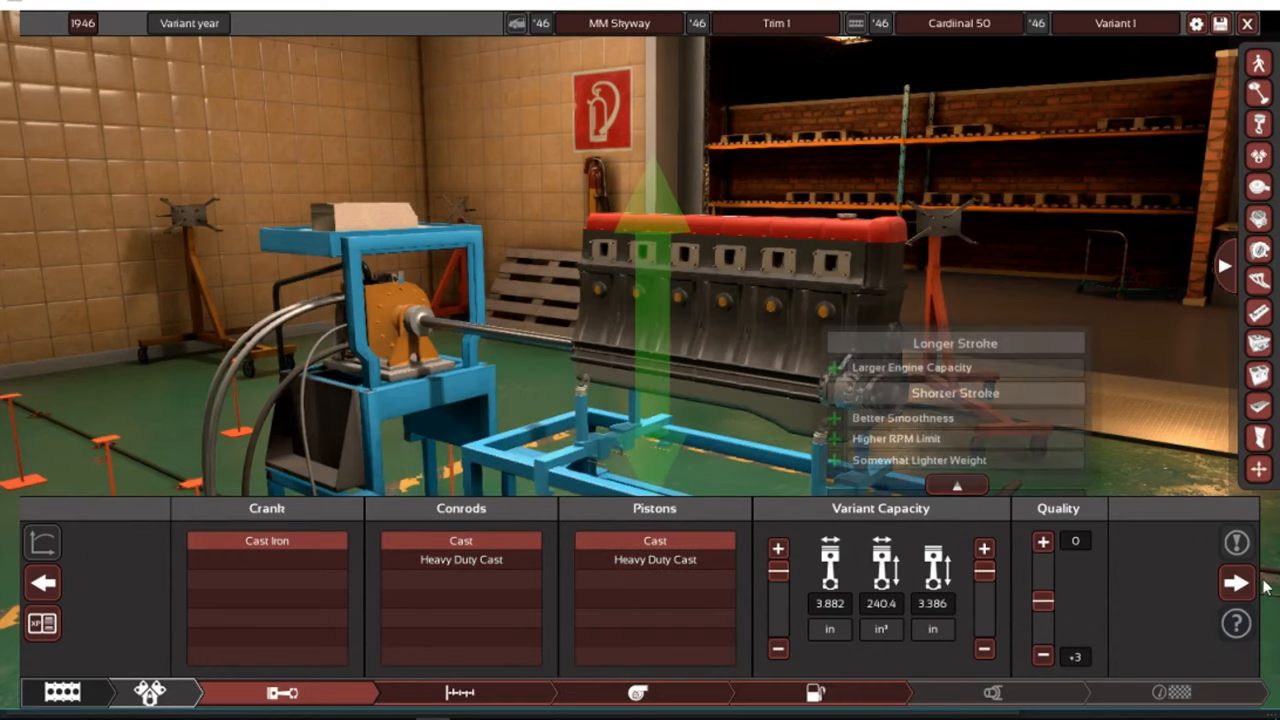
Step through the Compression/Cam and Fuel System pages to the Exhaust settings
click(461, 692)
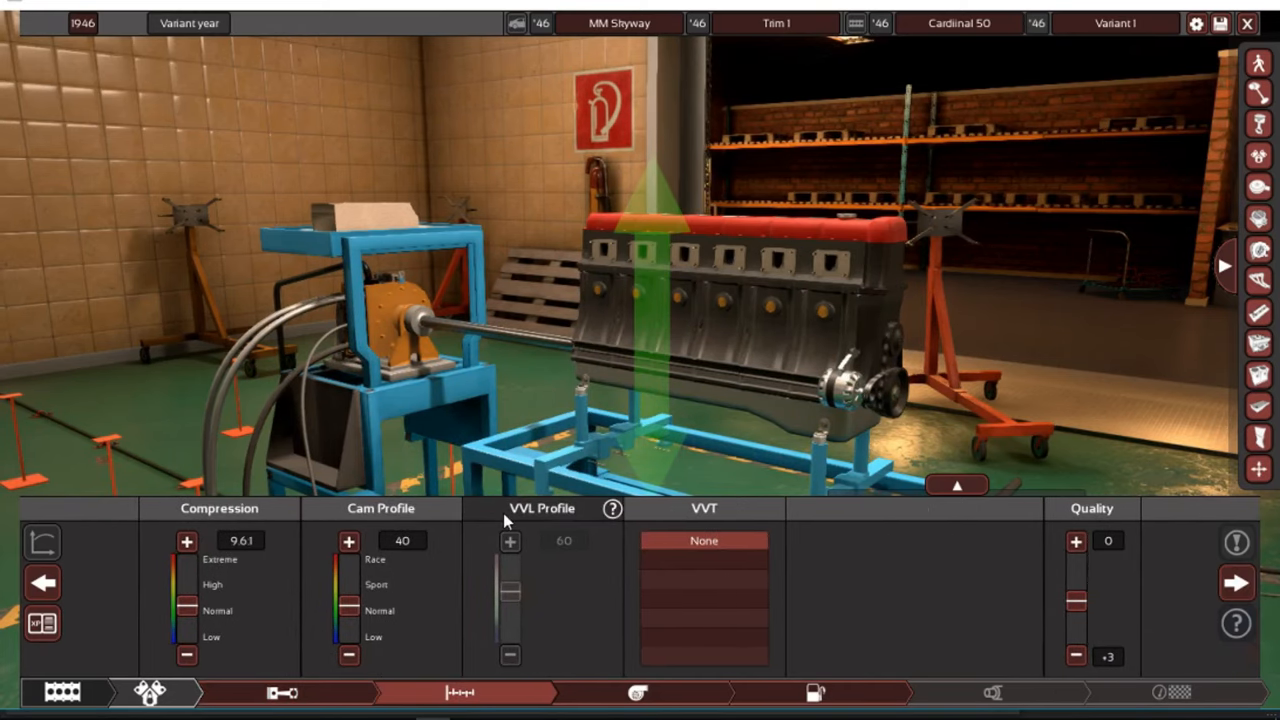
click(639, 692)
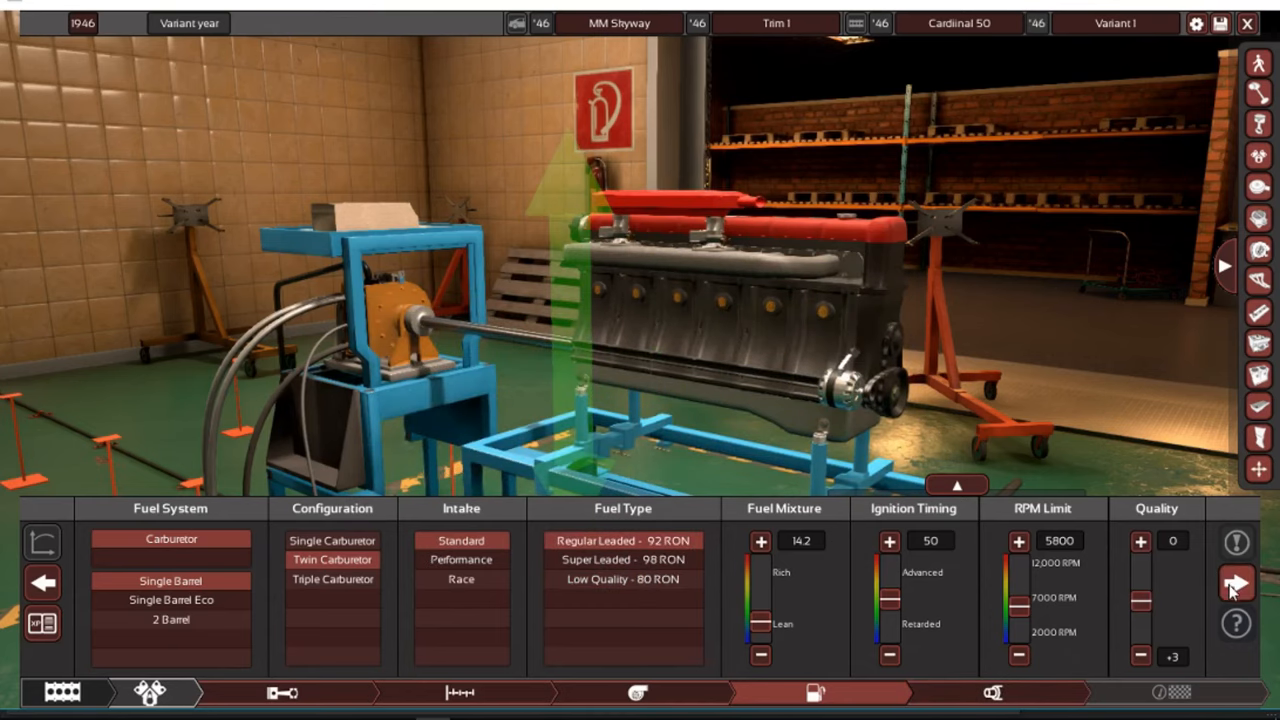
click(1237, 582)
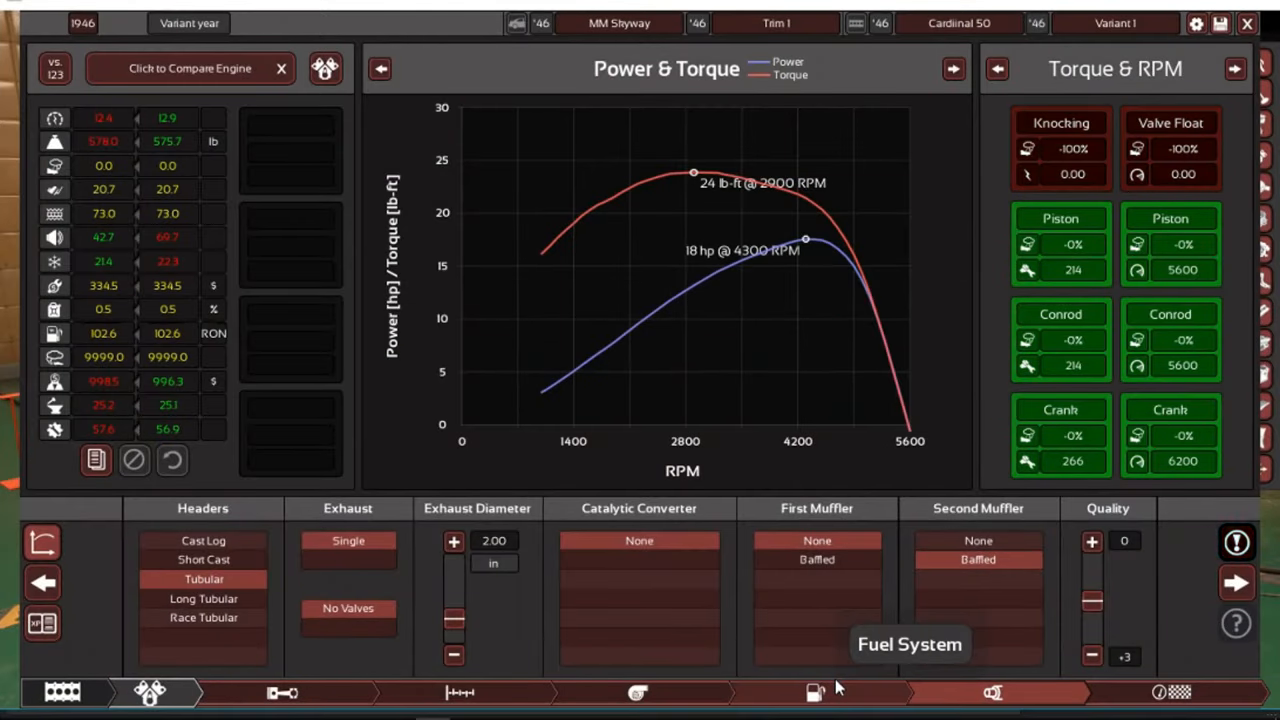
Lower the RPM limit and drop compression from 9.0 to 7.0, clearing knocking
click(815, 692)
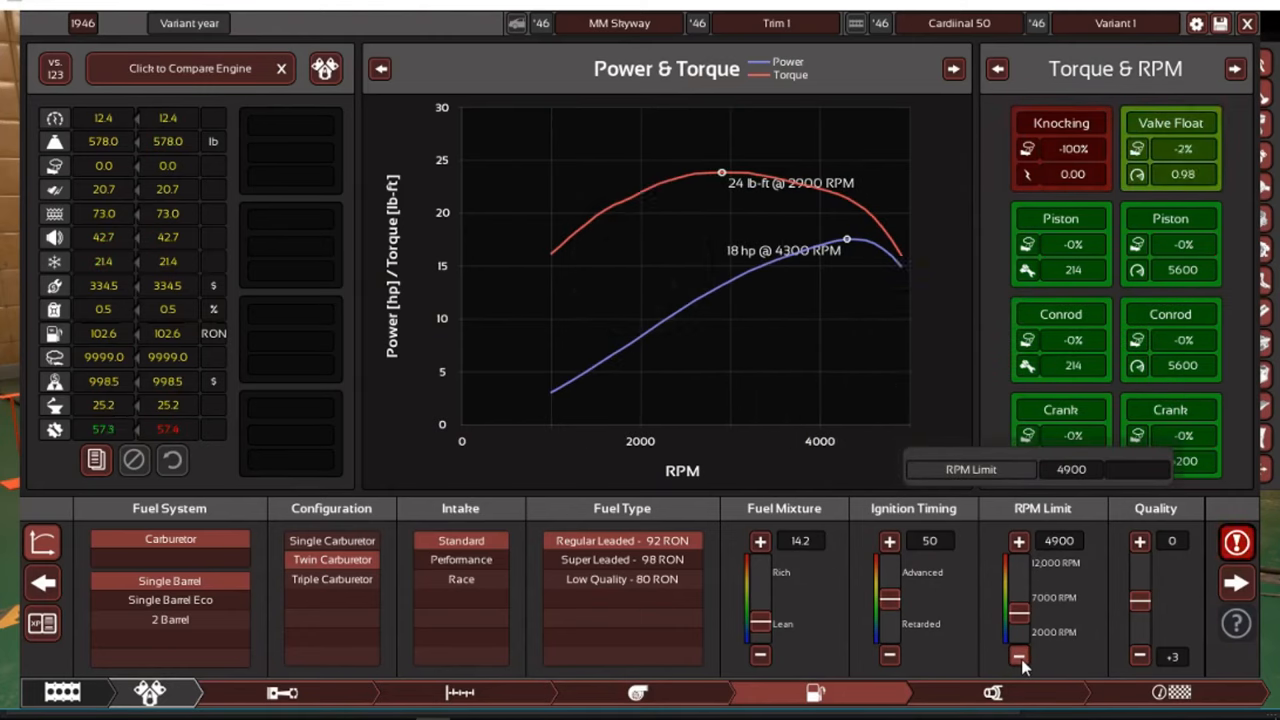
click(1018, 655)
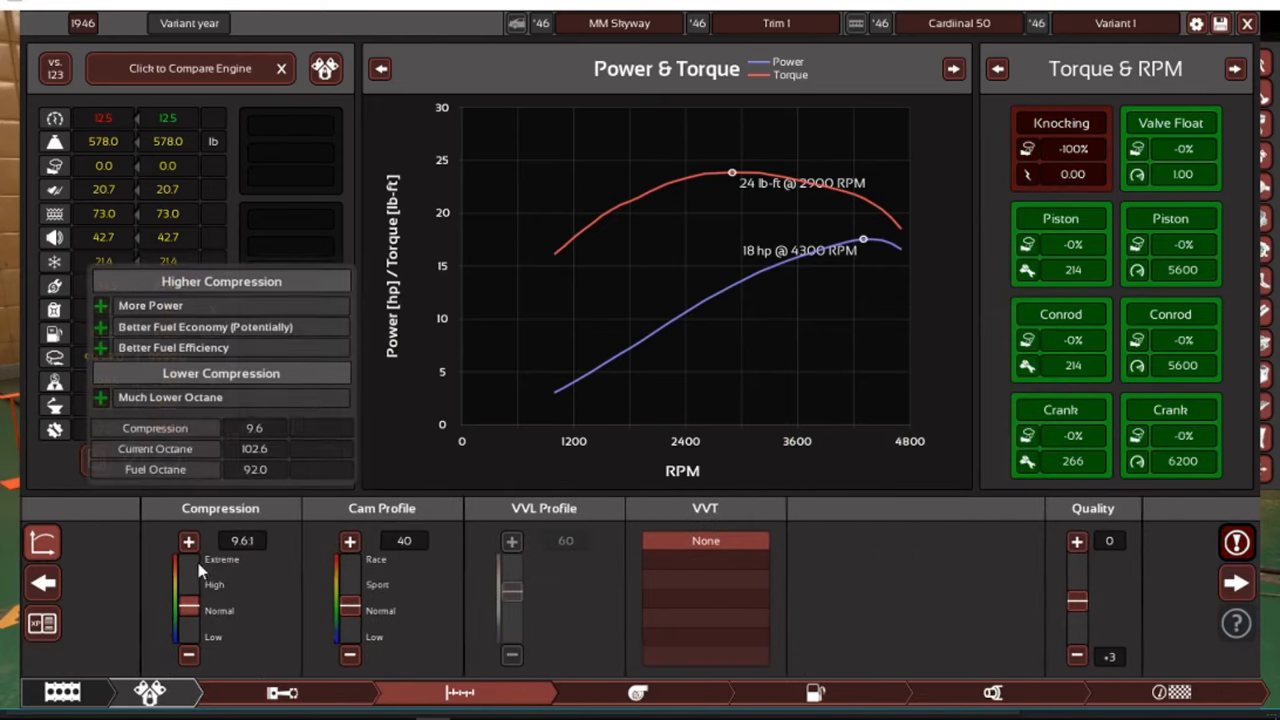
click(189, 656)
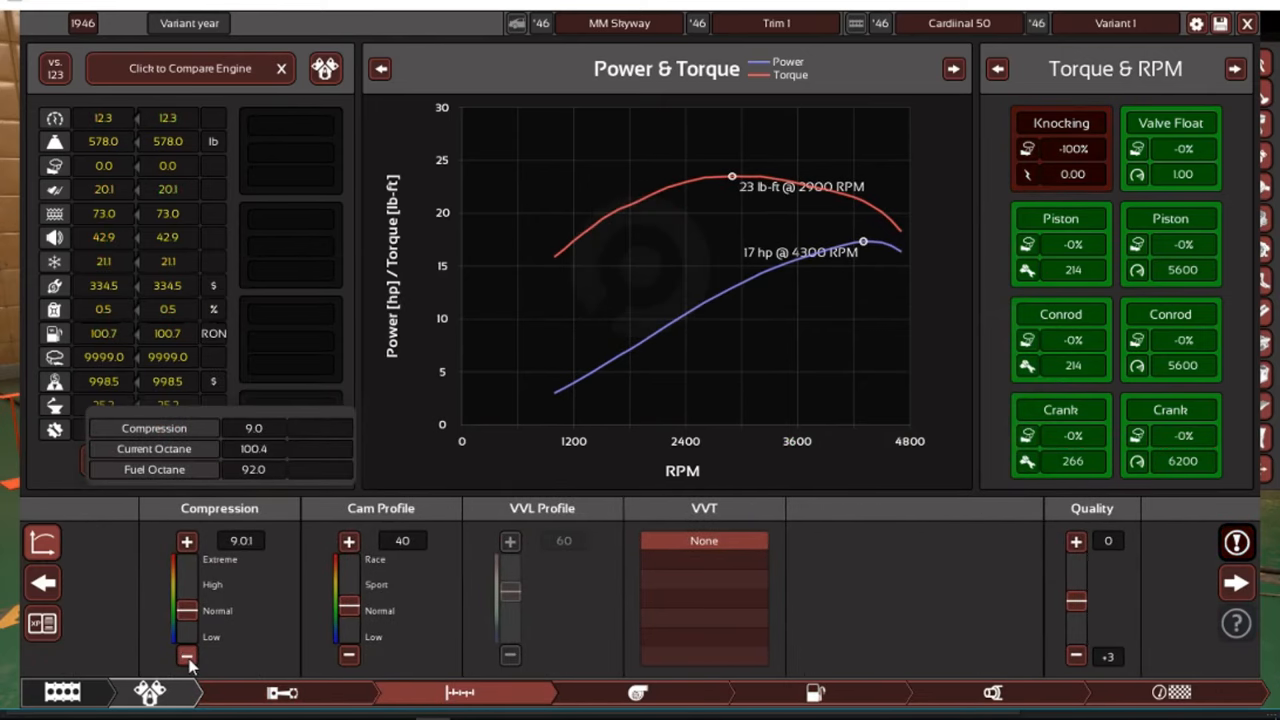
click(186, 658)
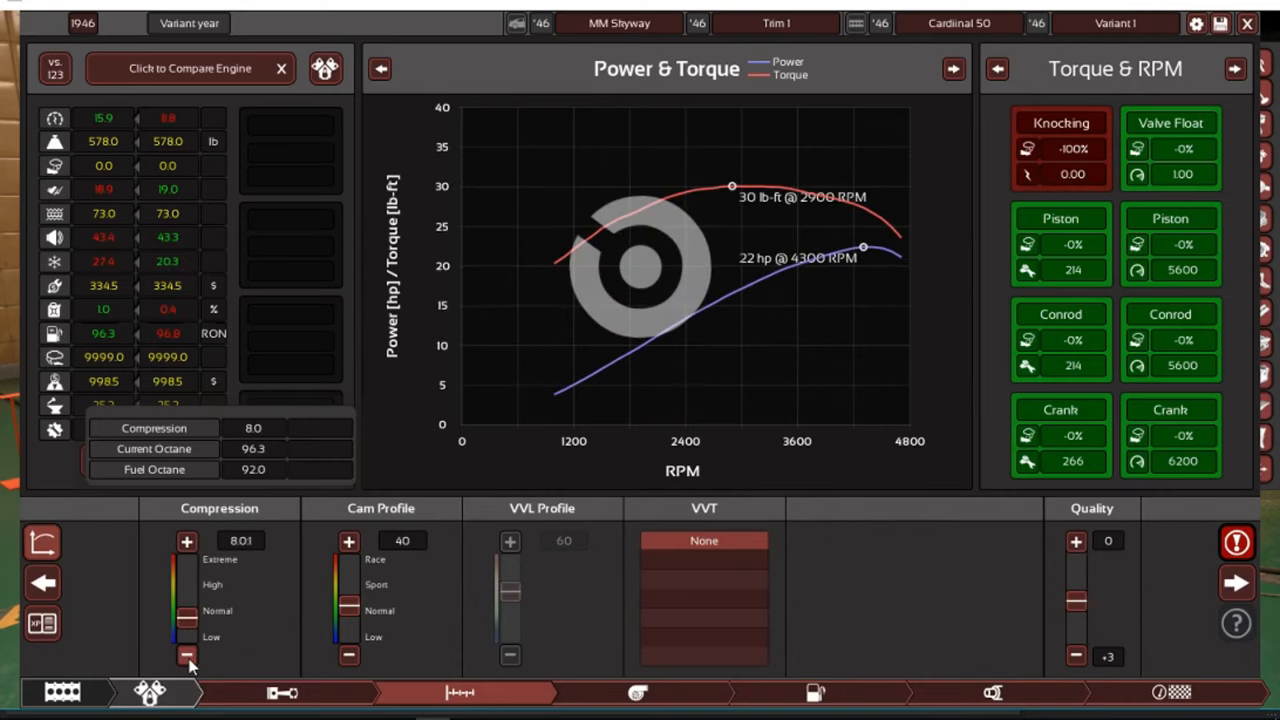
click(187, 655)
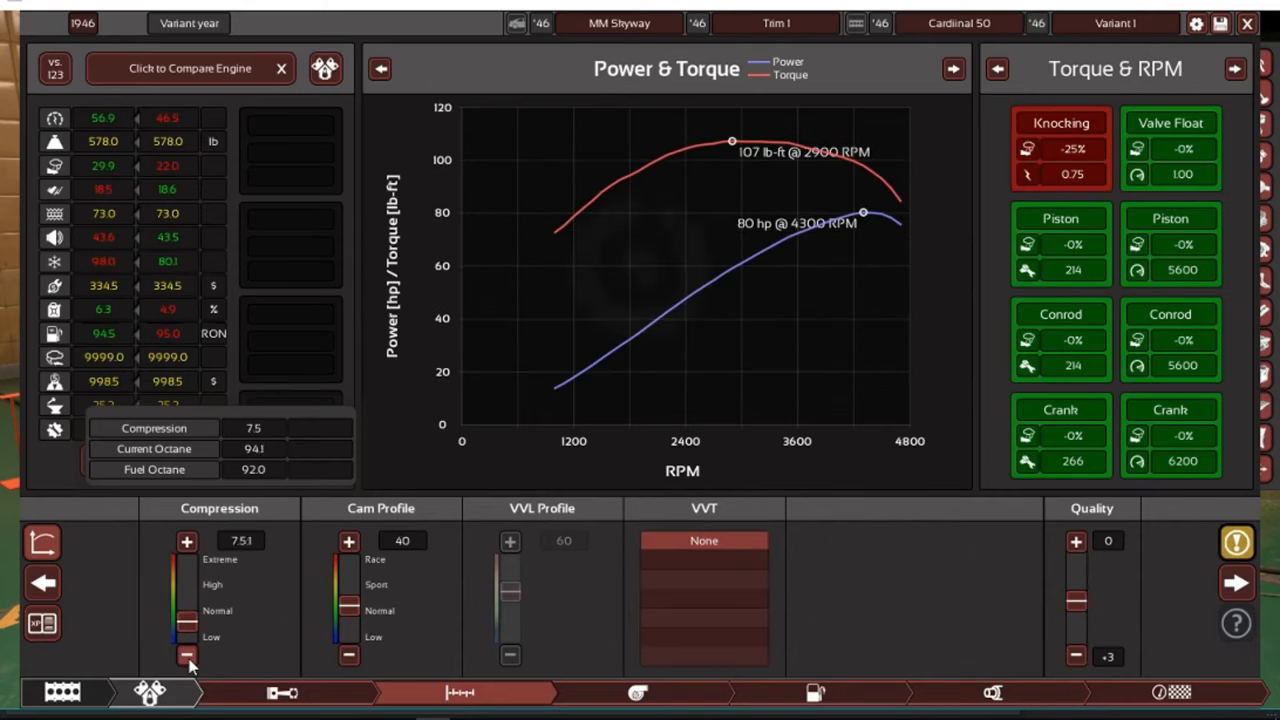
click(186, 656)
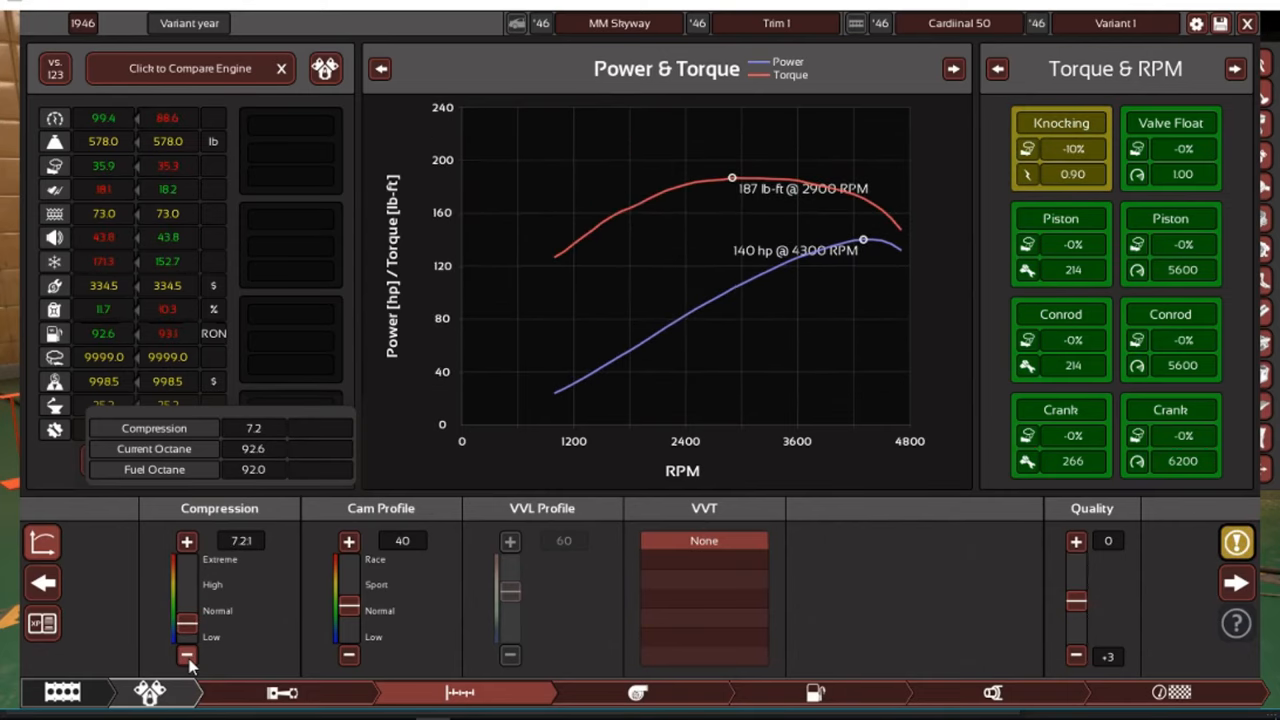
click(186, 657)
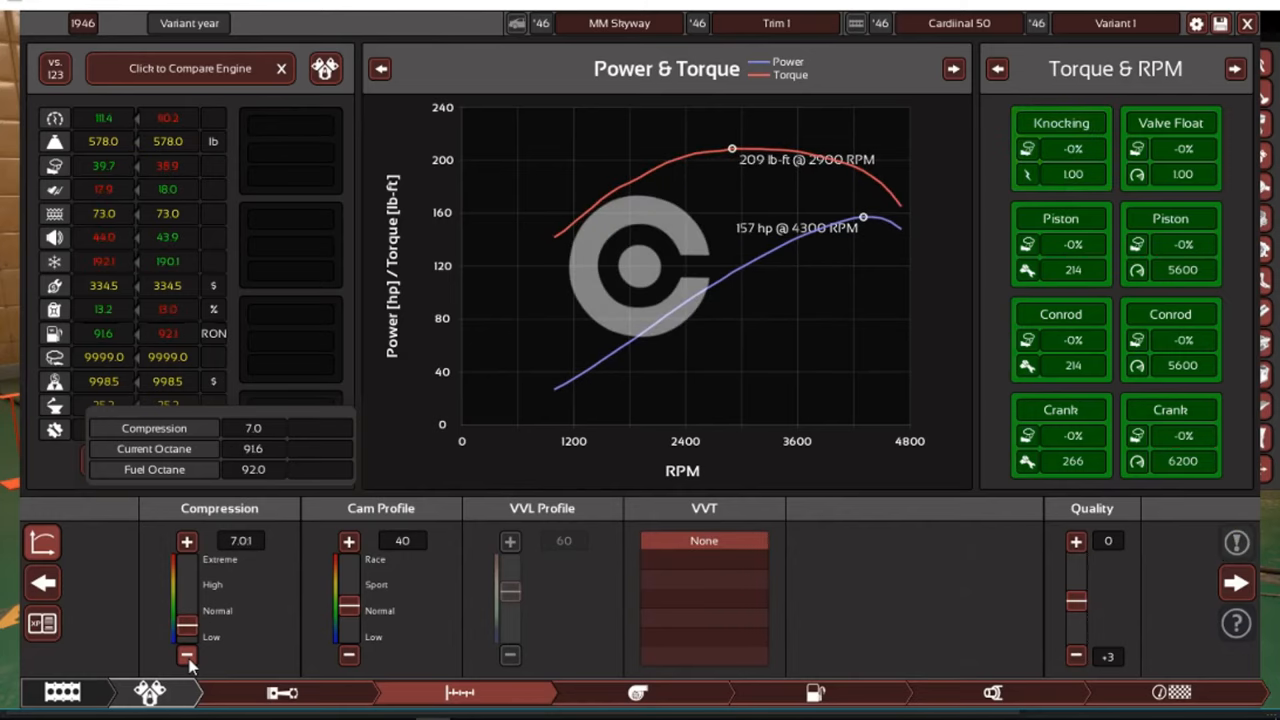
click(187, 658)
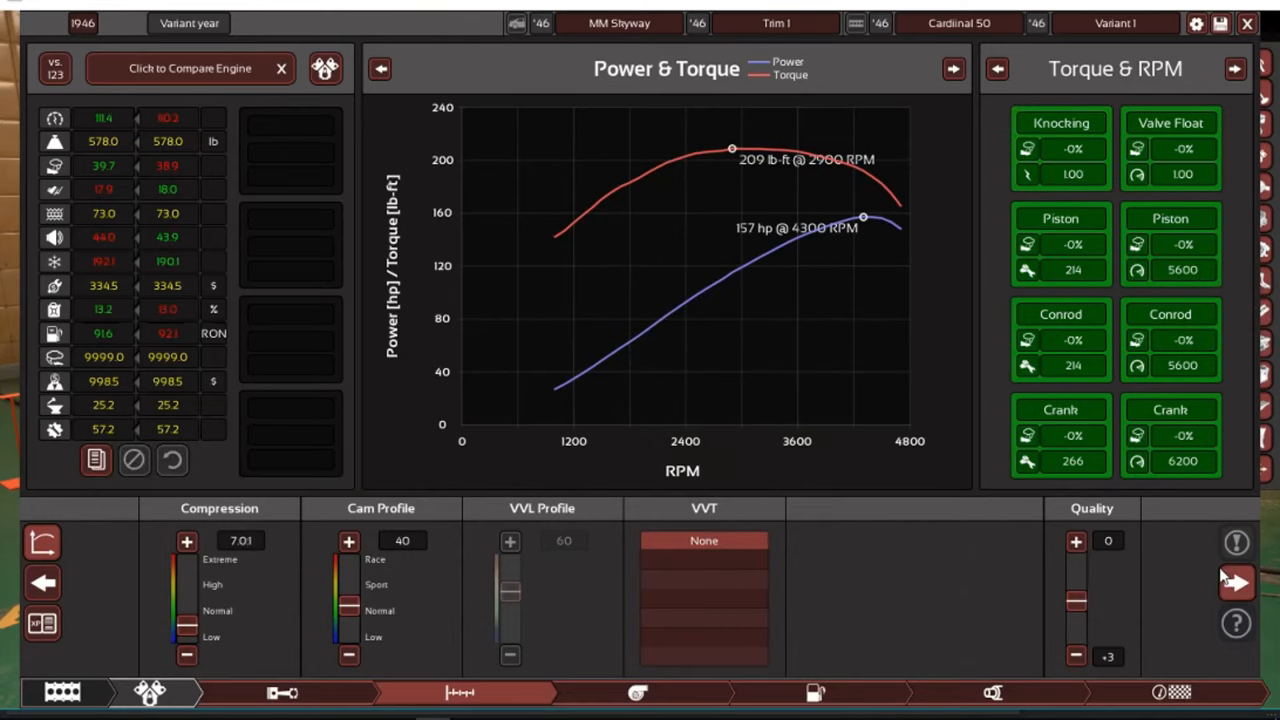
click(637, 692)
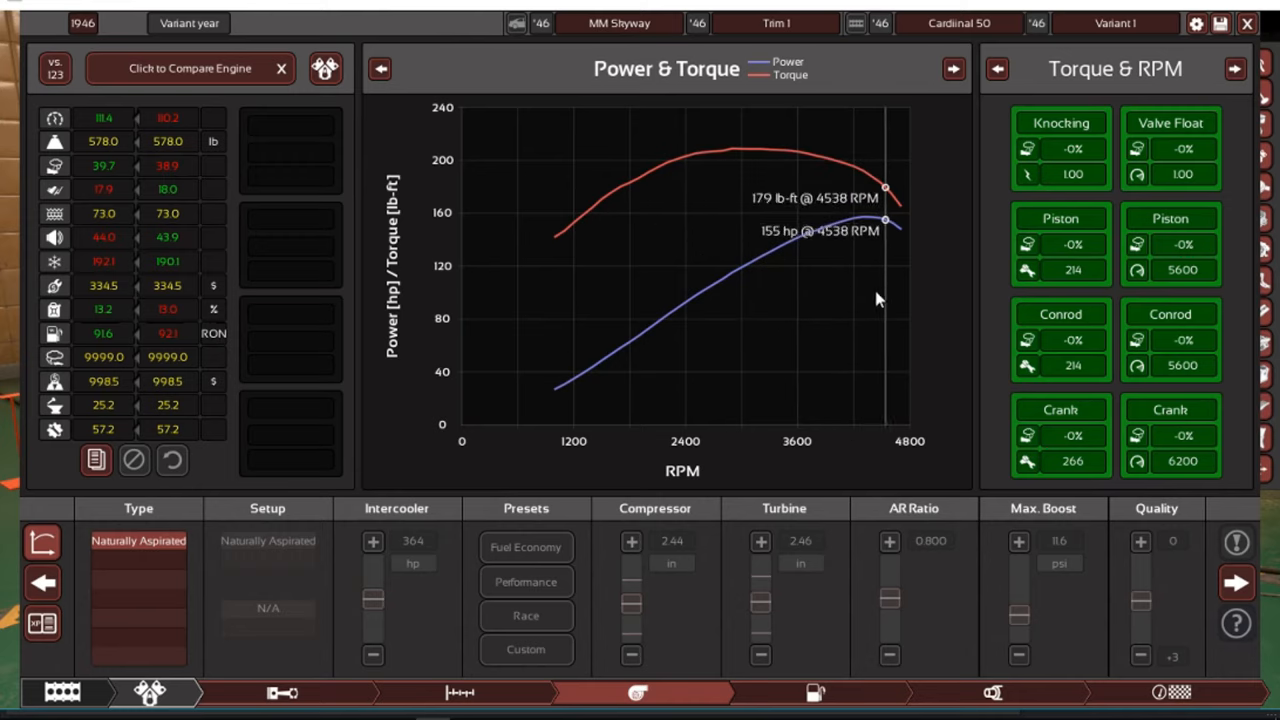
mouse_move(630, 383)
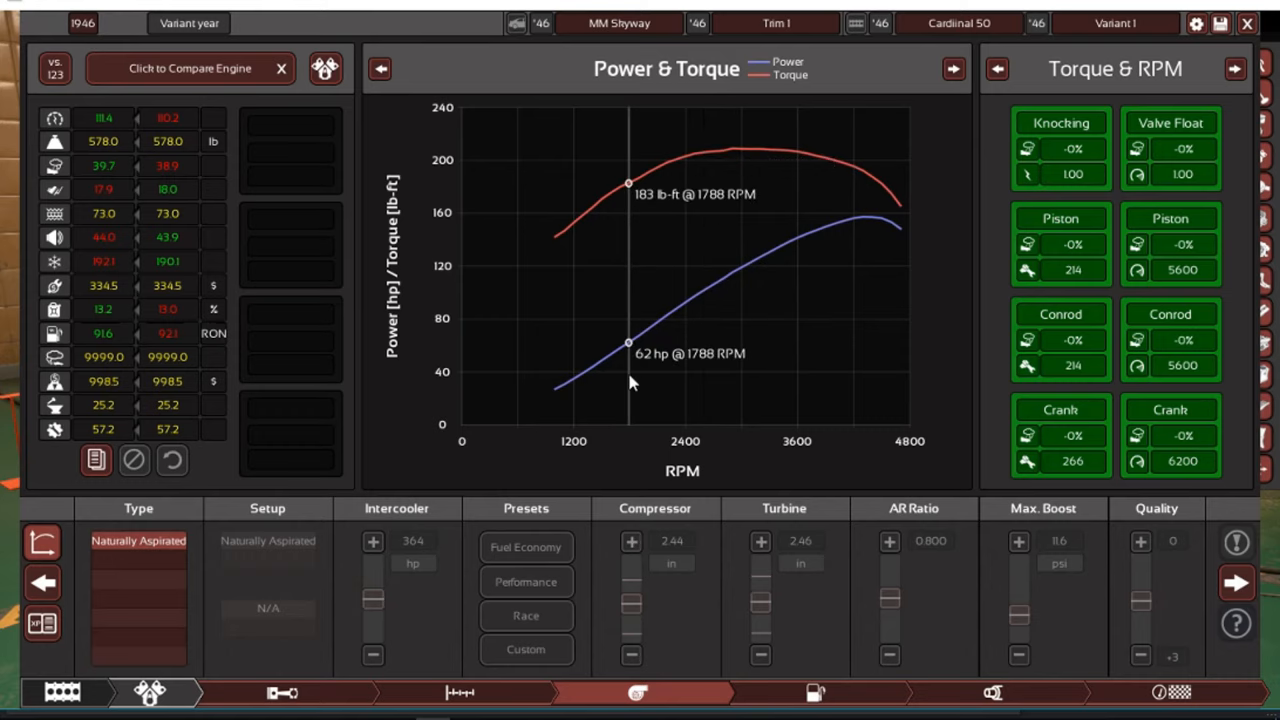
mouse_move(800, 200)
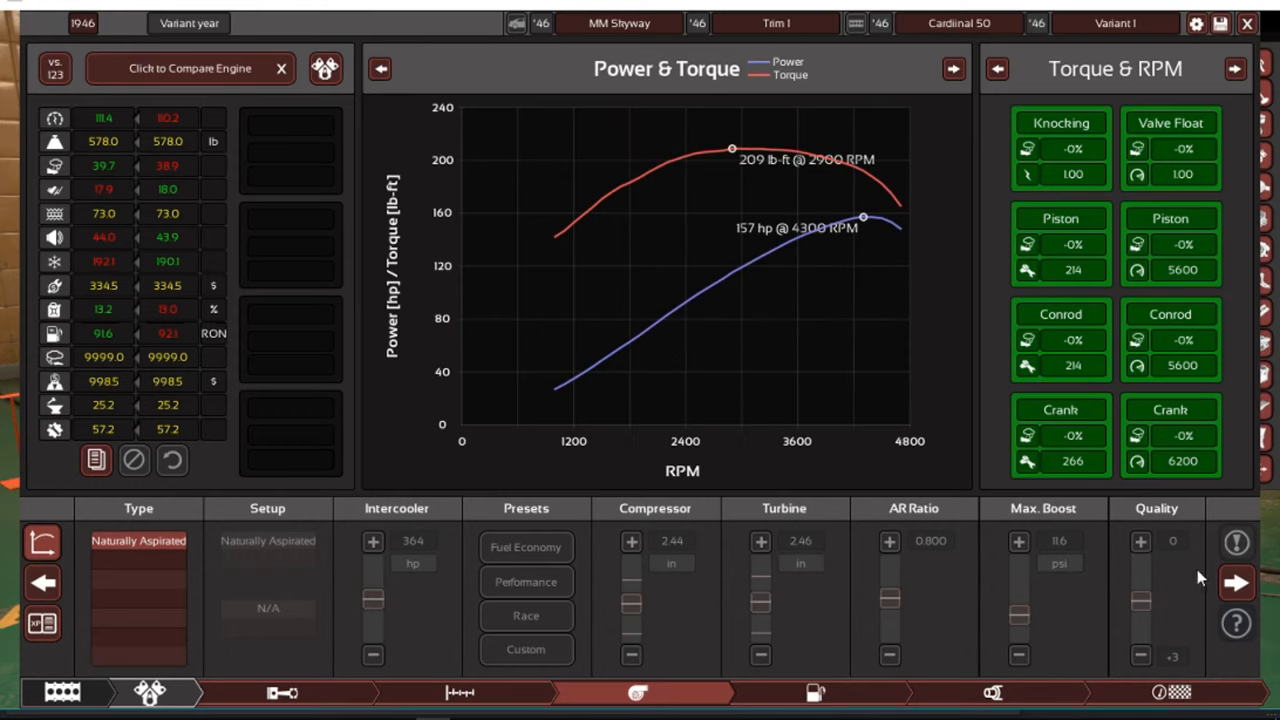
Pass the fuel system and test bench, then finish the Cardinal 50 engine
click(1237, 583)
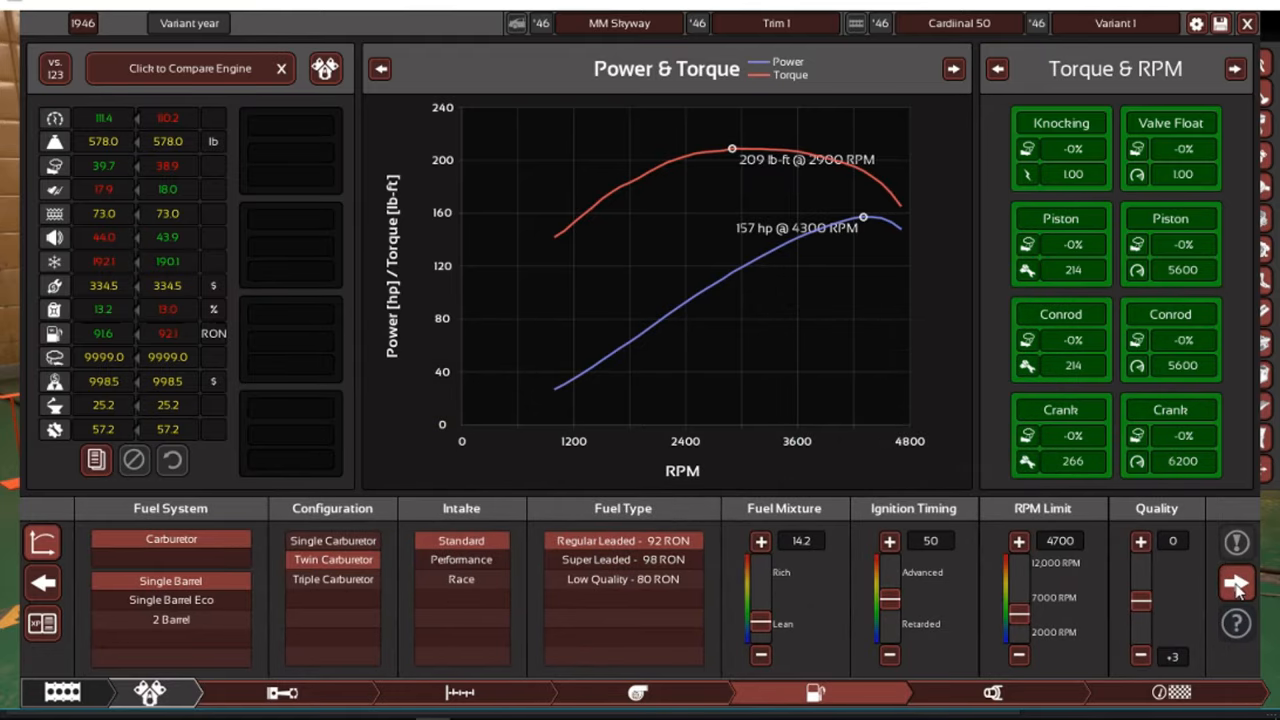
click(1237, 584)
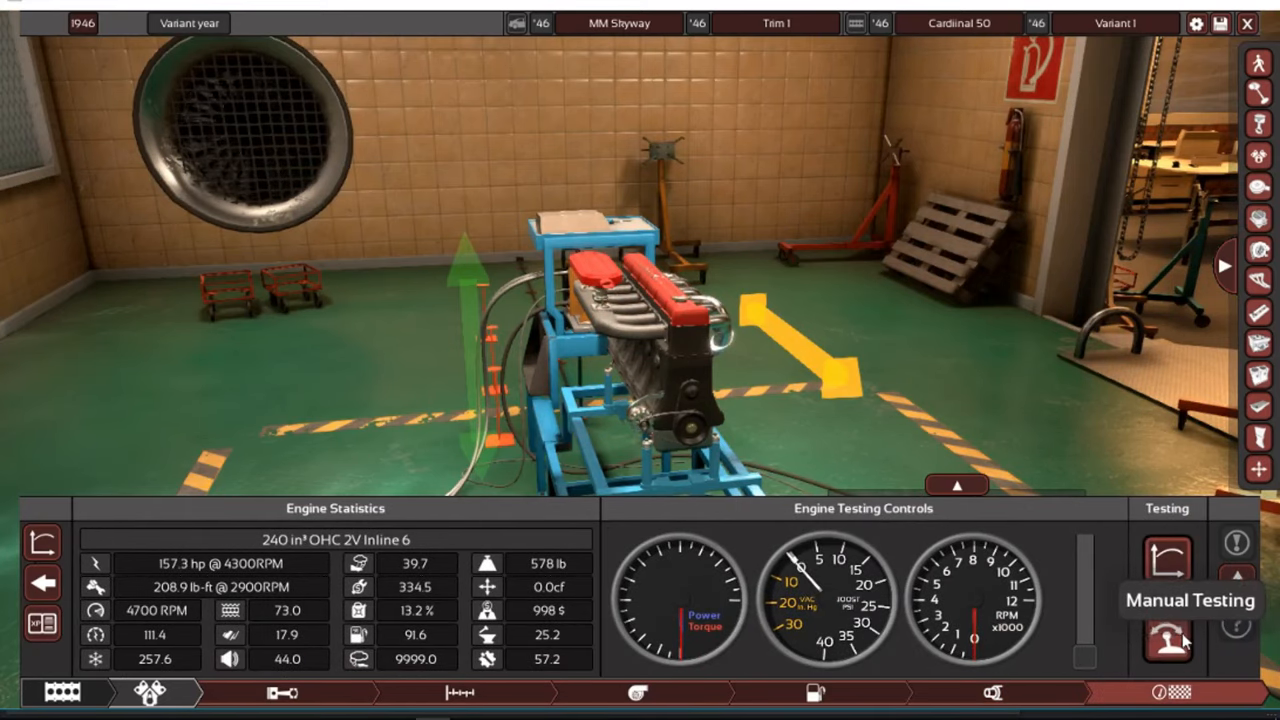
click(1168, 641)
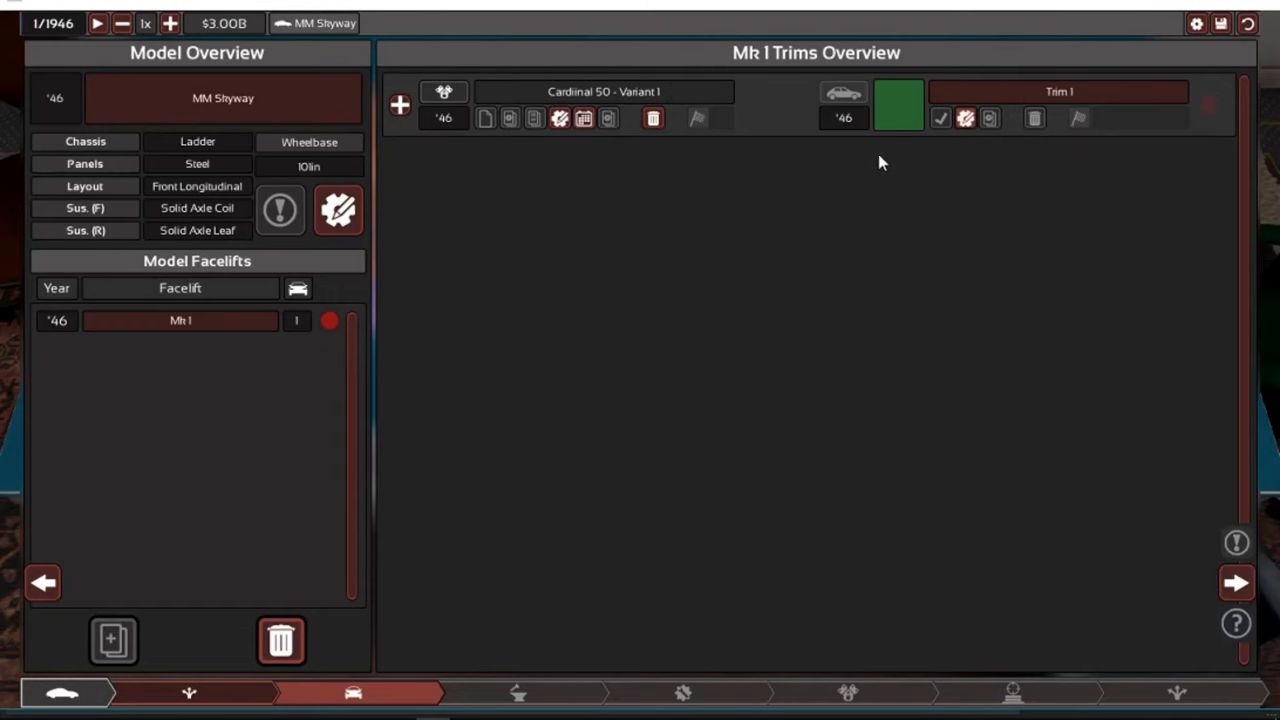
Rename the trim to 'Base' and select the first sedan body
click(1058, 91)
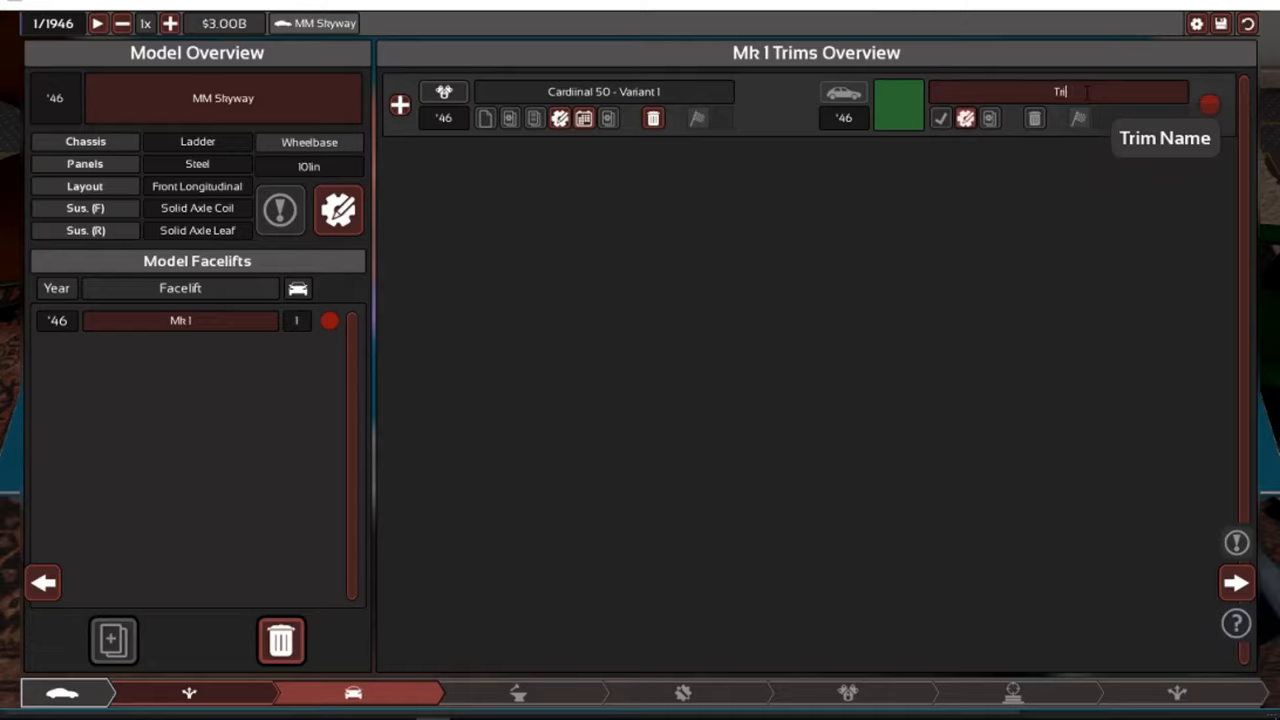
text(Base)
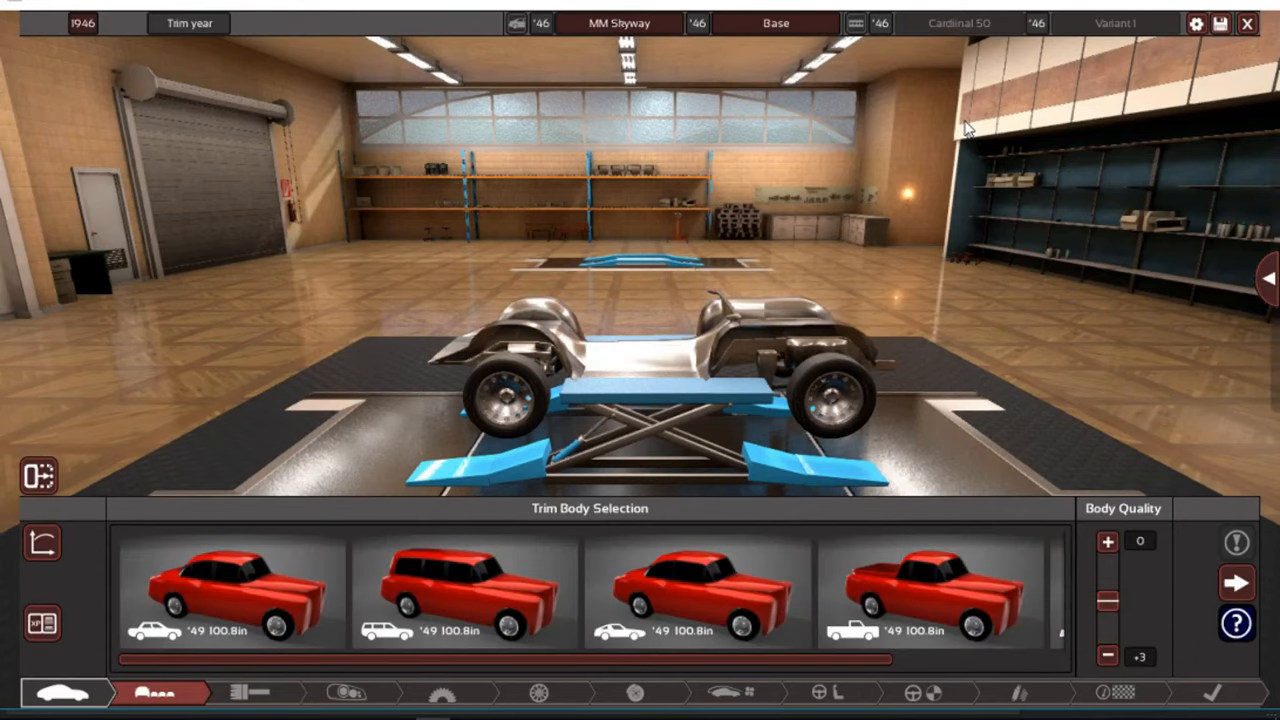
click(256, 693)
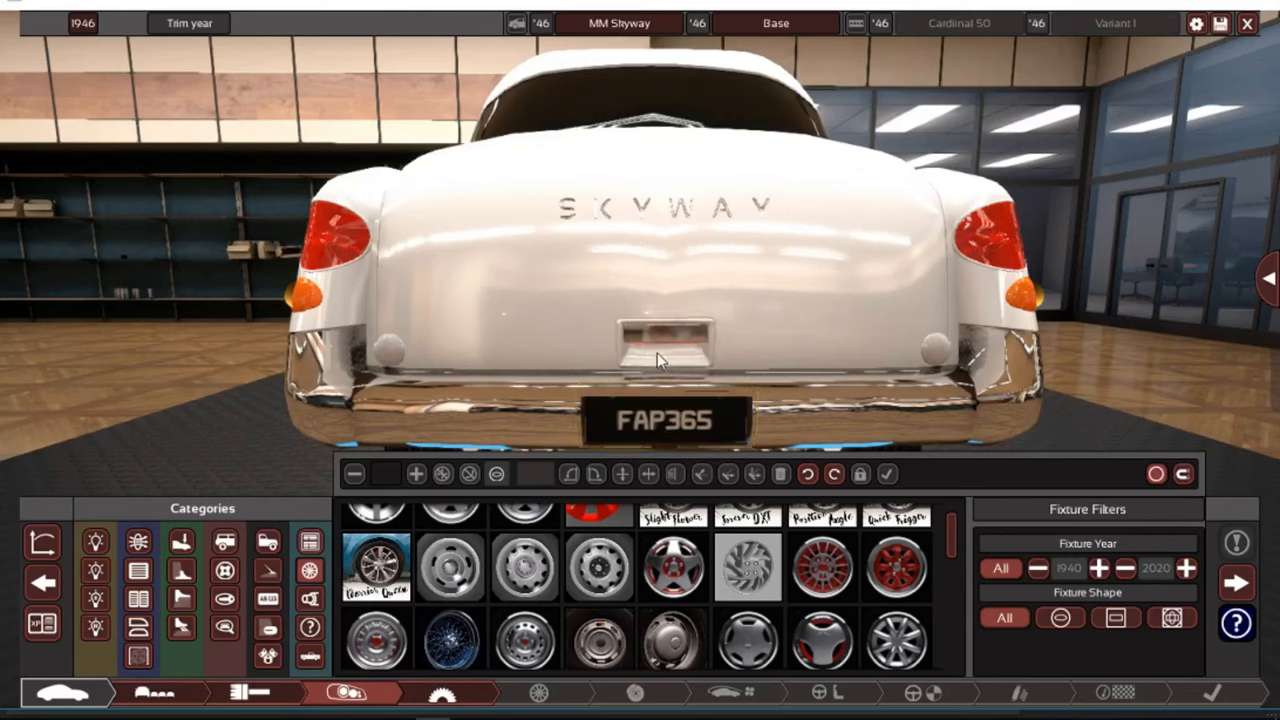
mouse_move(643, 350)
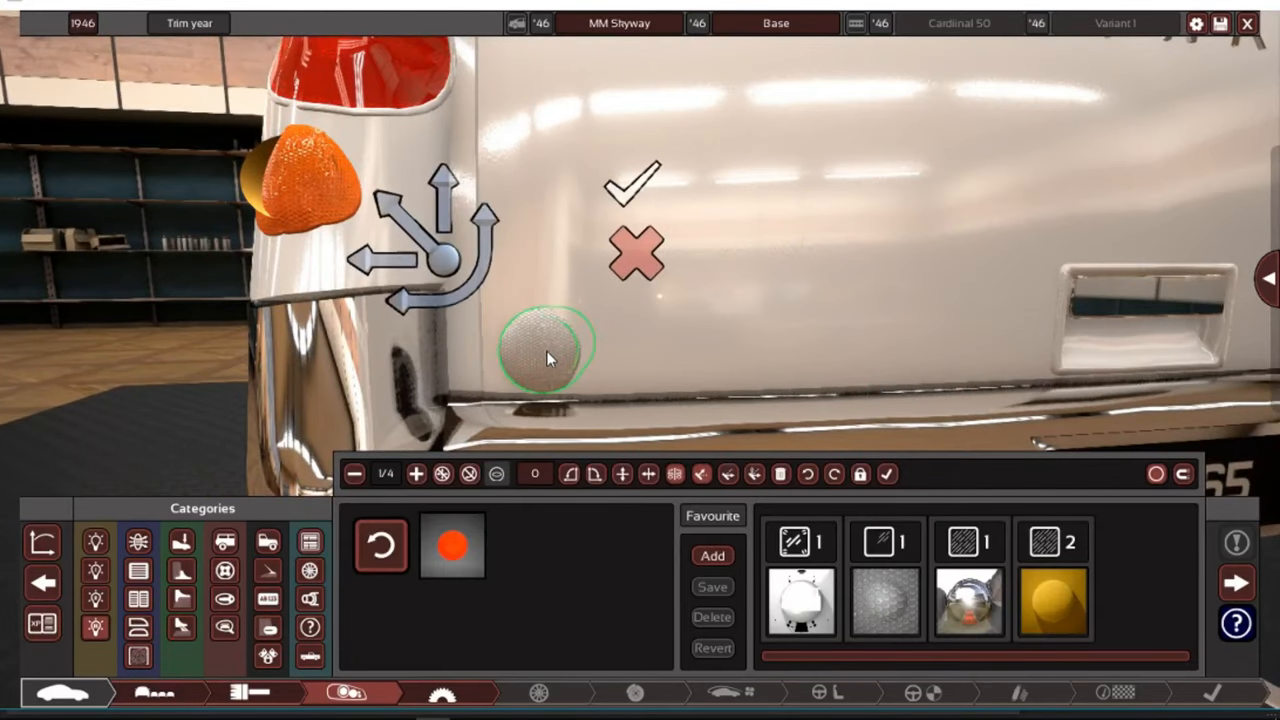
Place the small round orange fixture low beside the sedan's rear light
click(631, 185)
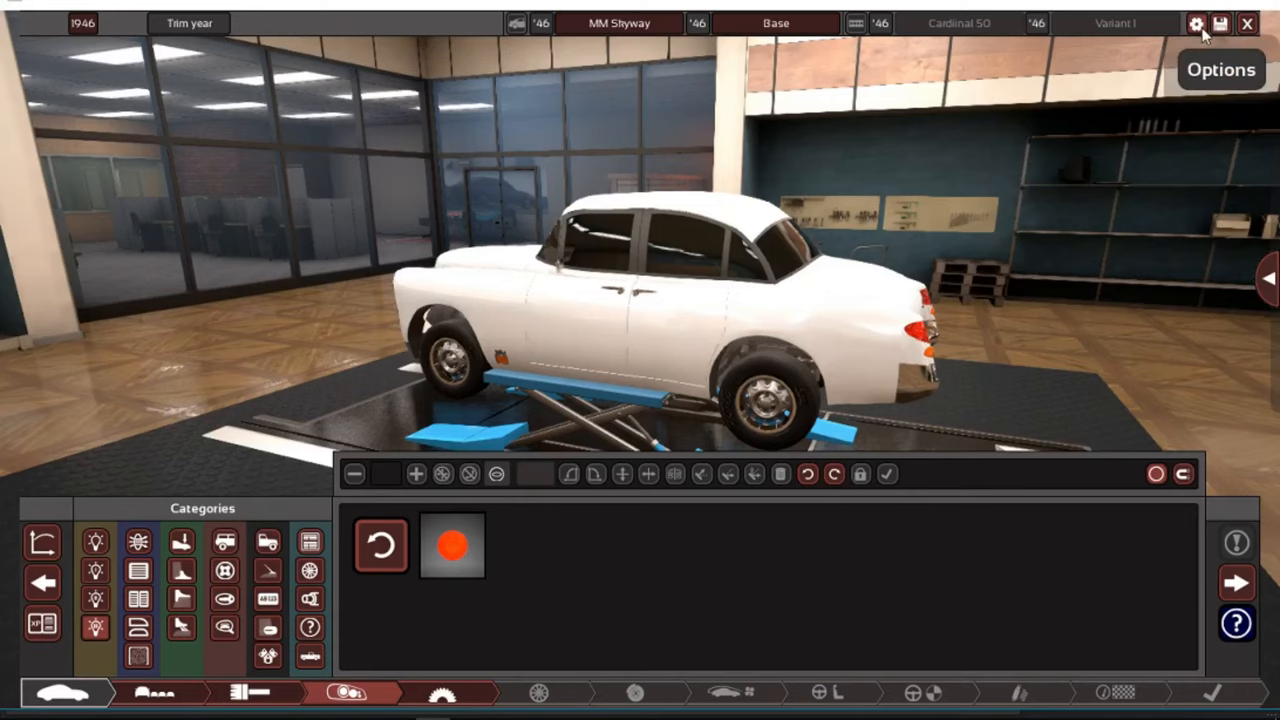
mouse_move(1237, 582)
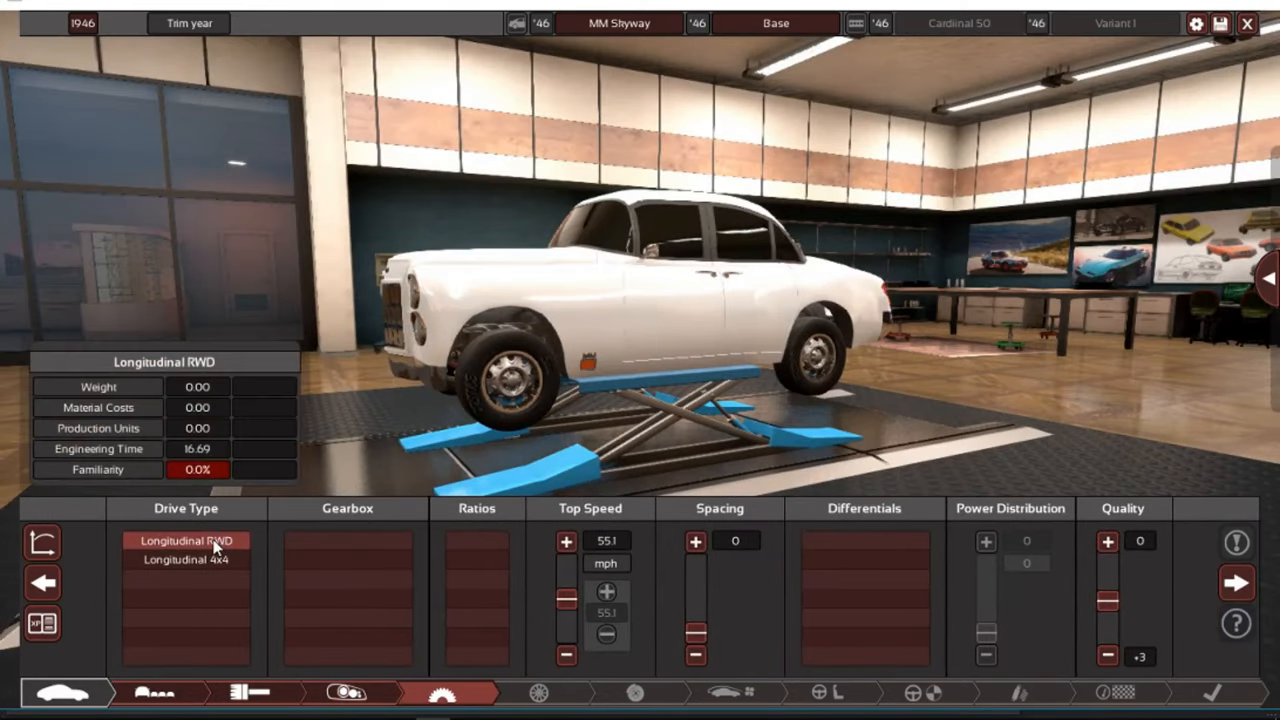
Set longitudinal RWD with a 3-speed manual geared for 122.3 mph top speed
click(477, 559)
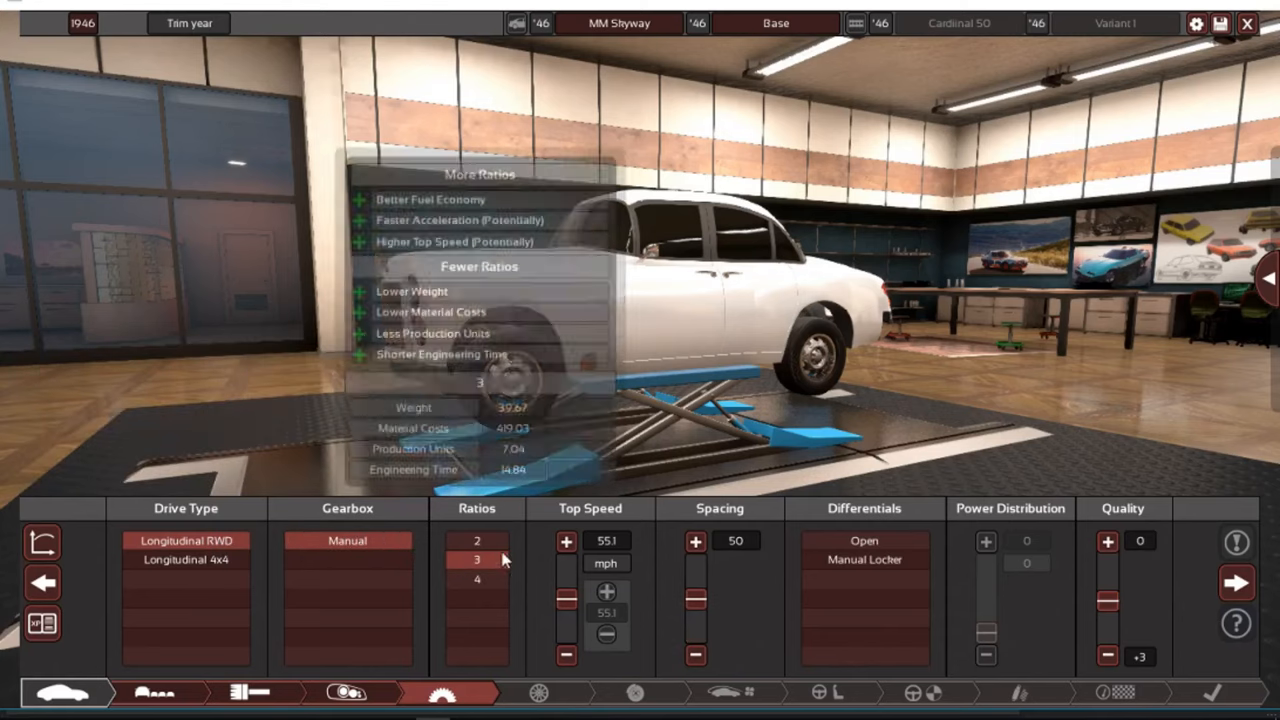
click(565, 541)
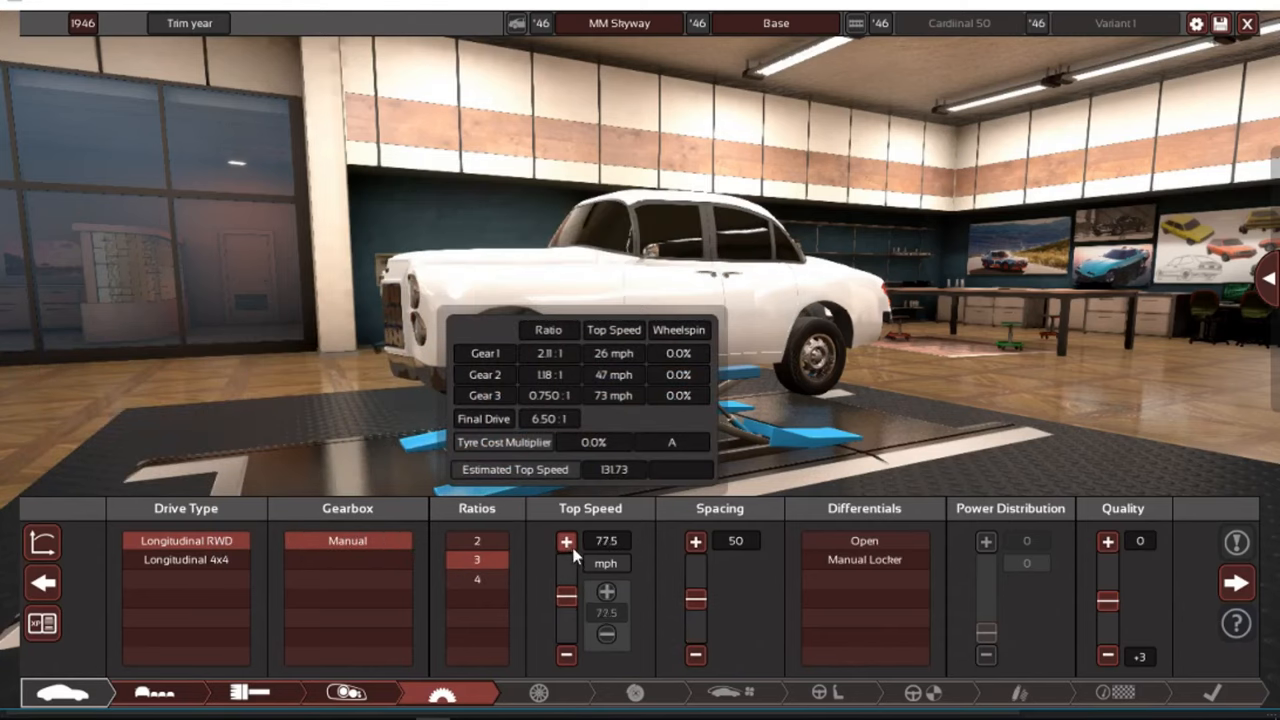
click(566, 541)
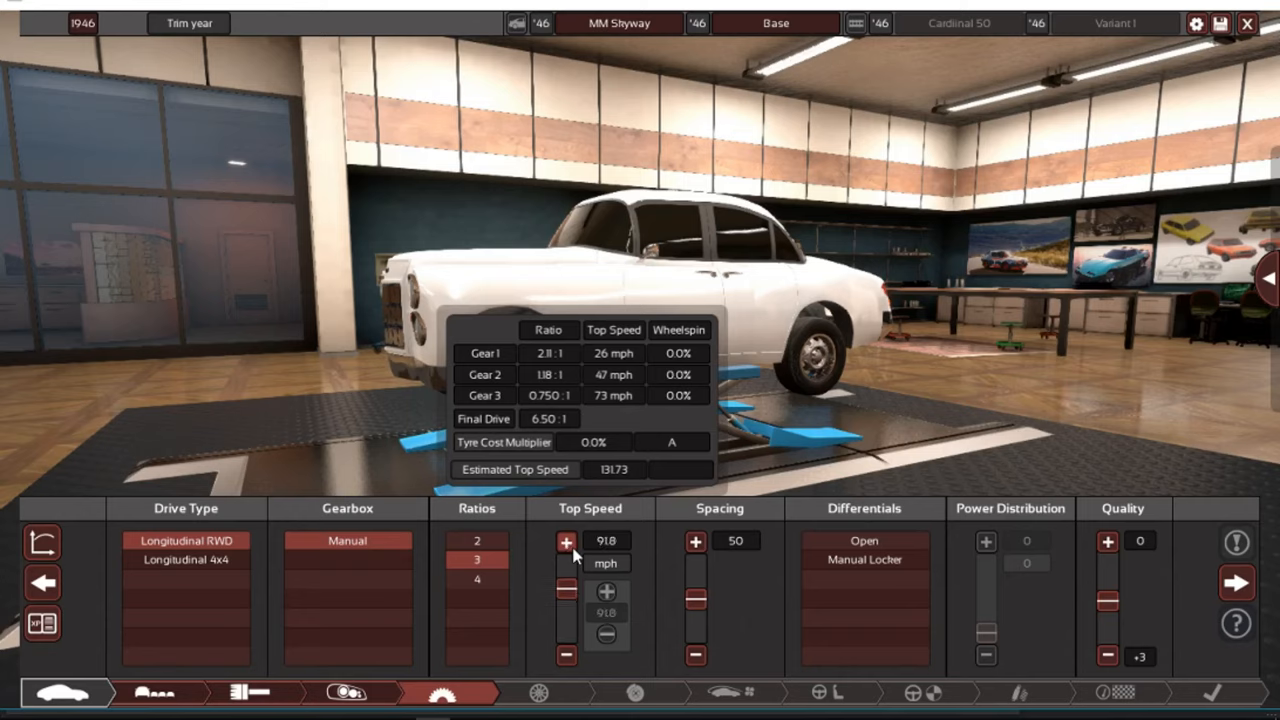
click(566, 541)
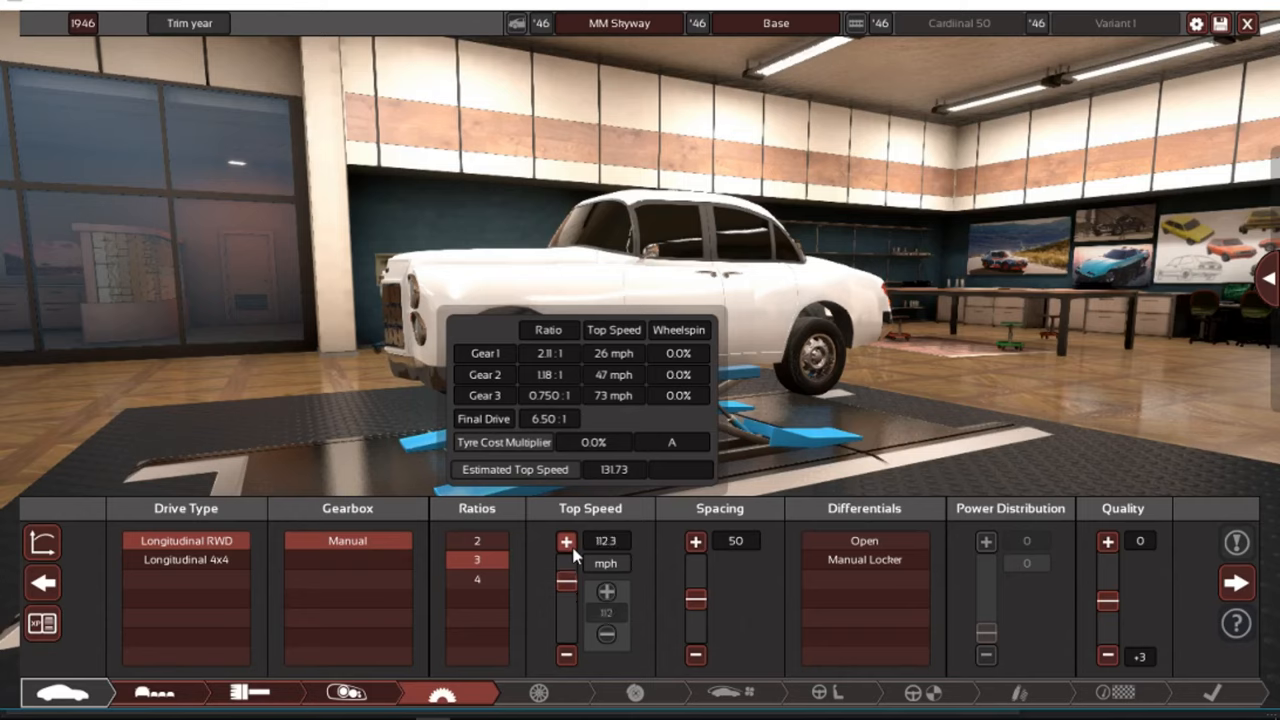
click(566, 541)
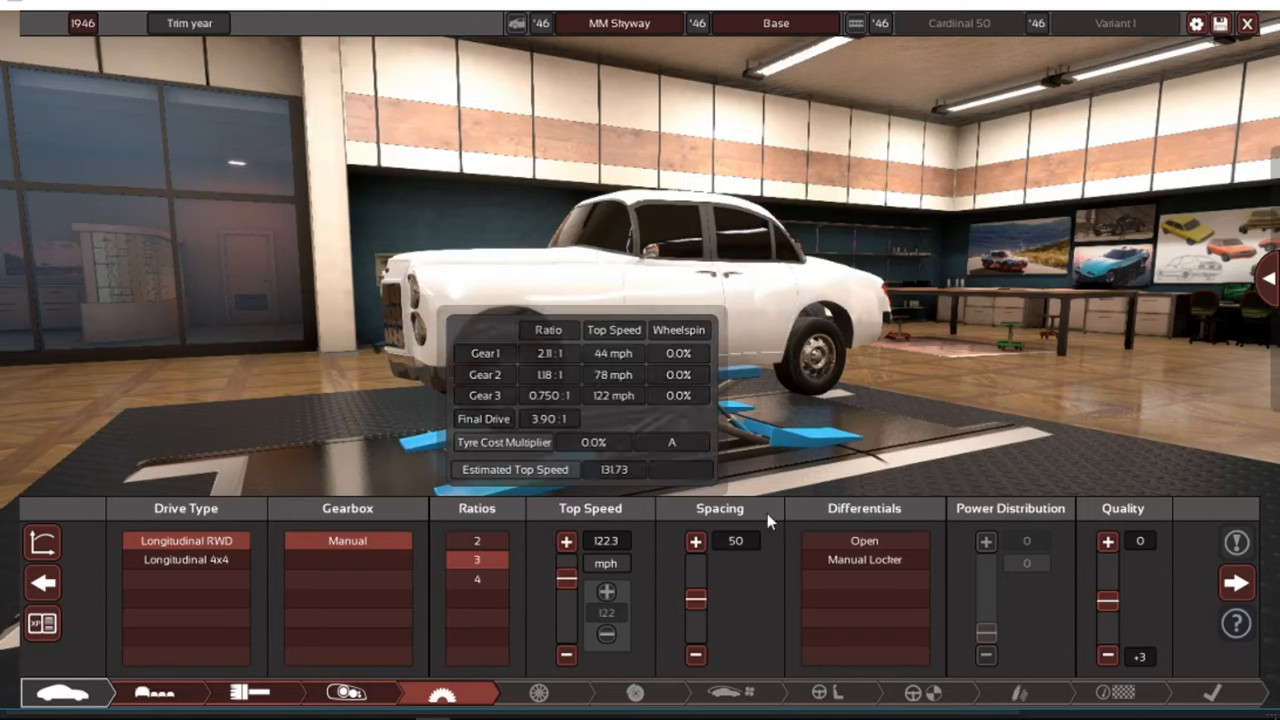
click(1237, 543)
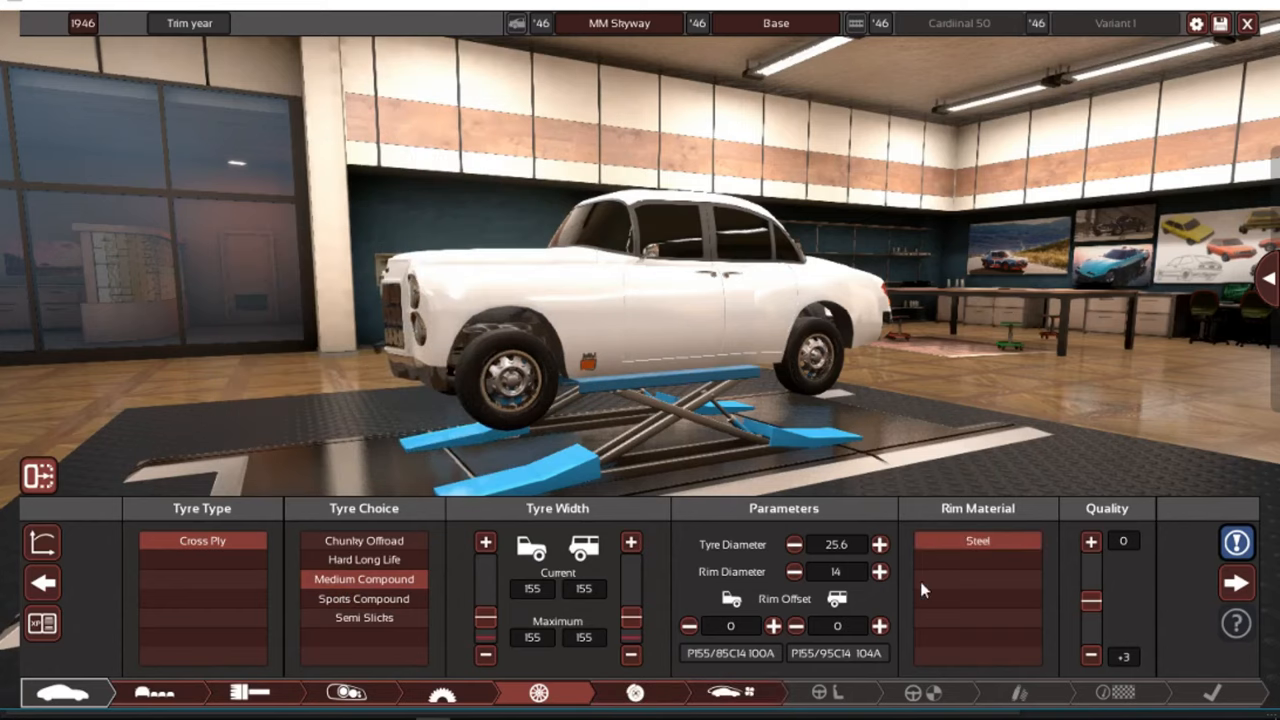
Fit 13-inch steel rims with 175-wide medium cross-ply tyres, sized P175/95C13
click(795, 572)
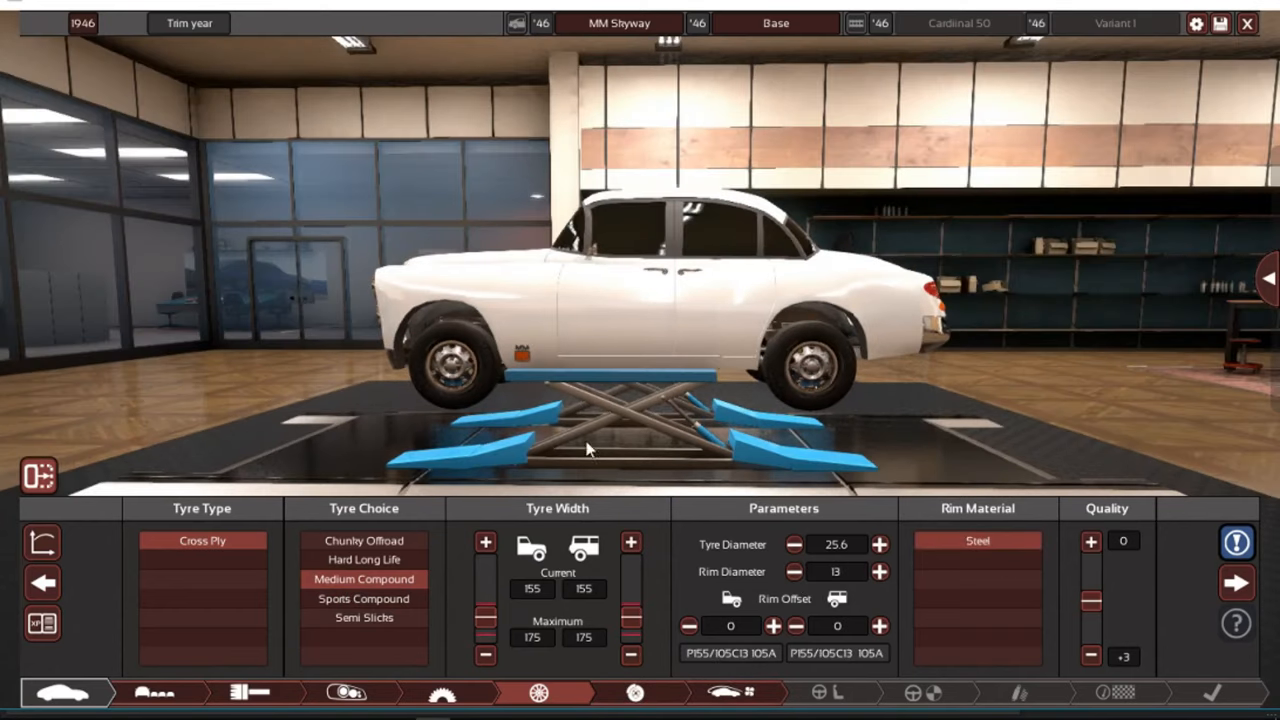
click(630, 543)
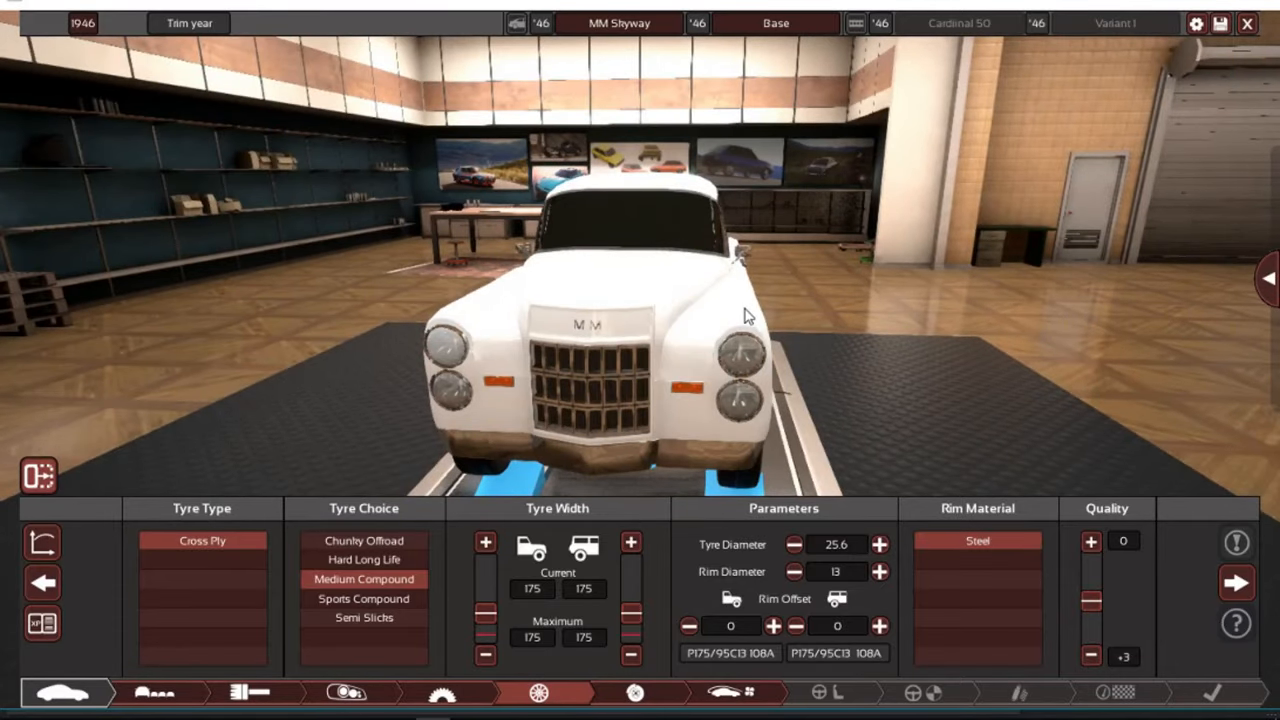
Enlarge the rear drum brakes to 8 inches, then advance past Aero to Interior
click(635, 692)
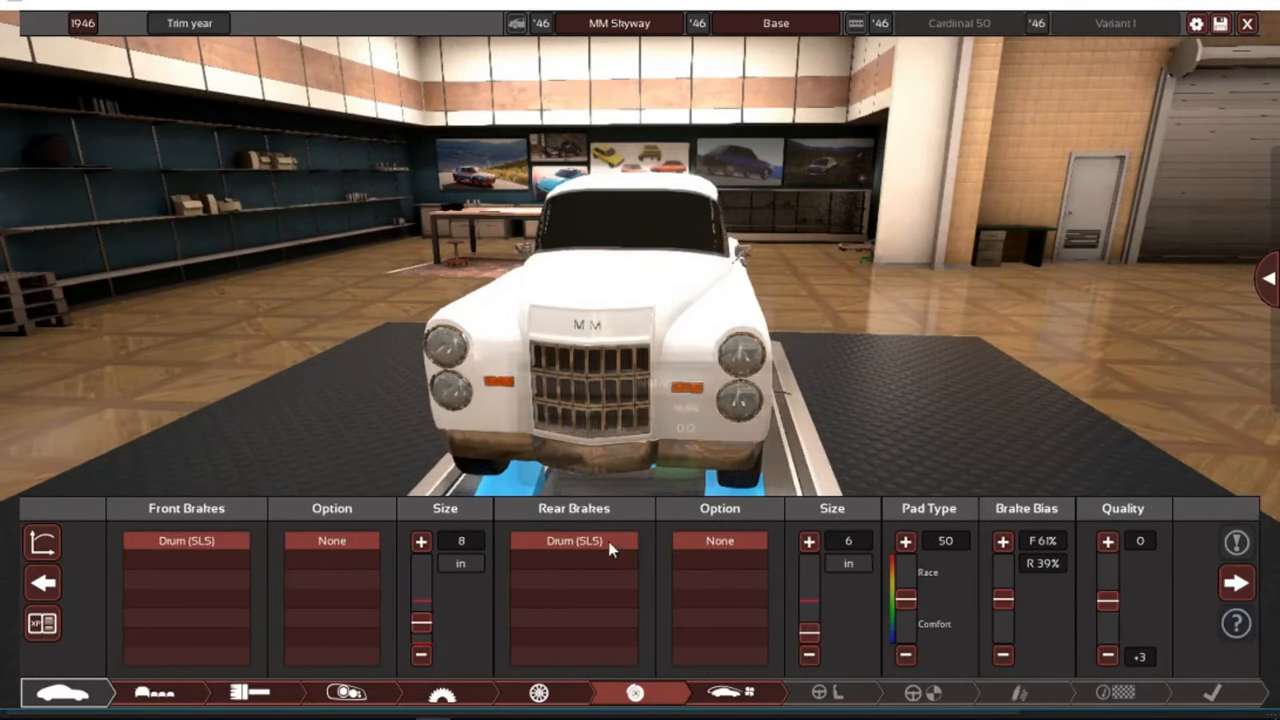
mouse_move(573, 540)
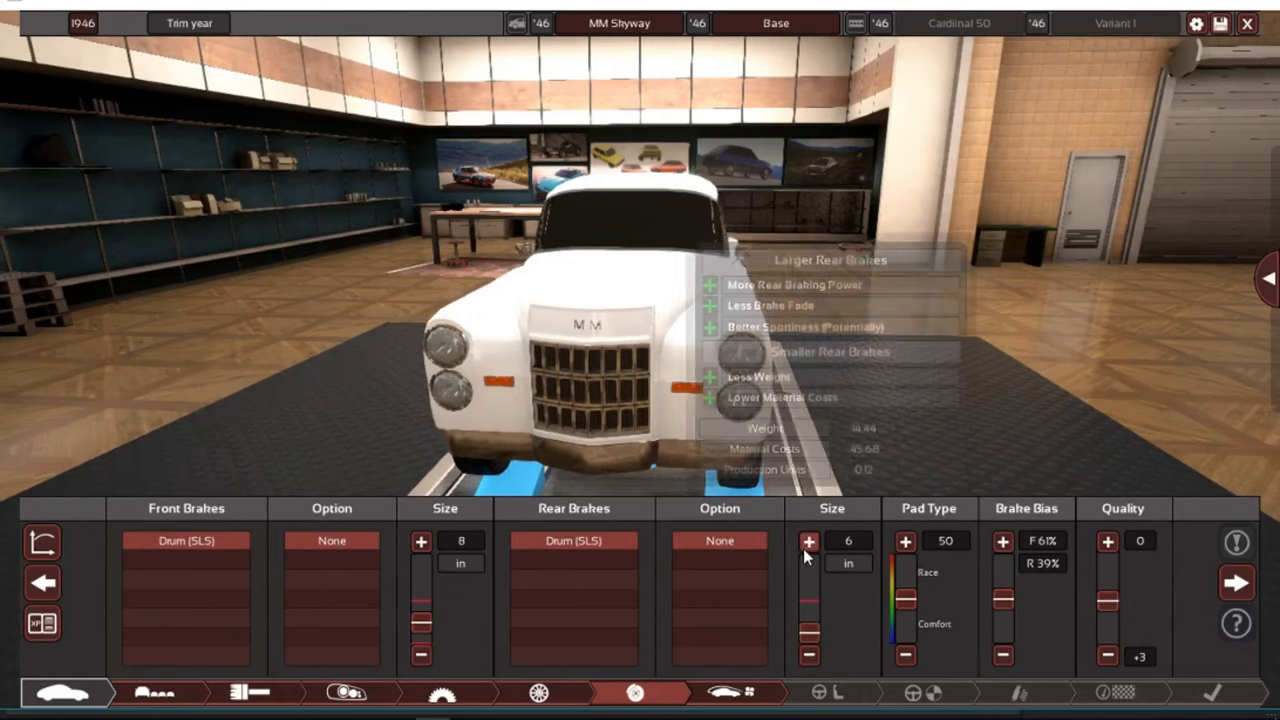
click(808, 541)
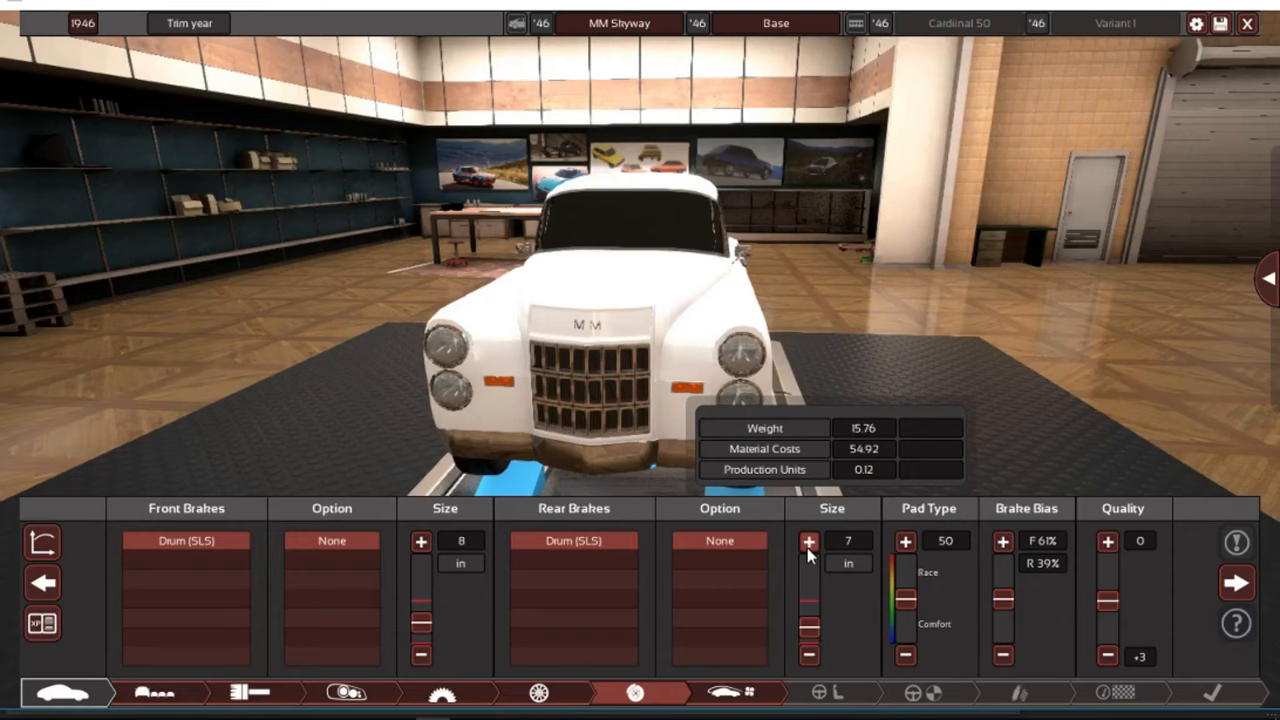
click(809, 541)
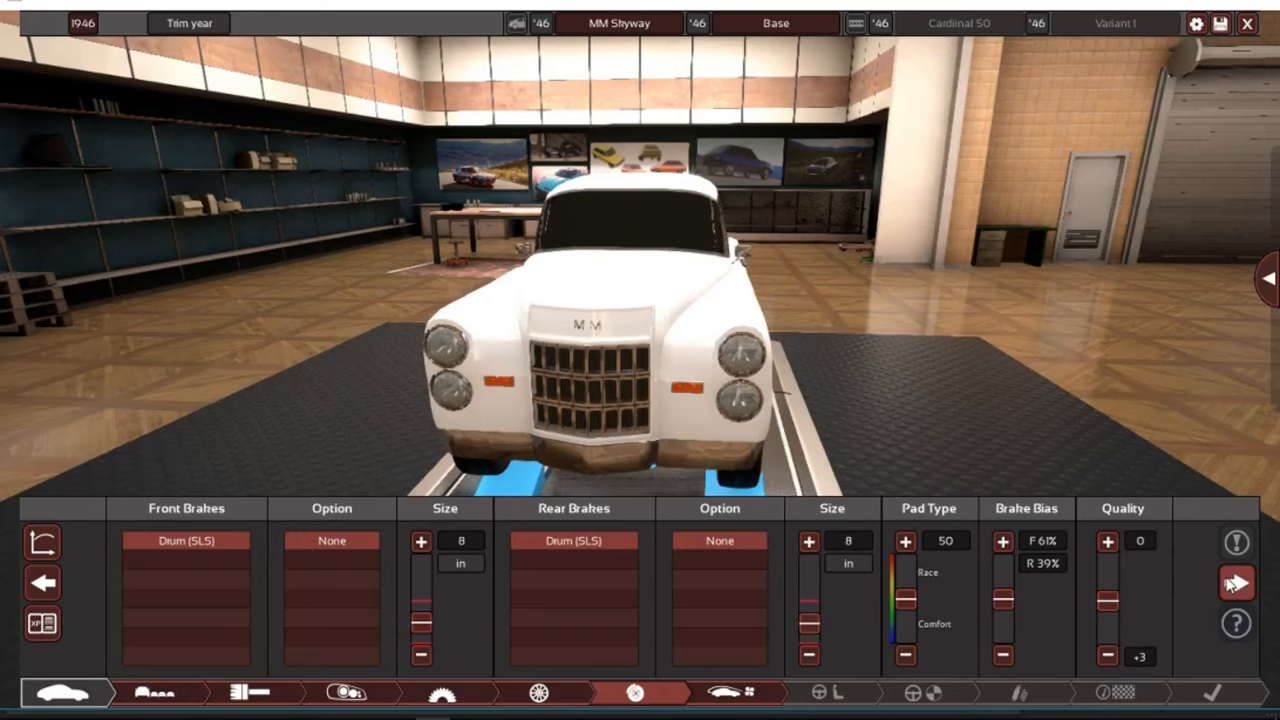
click(737, 692)
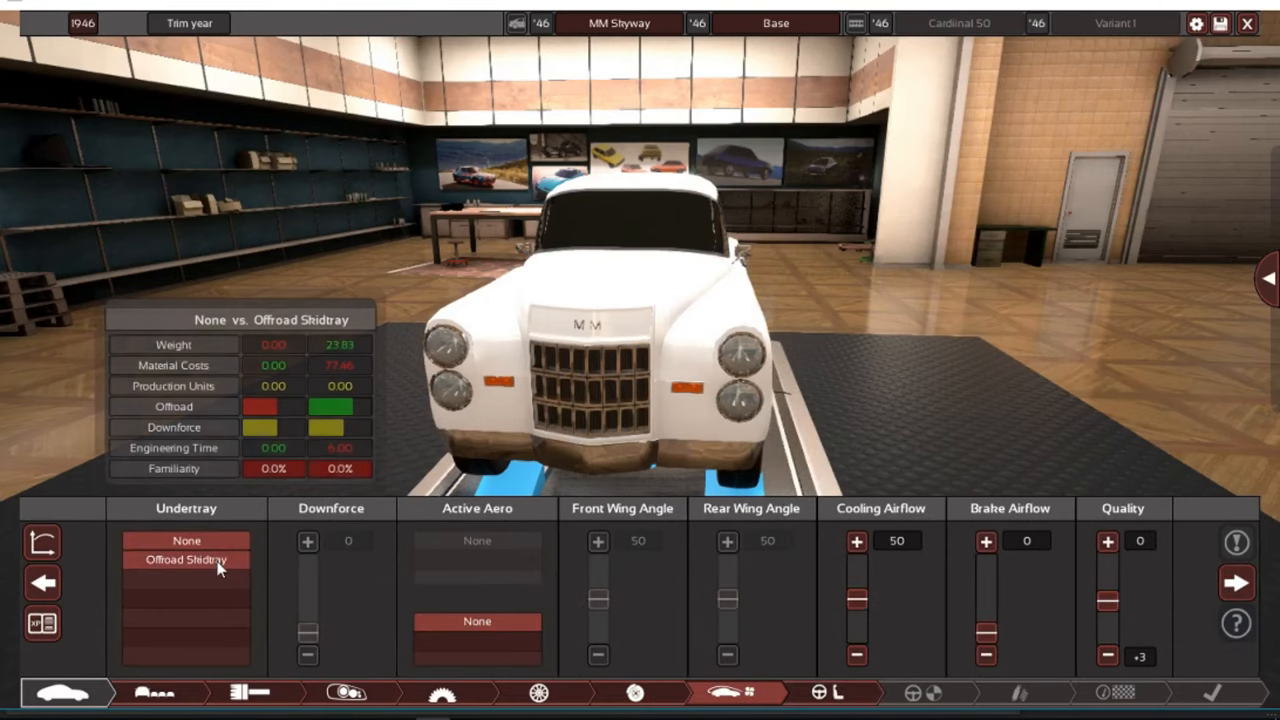
click(818, 692)
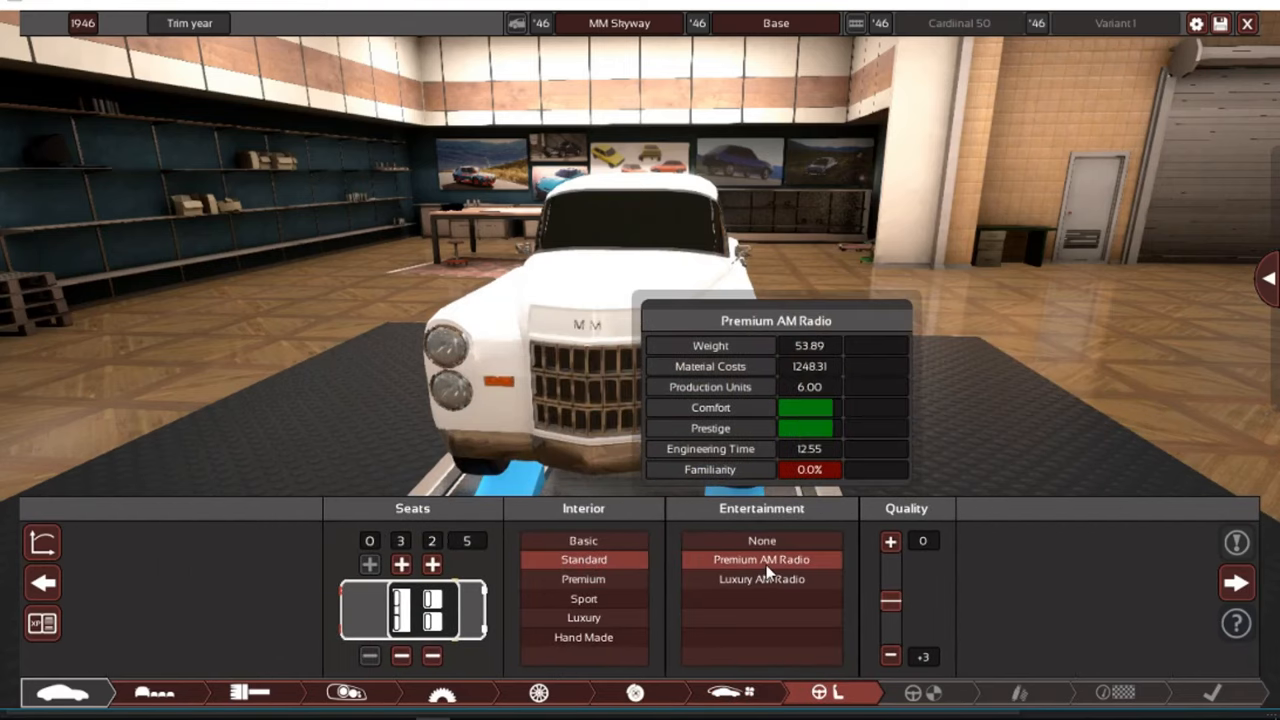
Keep Standard interior with a premium AM radio, then advance to safety and assists
click(762, 540)
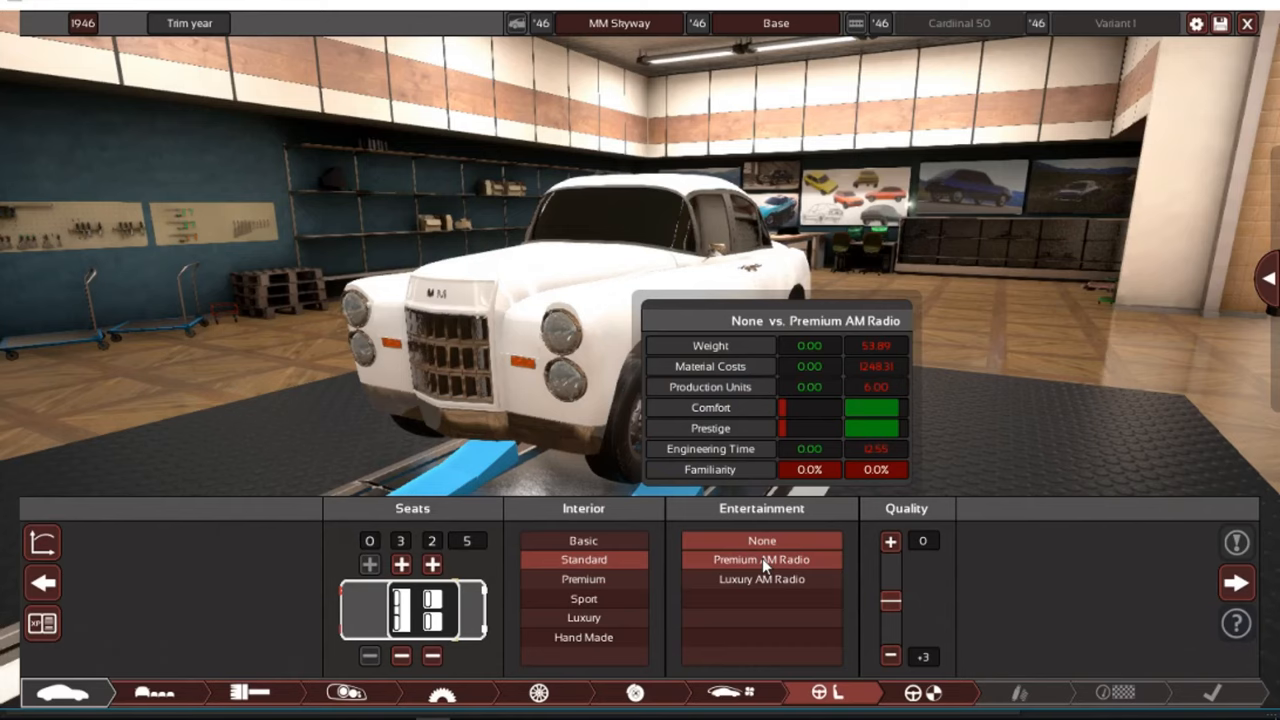
click(912, 692)
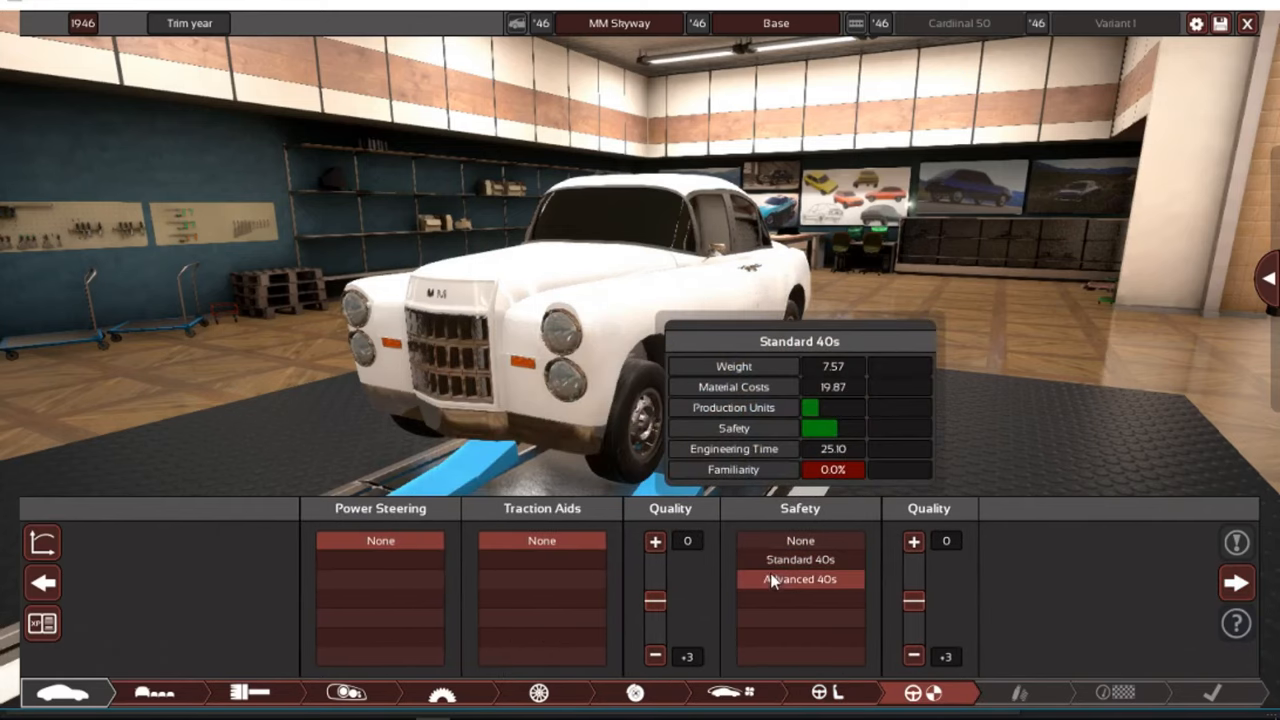
Compare Advanced 40s with Standard 40s safety and settle on Standard 40s
click(799, 579)
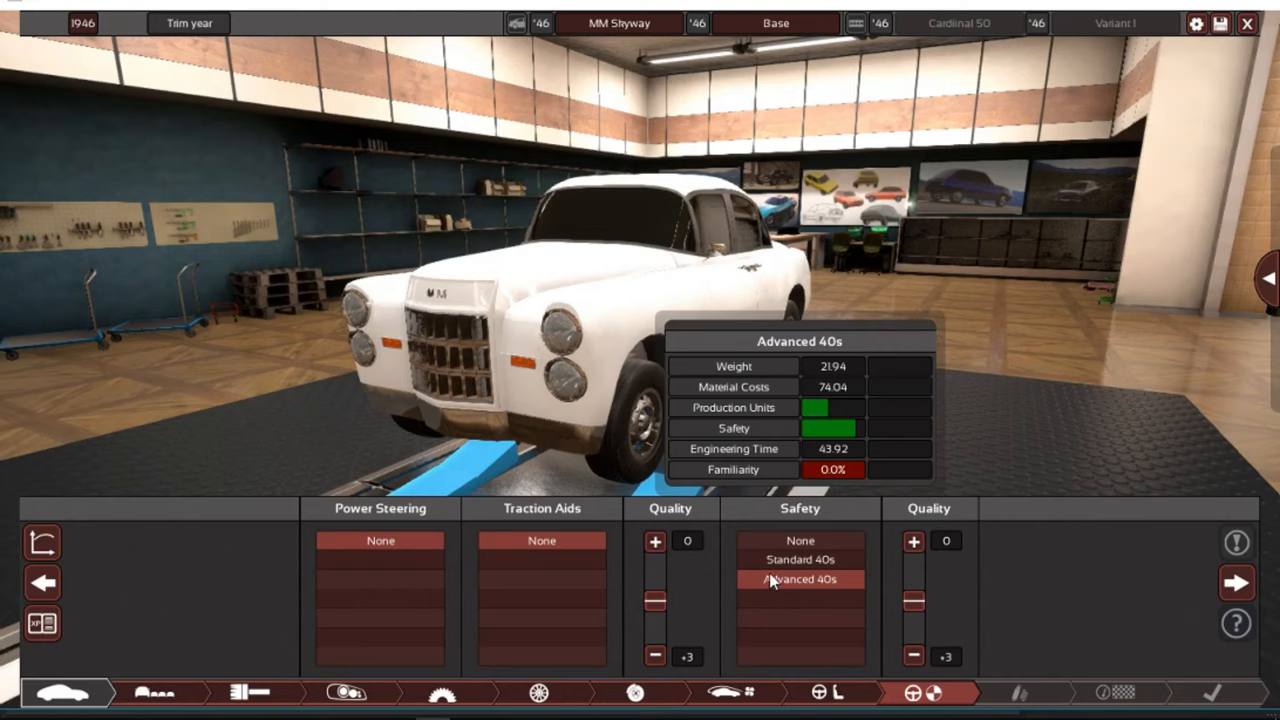
click(800, 559)
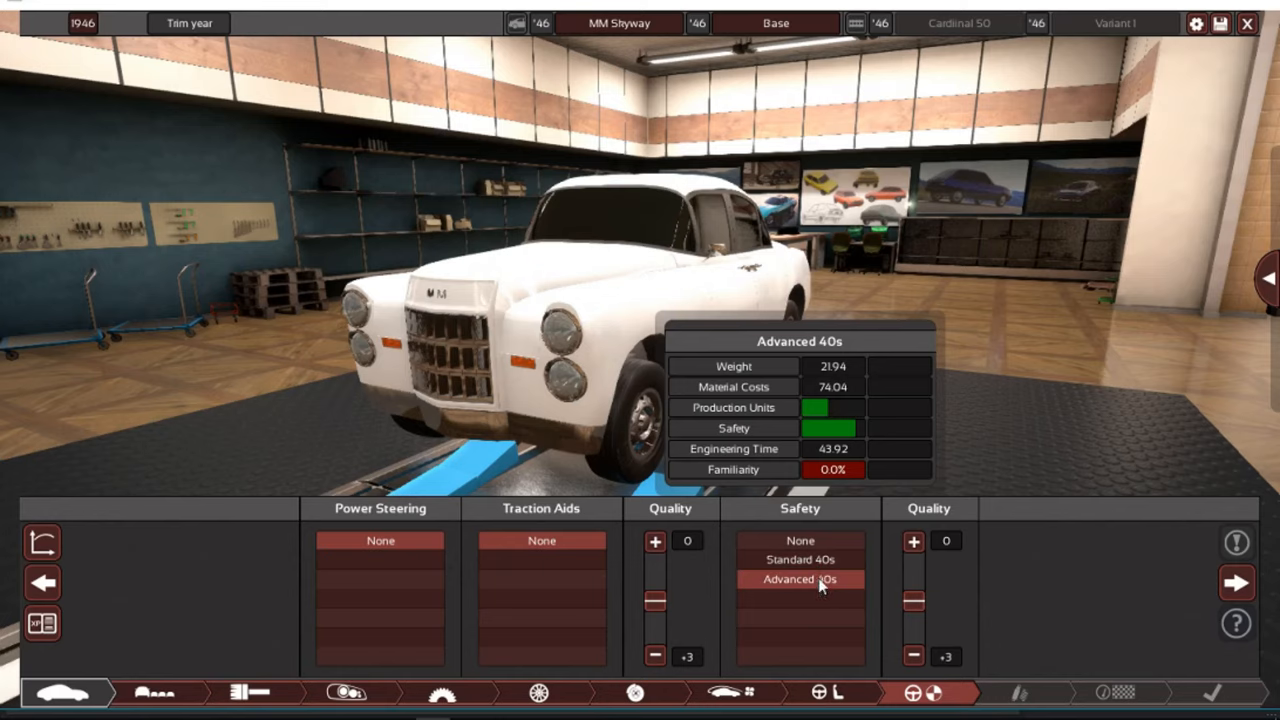
mouse_move(818, 596)
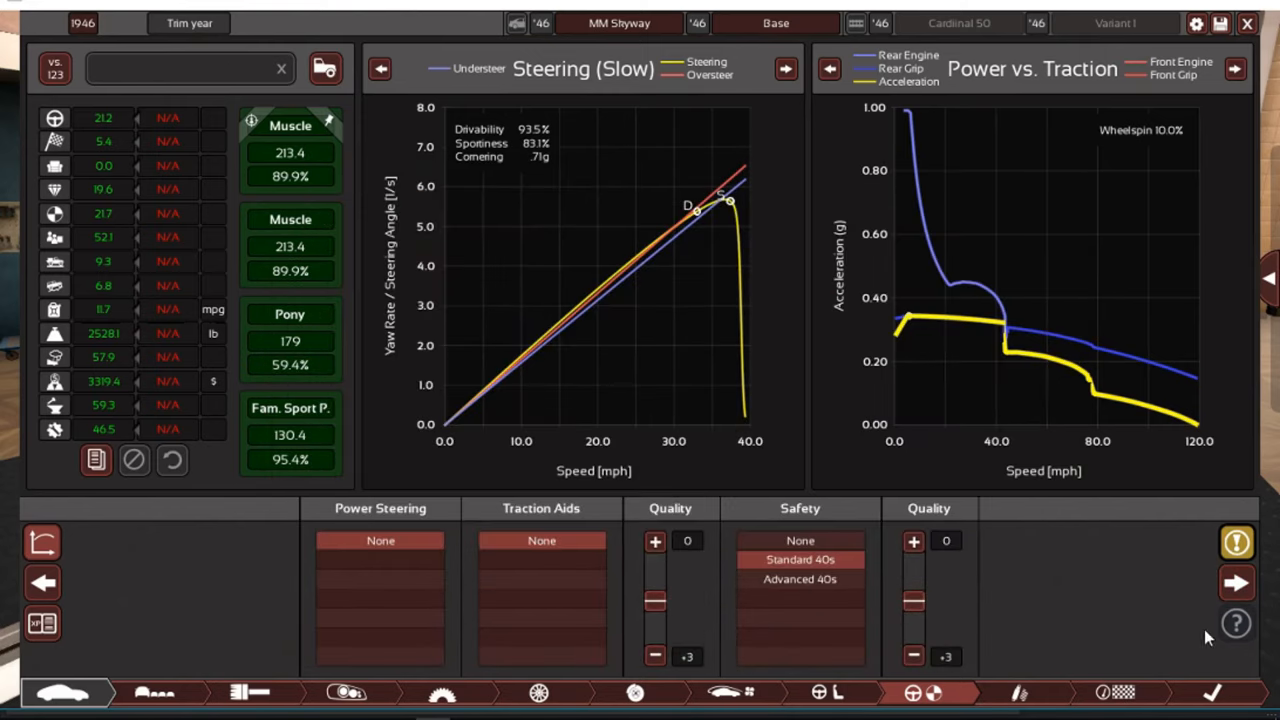
Apply the Normal suspension preset and continue to the aerodynamics stage
click(1237, 543)
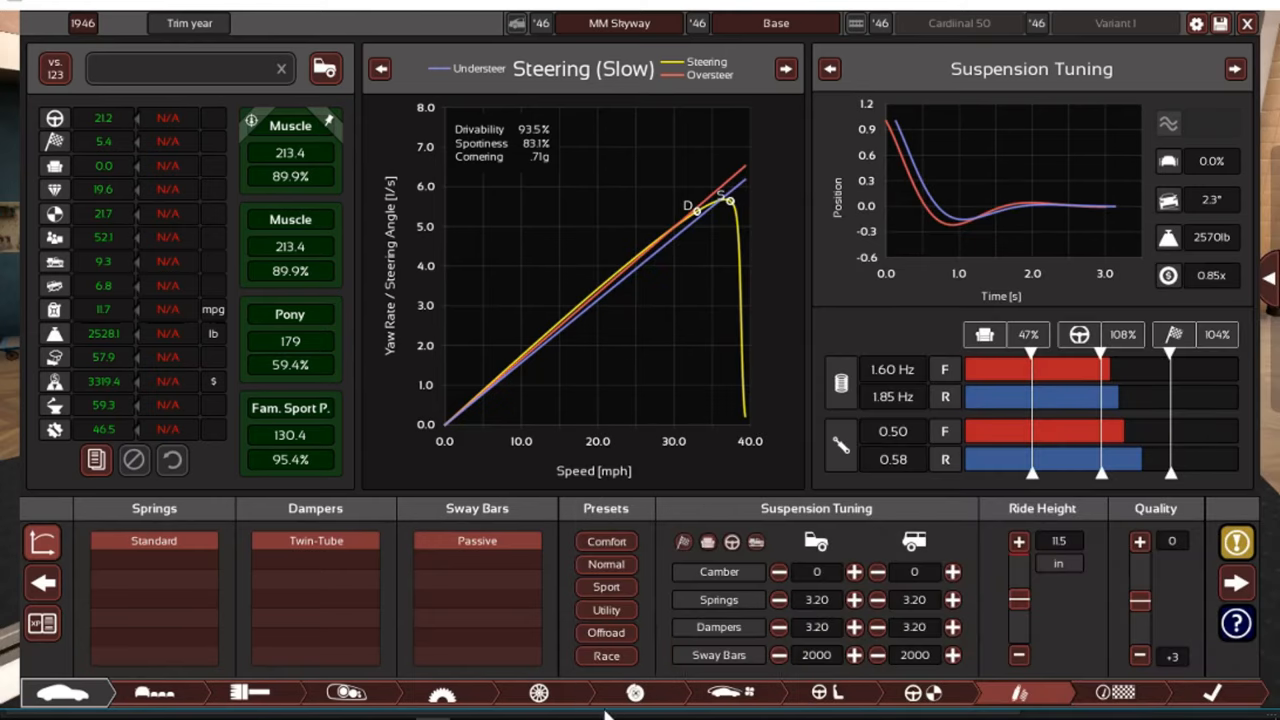
click(606, 564)
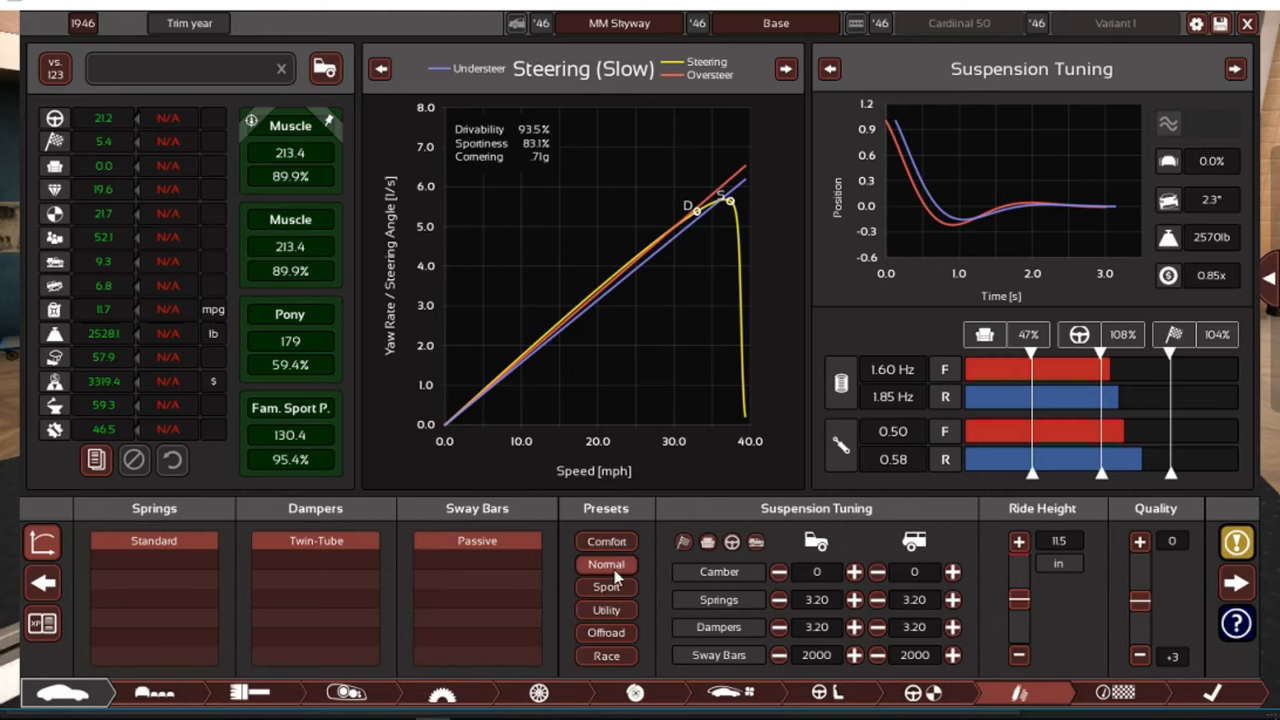
click(1237, 542)
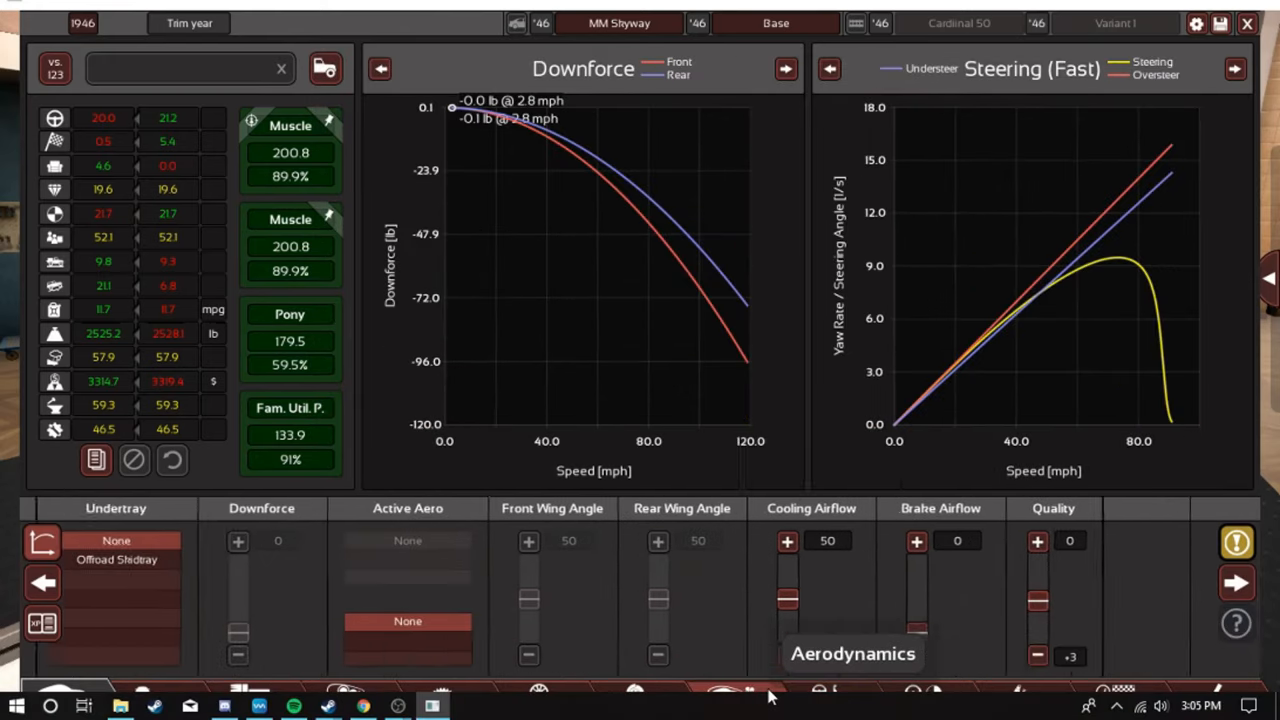
Tune the manual gearbox spacing to 1 for 0% wheelspin, then review design warnings
click(440, 692)
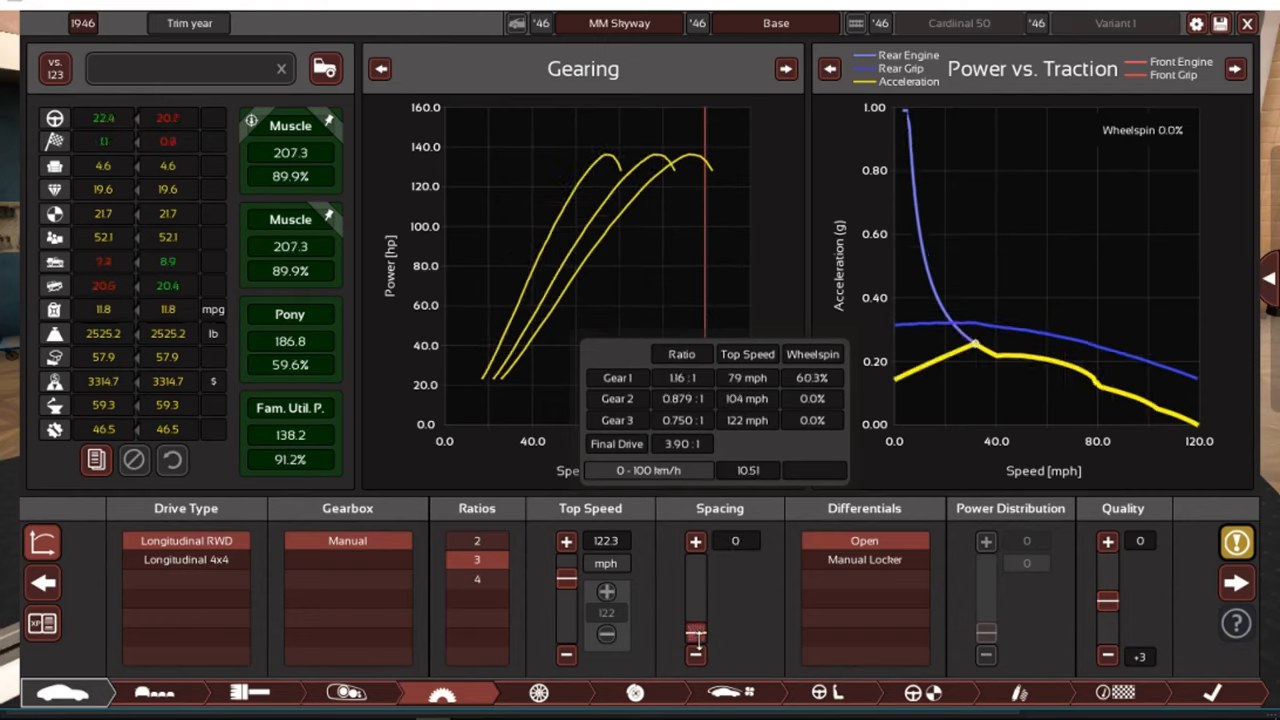
click(696, 648)
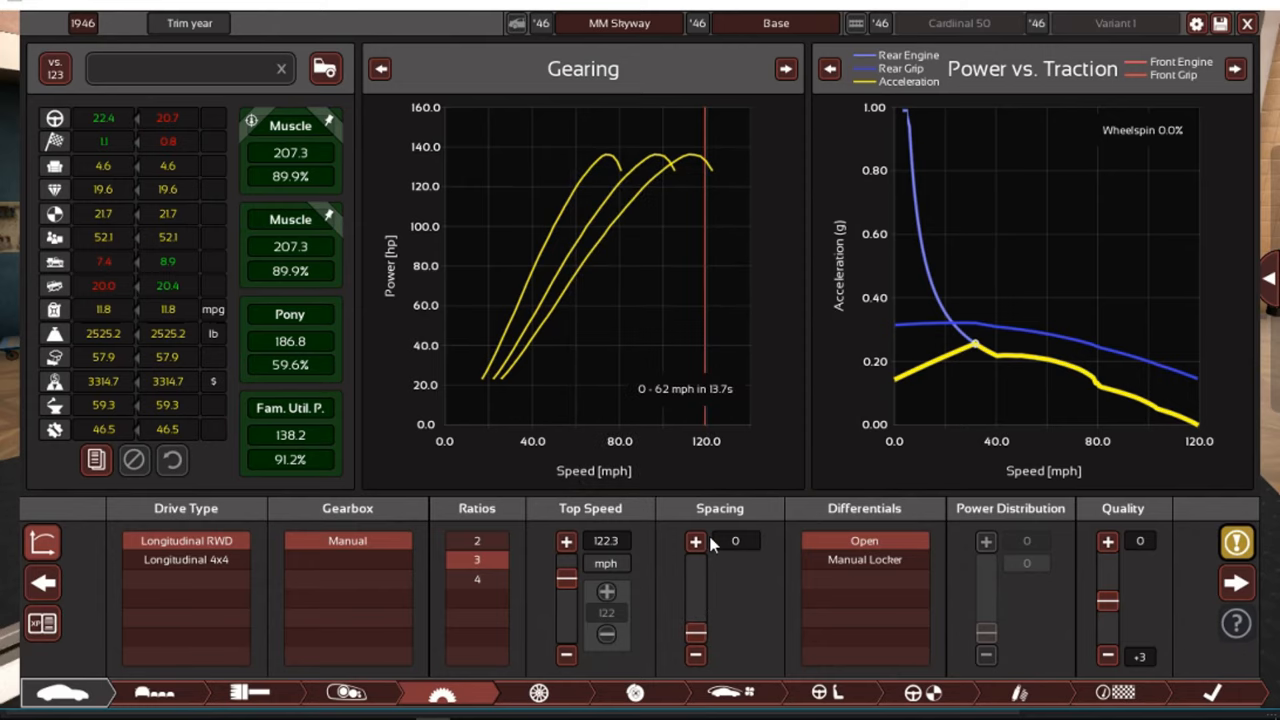
click(696, 541)
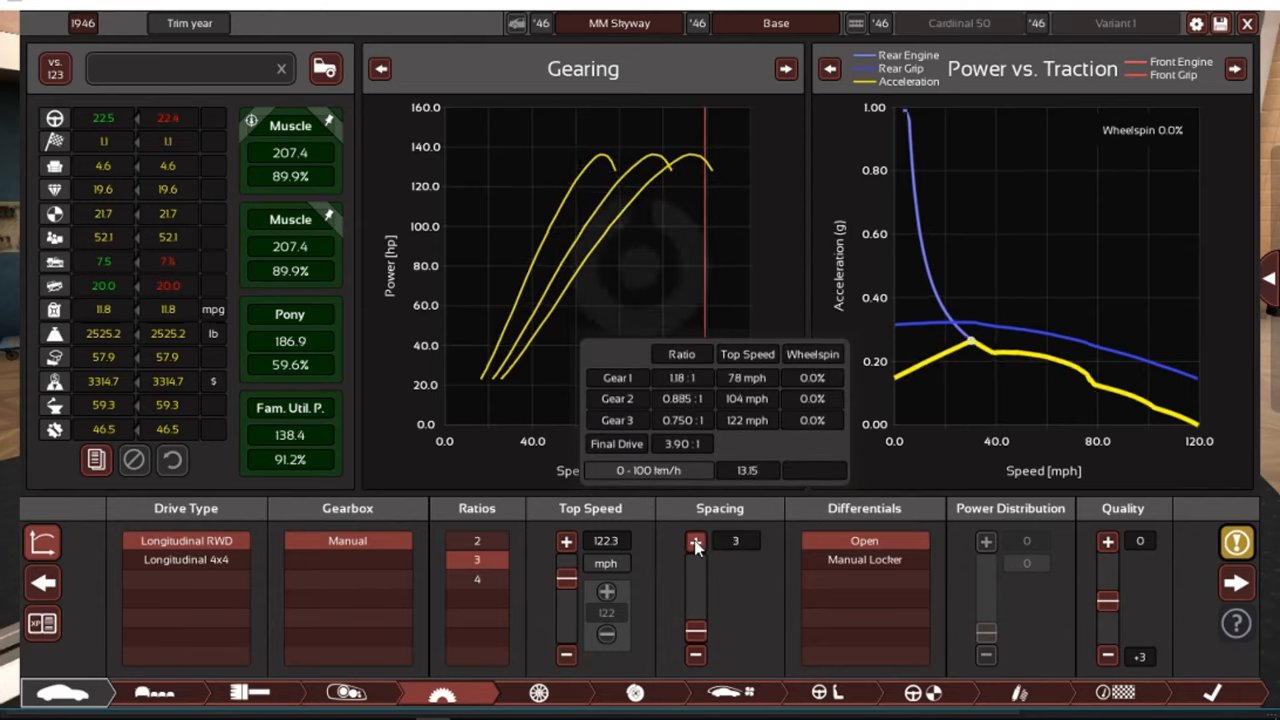
click(696, 542)
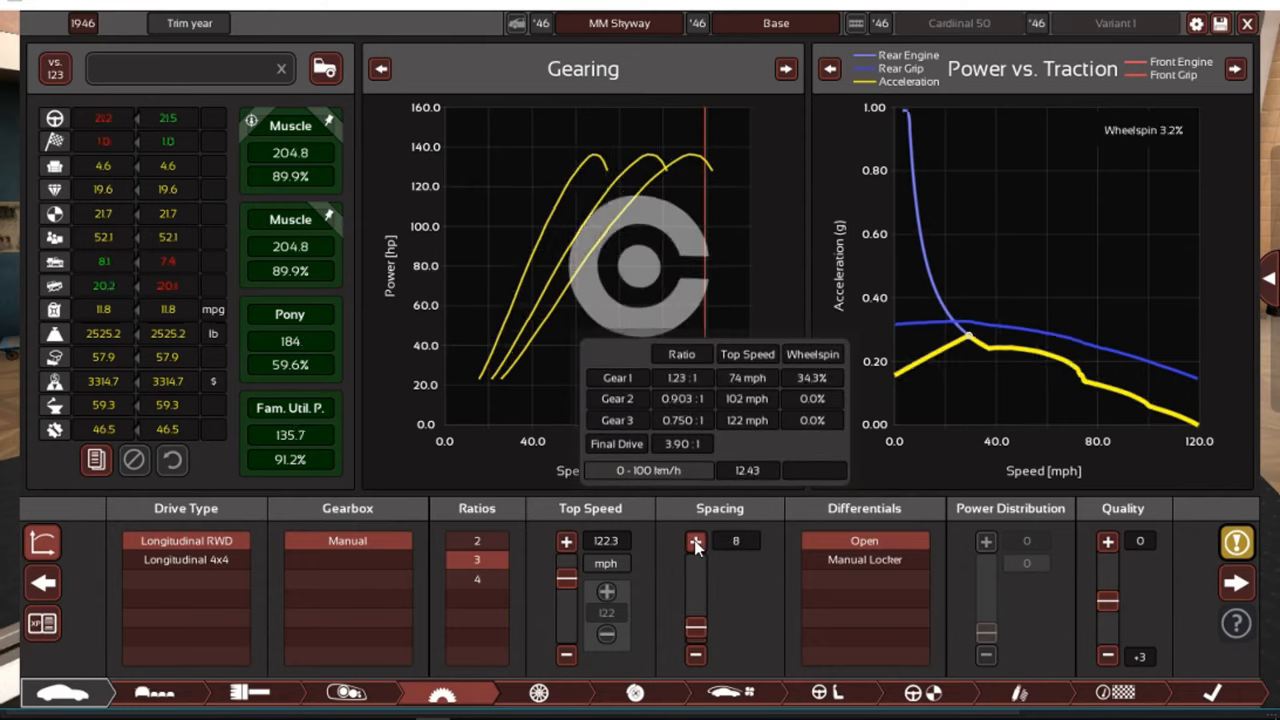
click(696, 656)
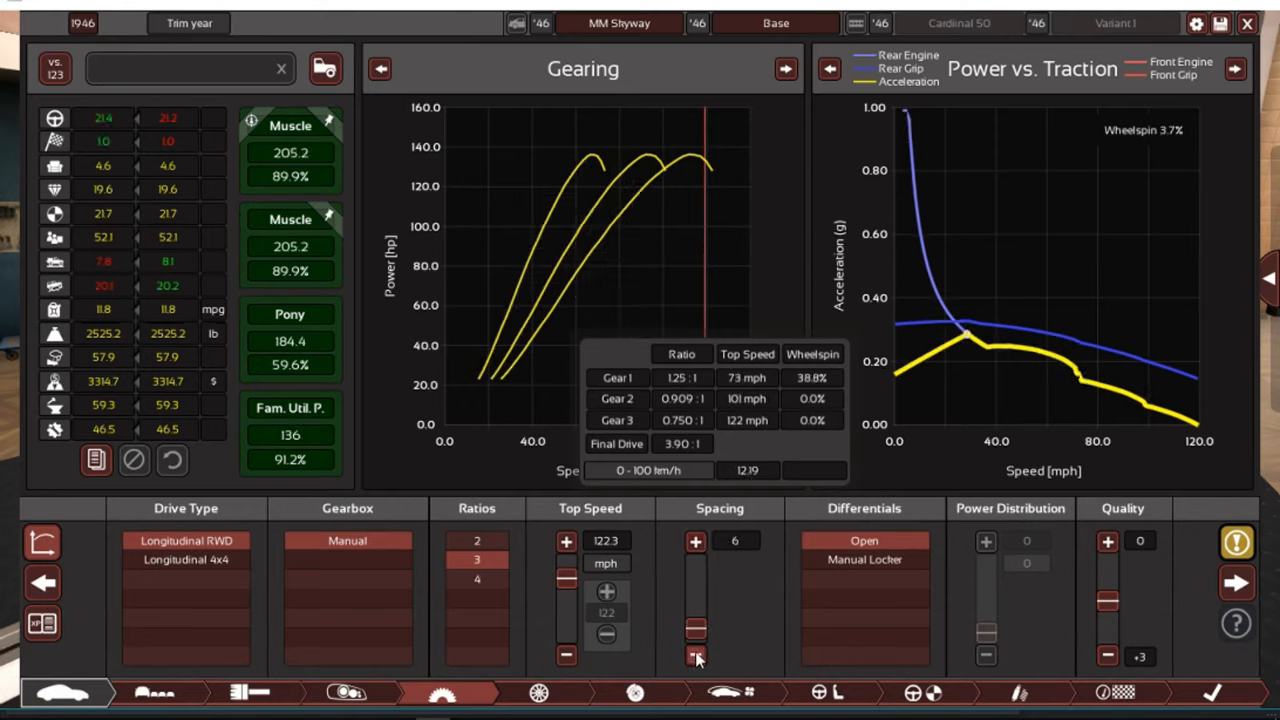
click(696, 657)
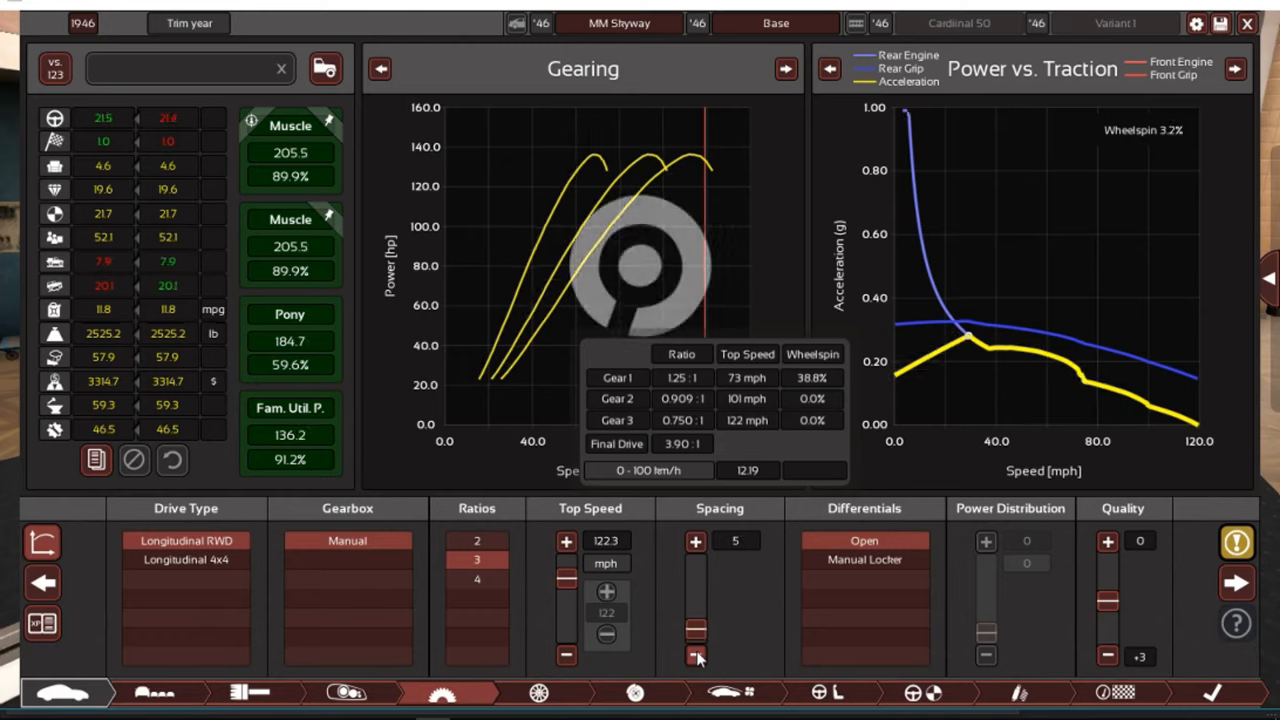
click(695, 657)
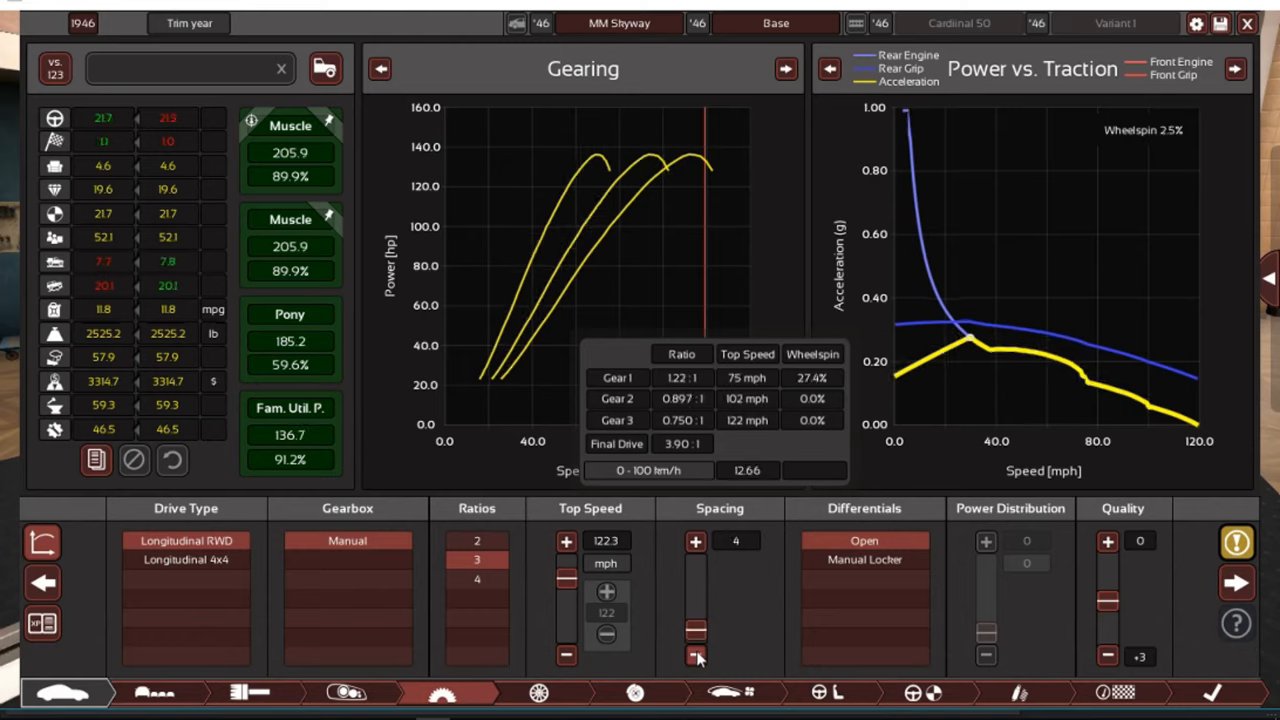
click(695, 658)
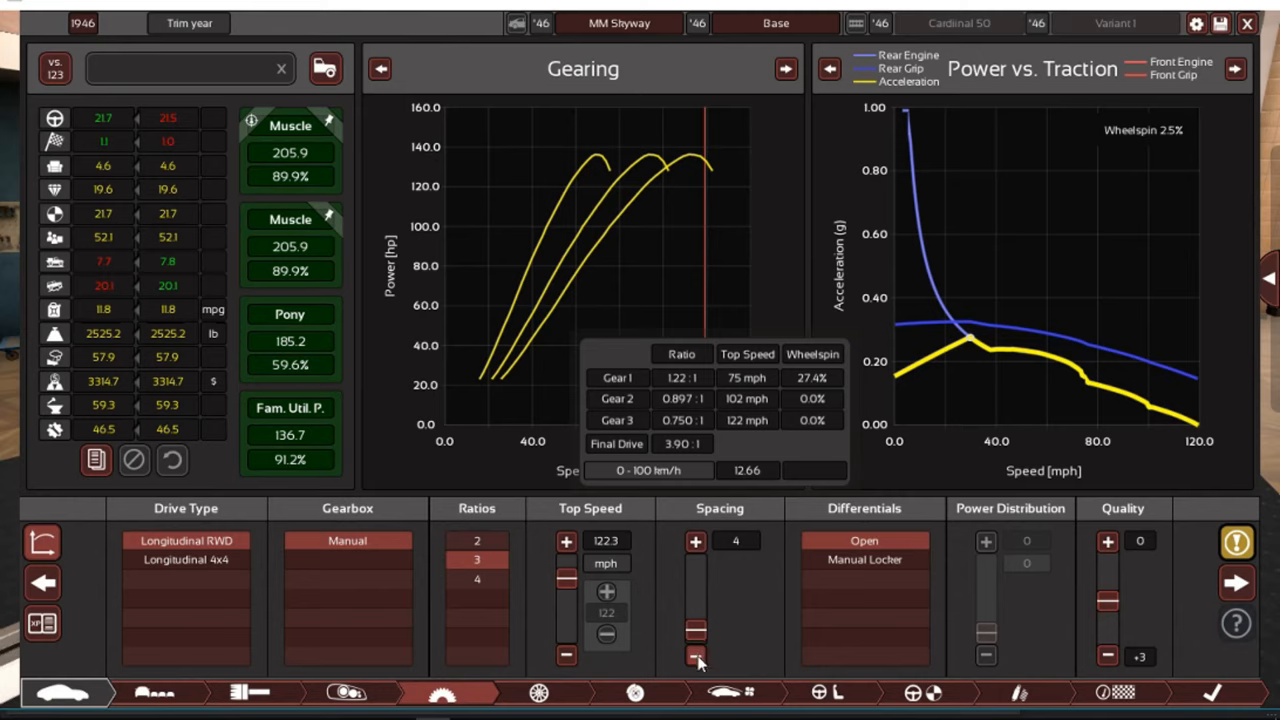
click(696, 658)
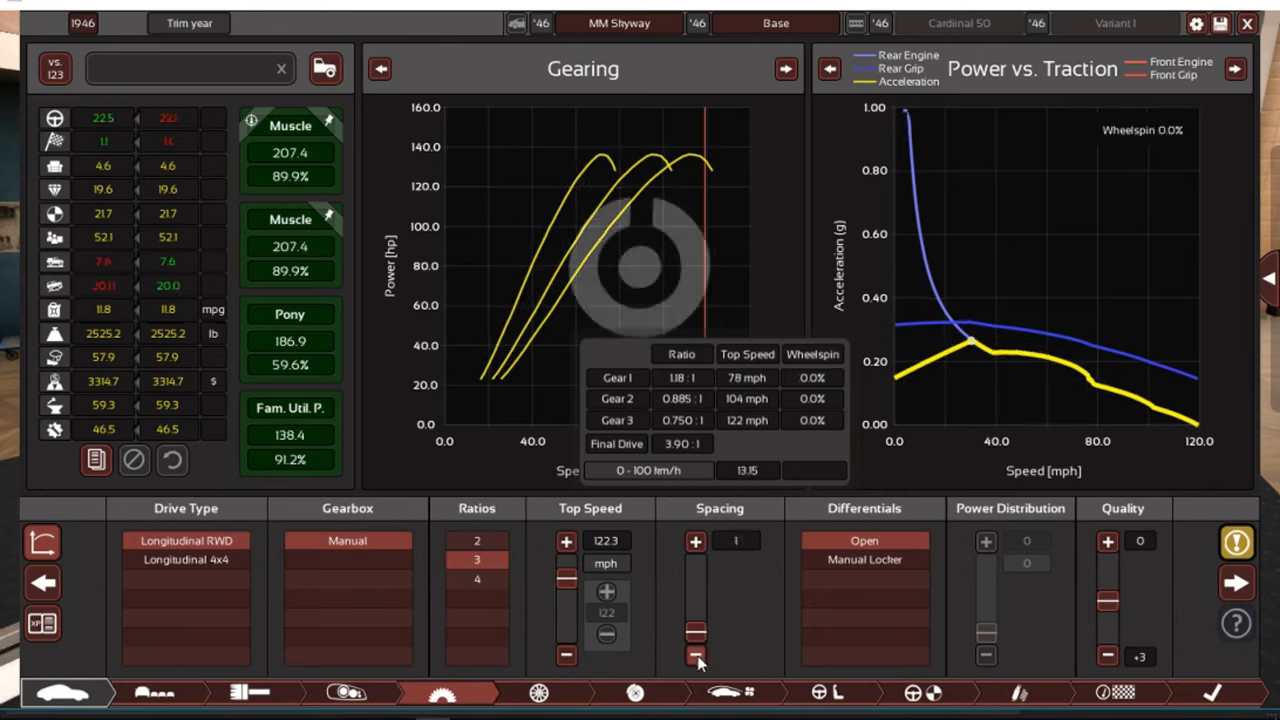
click(696, 657)
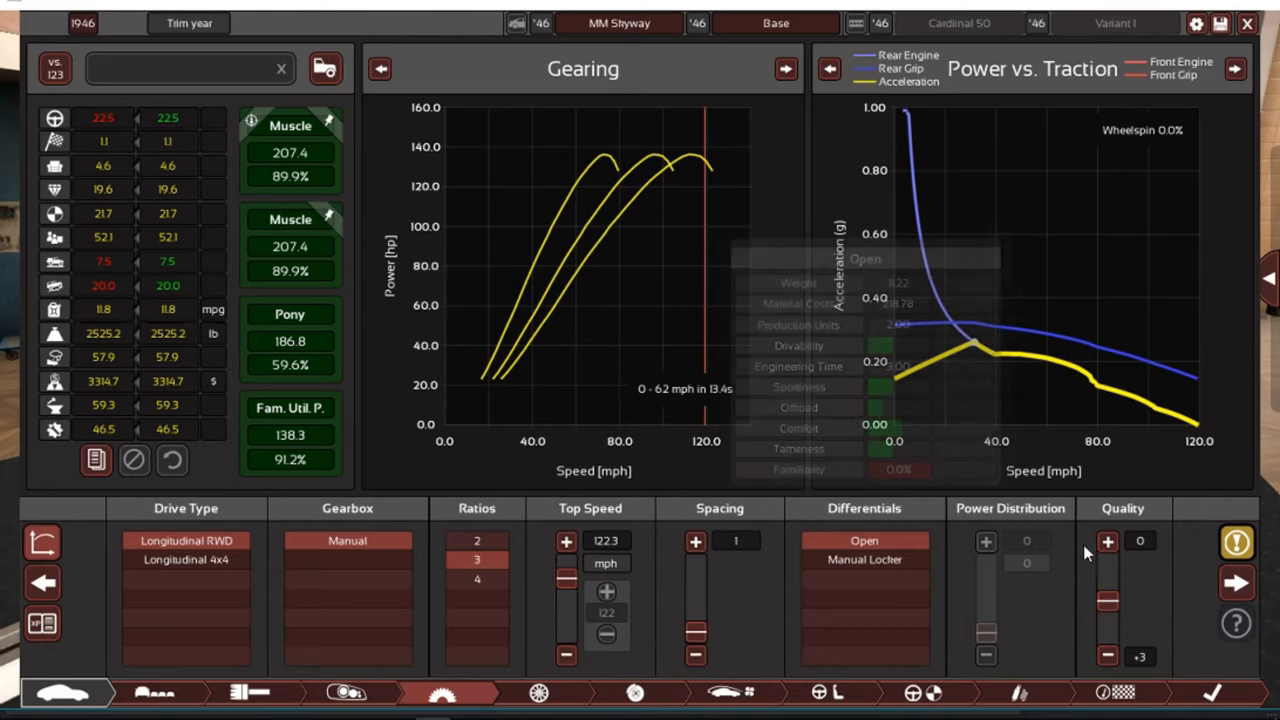
click(1237, 542)
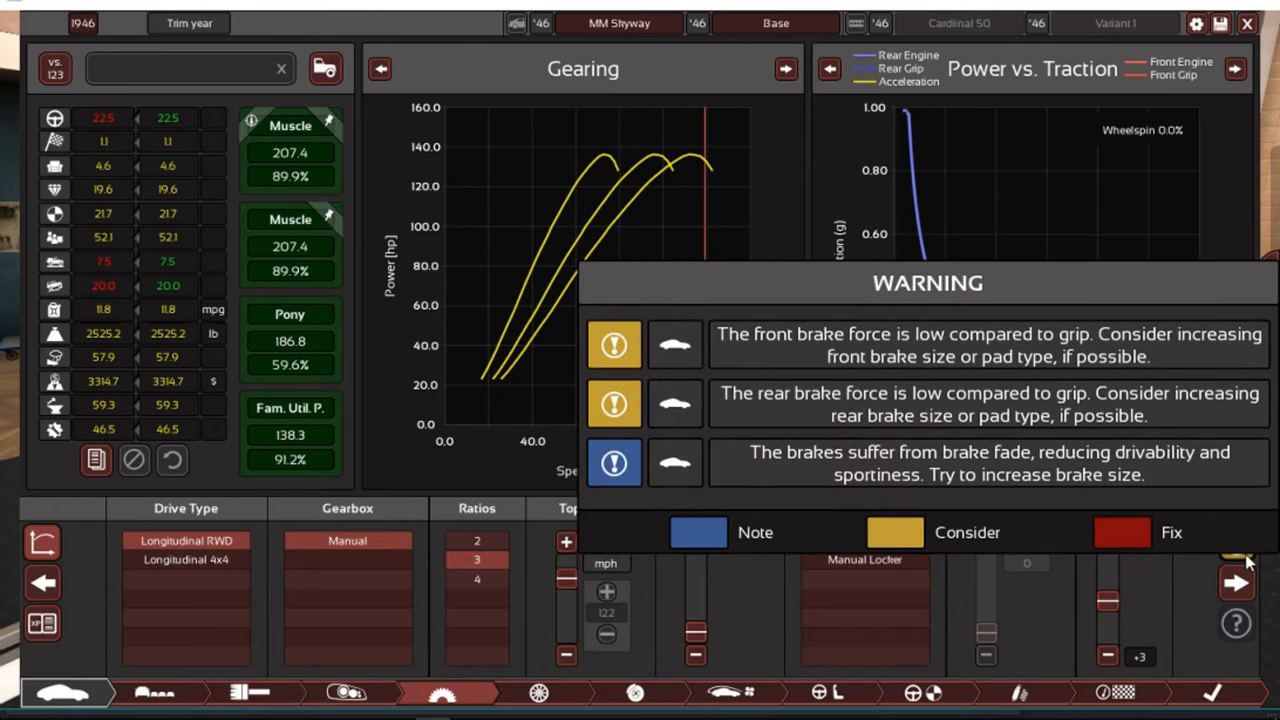
Raise the front drum brakes to 10 inches to address the brake warnings
click(635, 692)
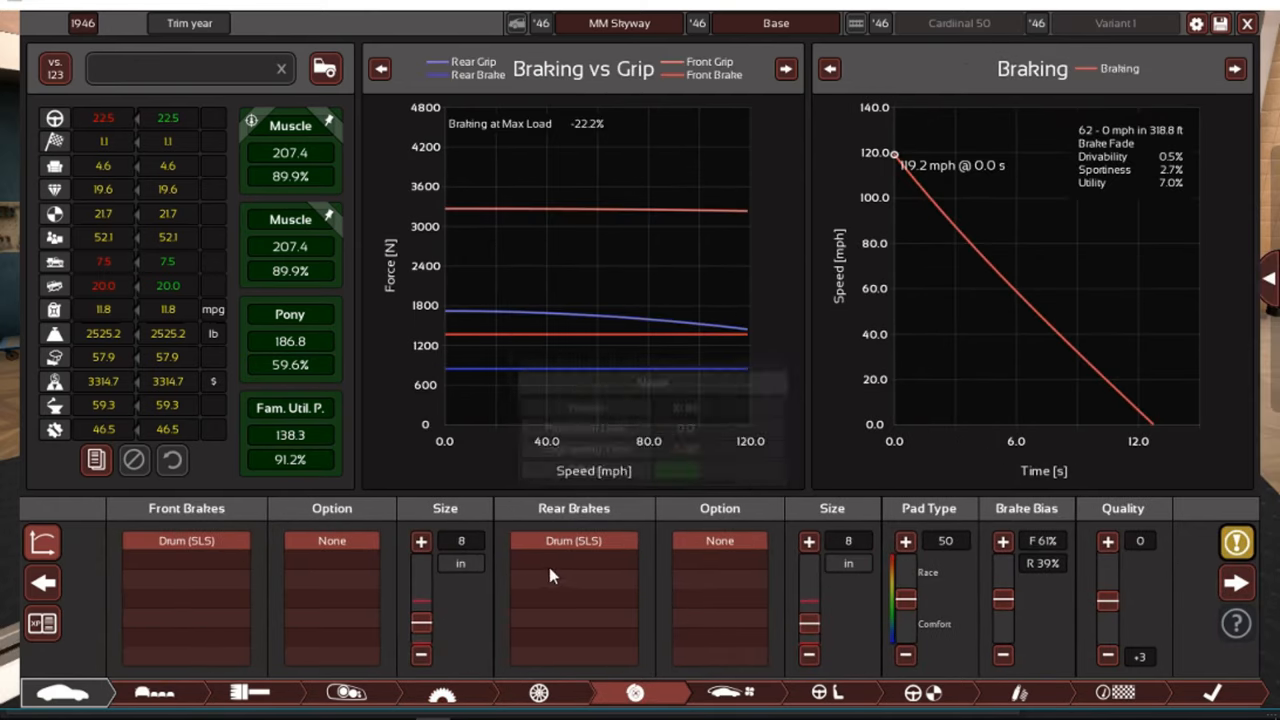
mouse_move(420, 541)
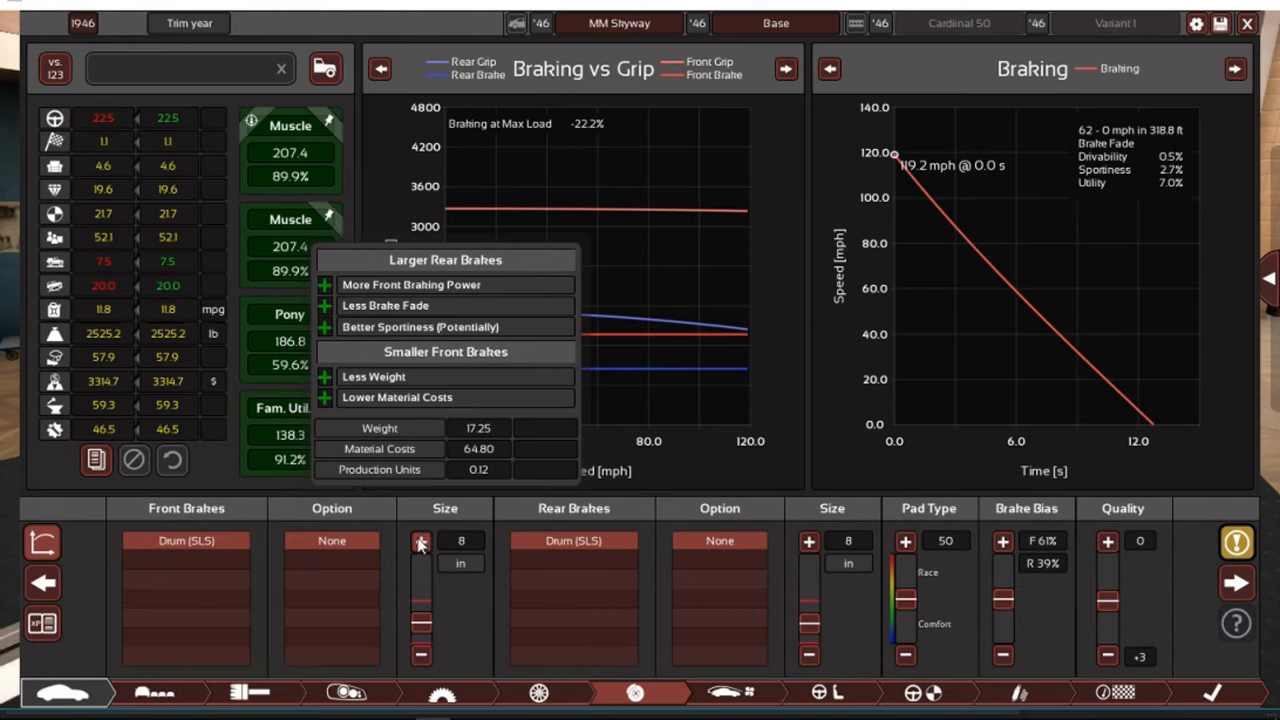
click(420, 541)
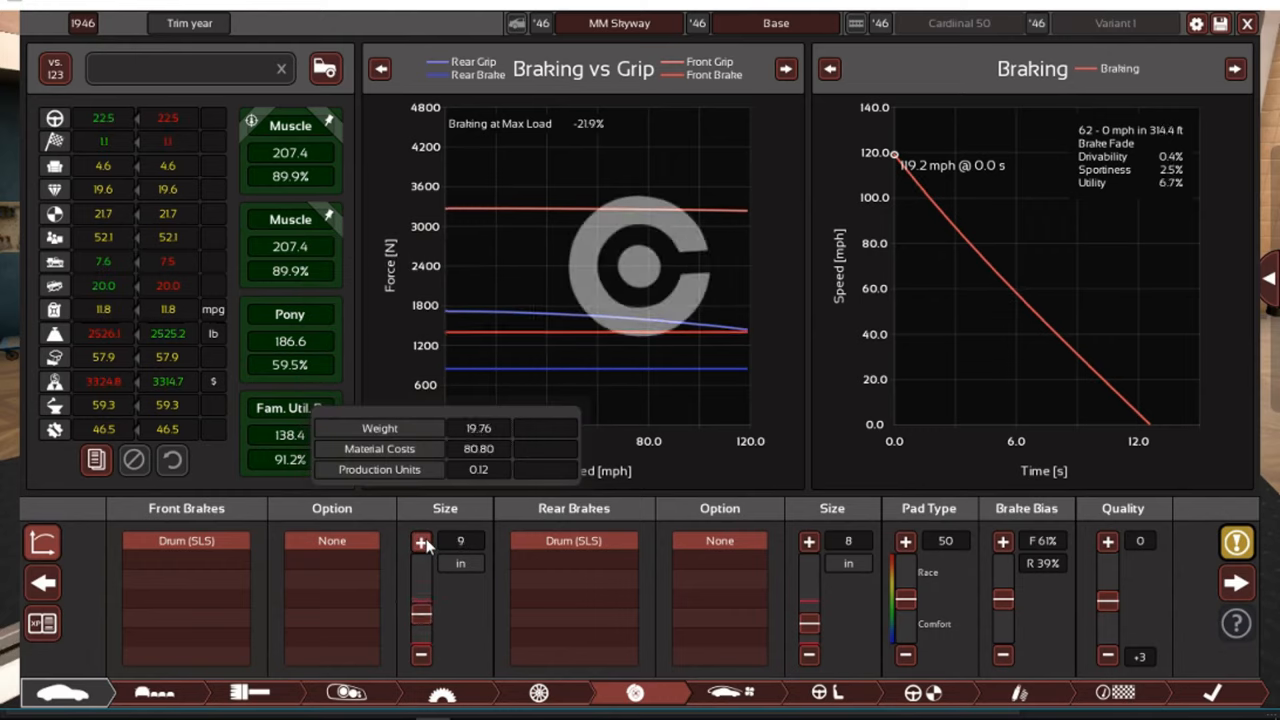
click(420, 541)
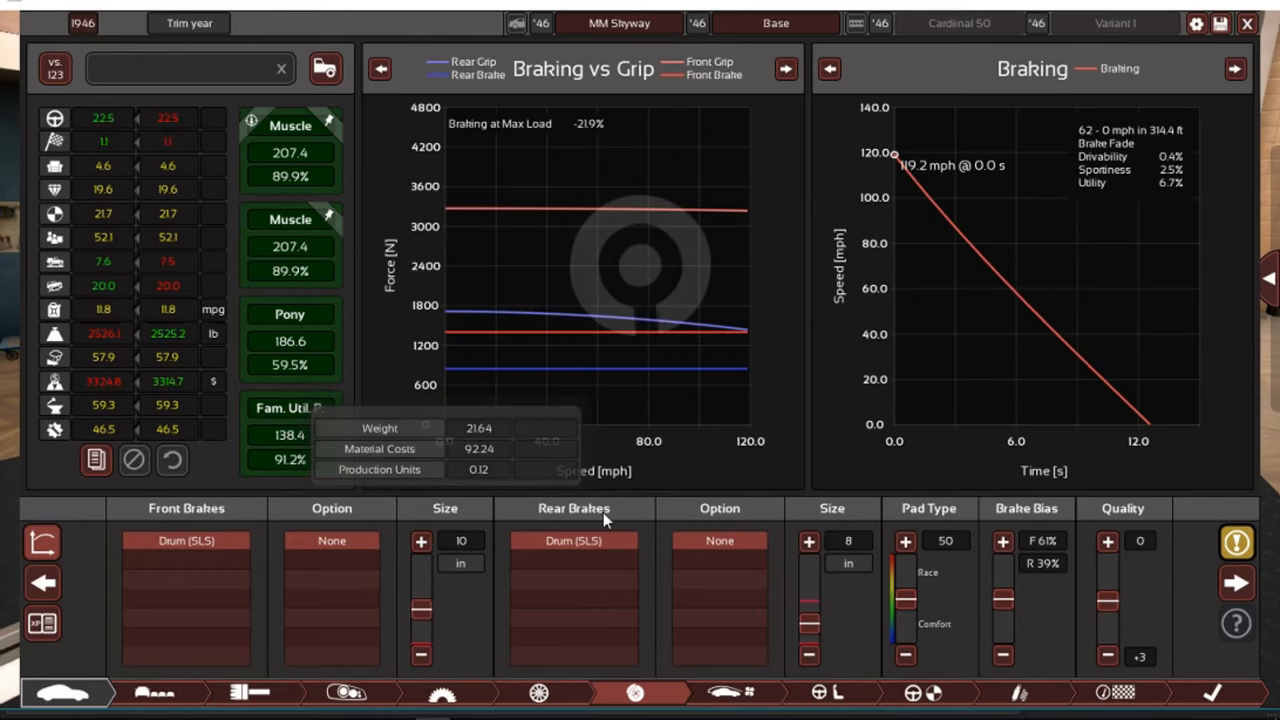
click(809, 541)
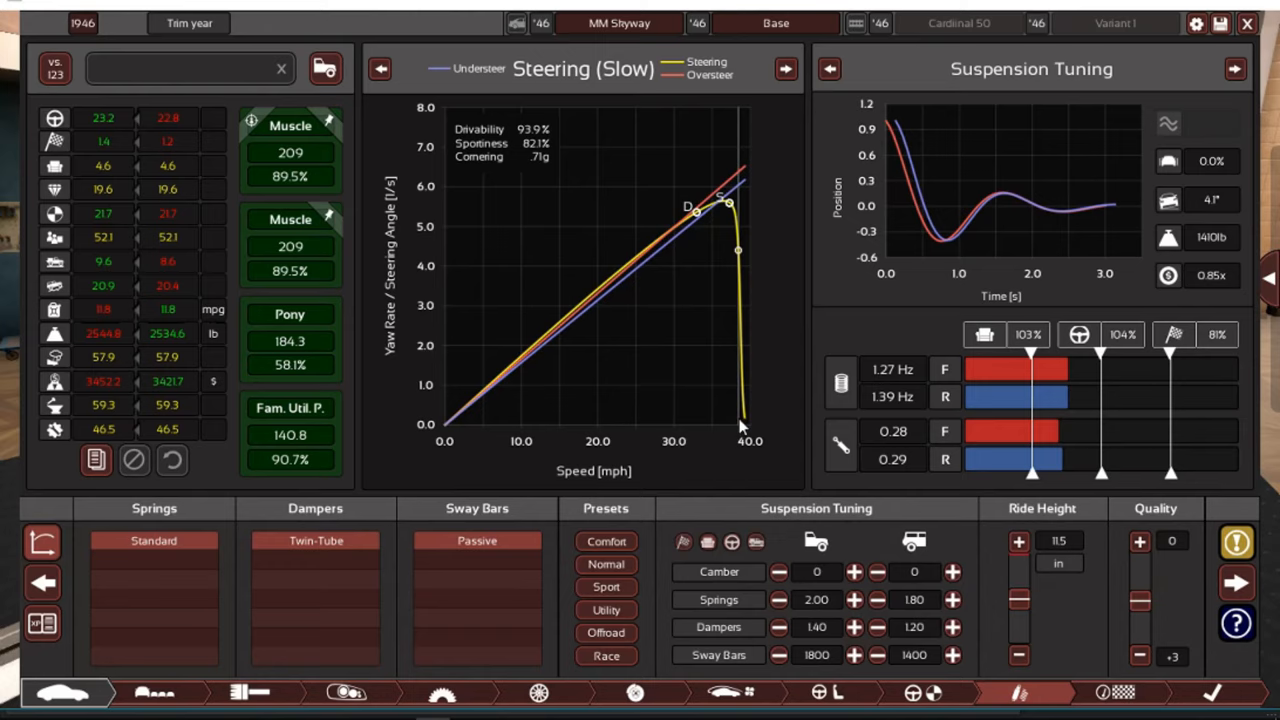
View the trim summary: 157.3 hp Cardinal 50, 2545 lb, solid-axle suspension
click(1237, 543)
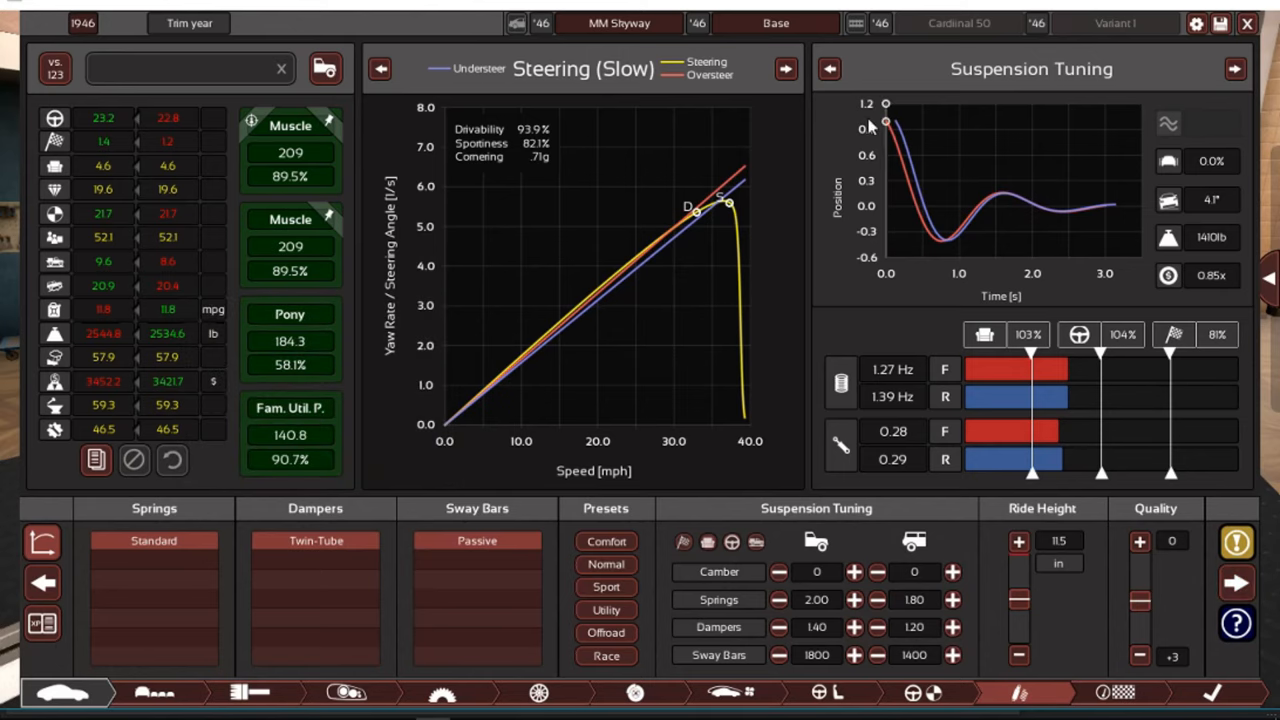
click(1237, 583)
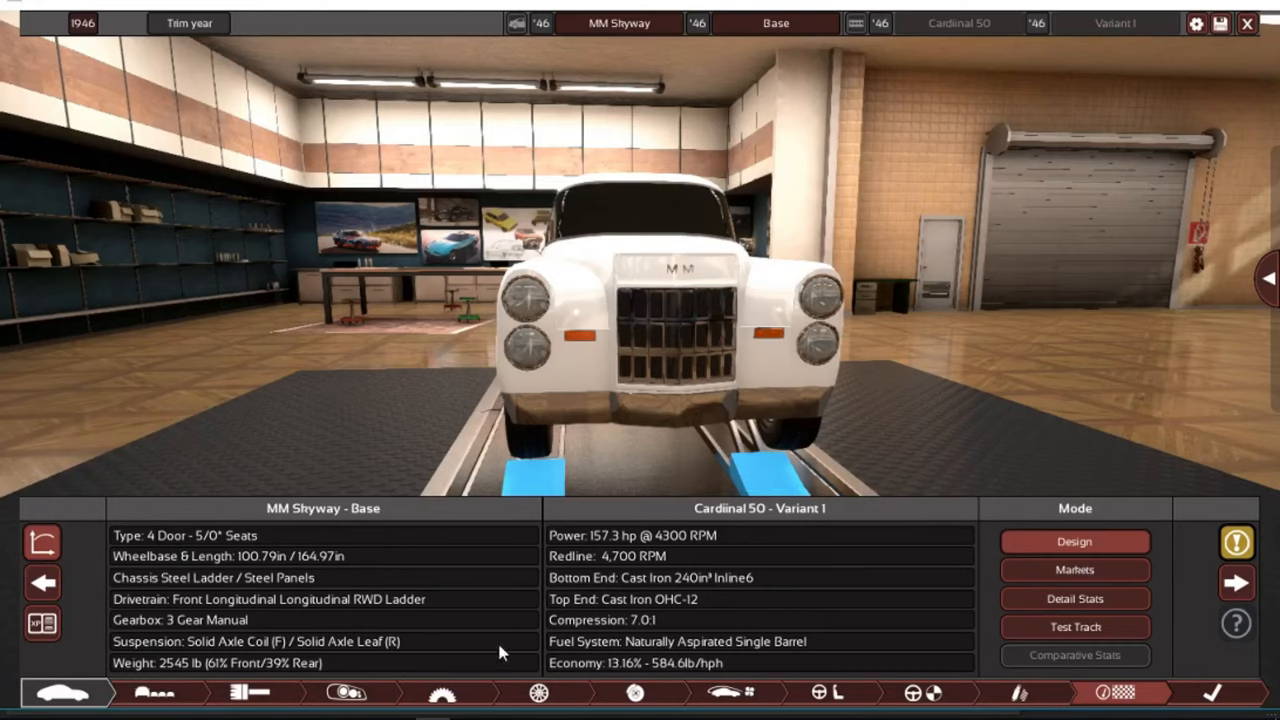
mouse_move(1075, 569)
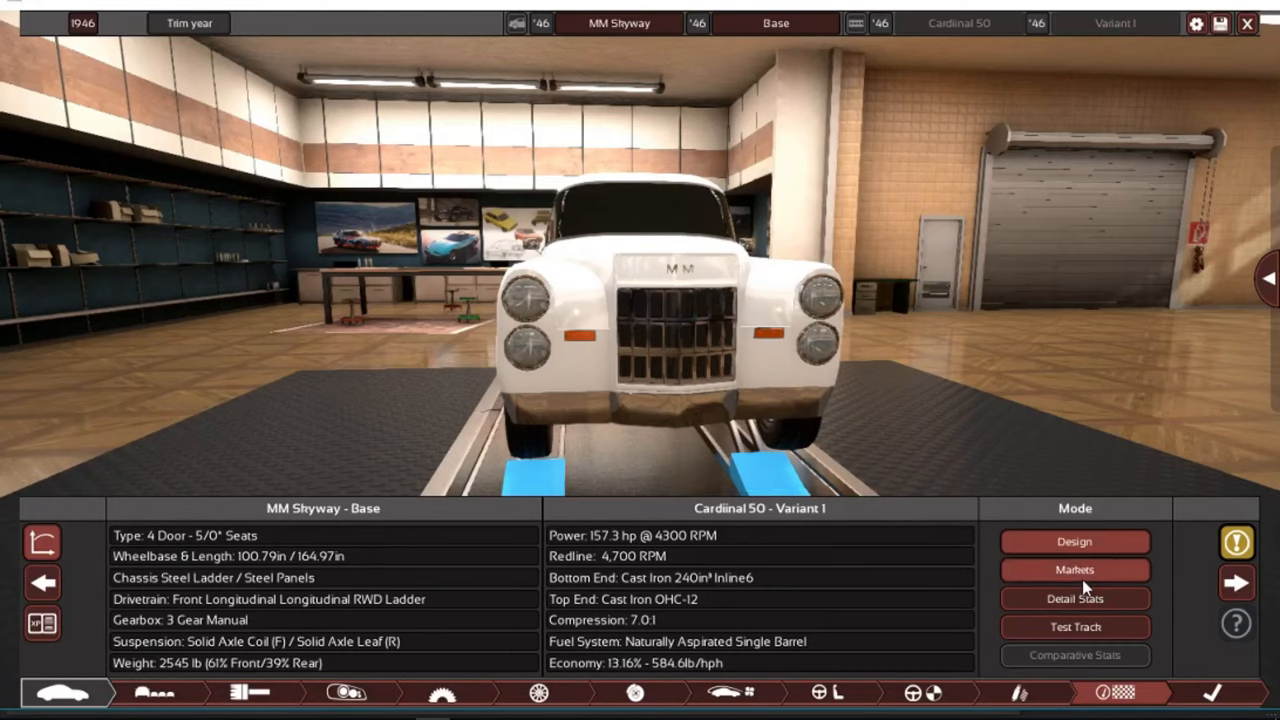
Open the market suitability grid, which rates Muscle at 209 and 89.5%
click(1074, 569)
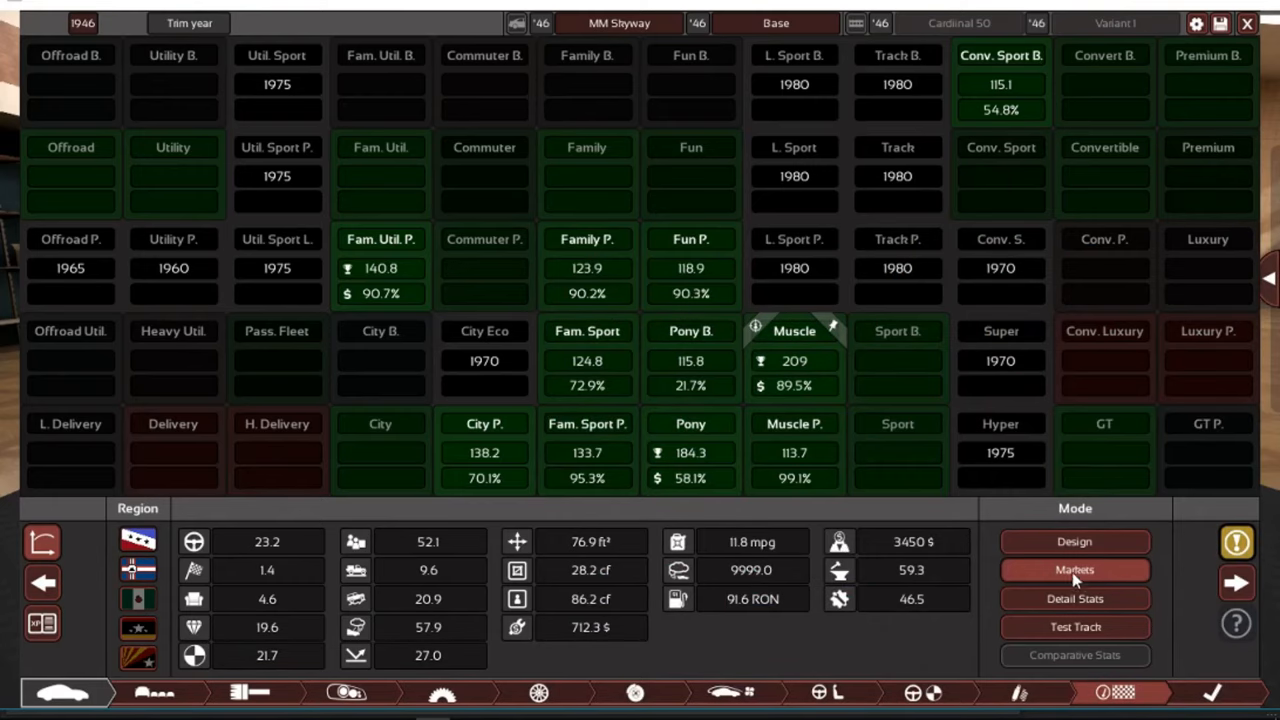
mouse_move(755, 555)
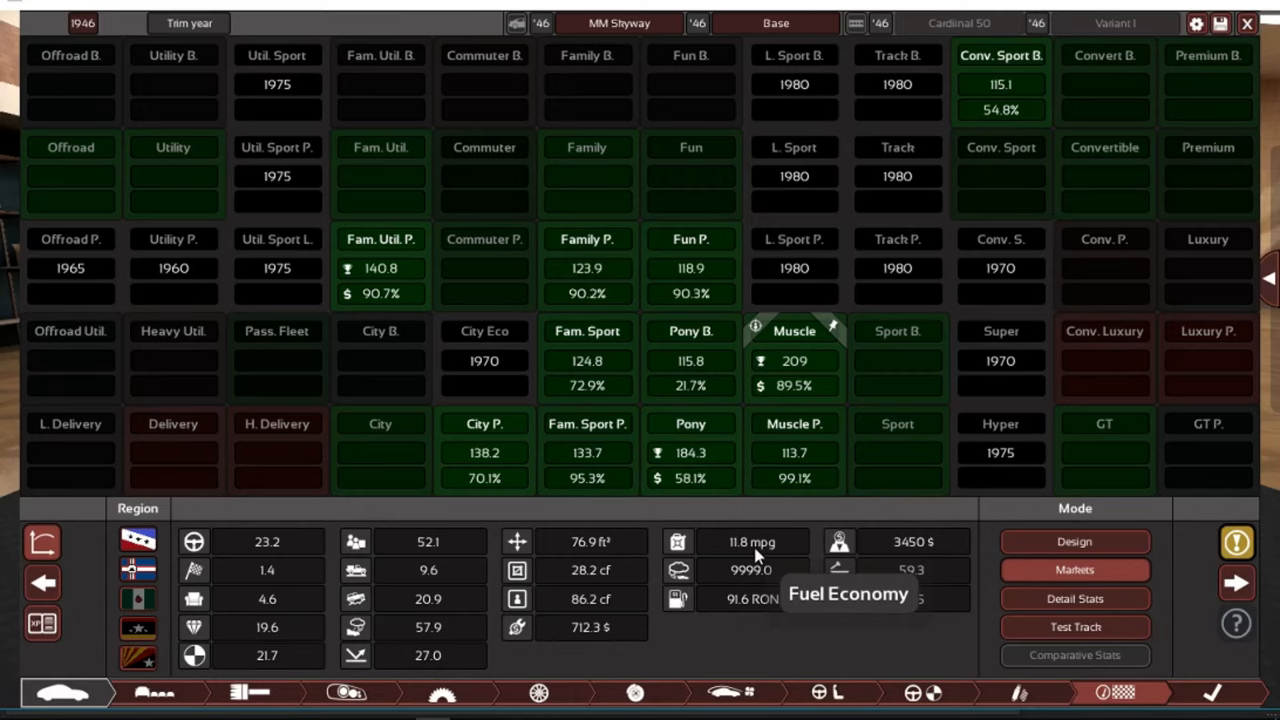
mouse_move(1218, 570)
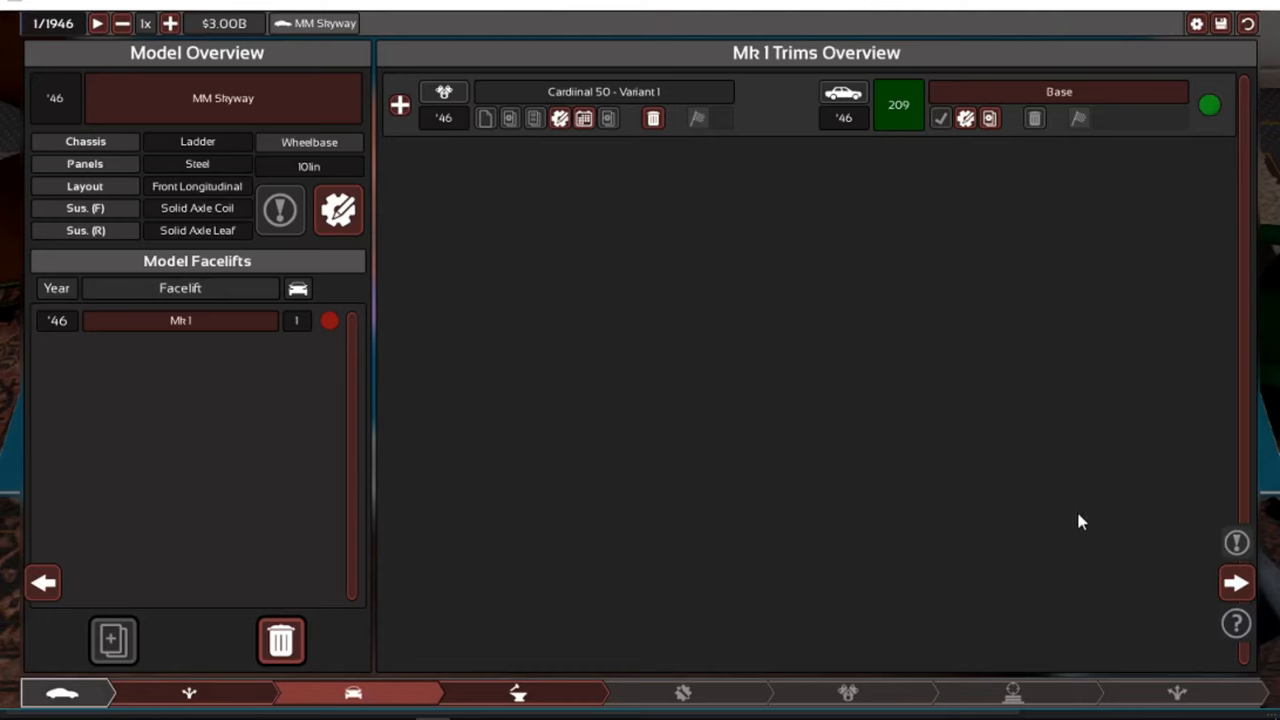
Confirm Car Factory 1's configuration so the MM Shyway row reads 100% and $6840
click(518, 692)
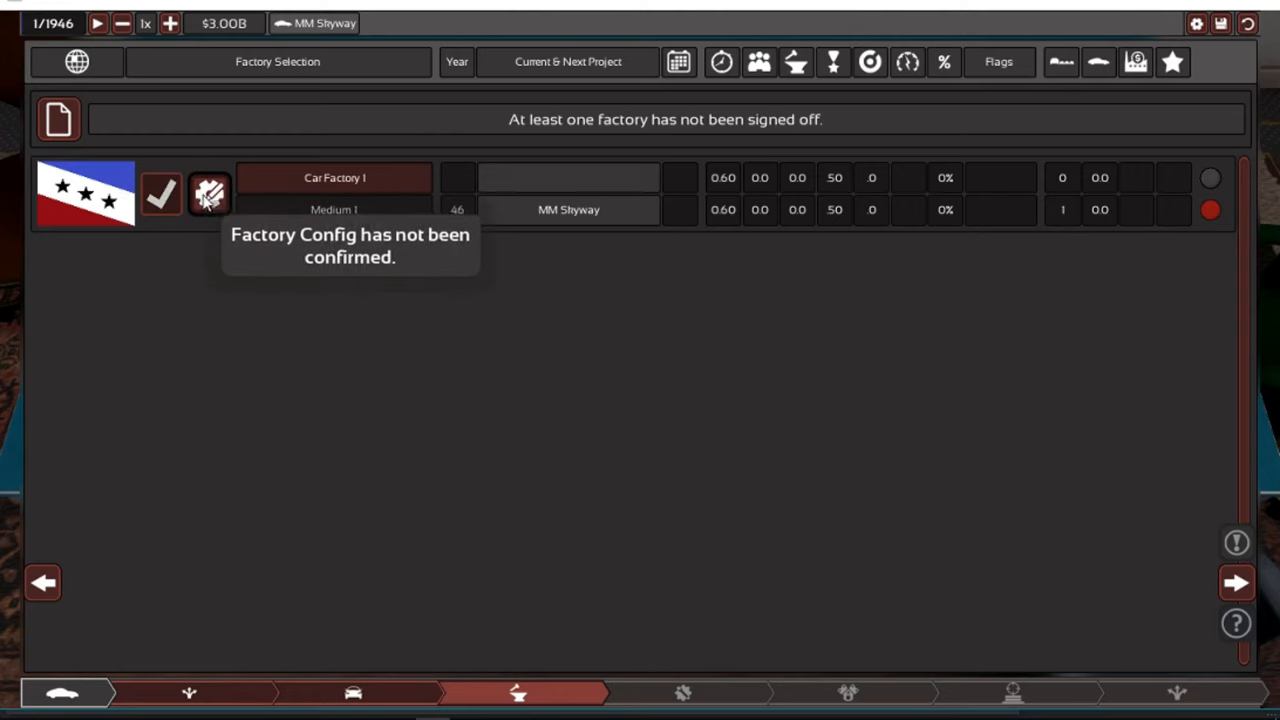
click(209, 194)
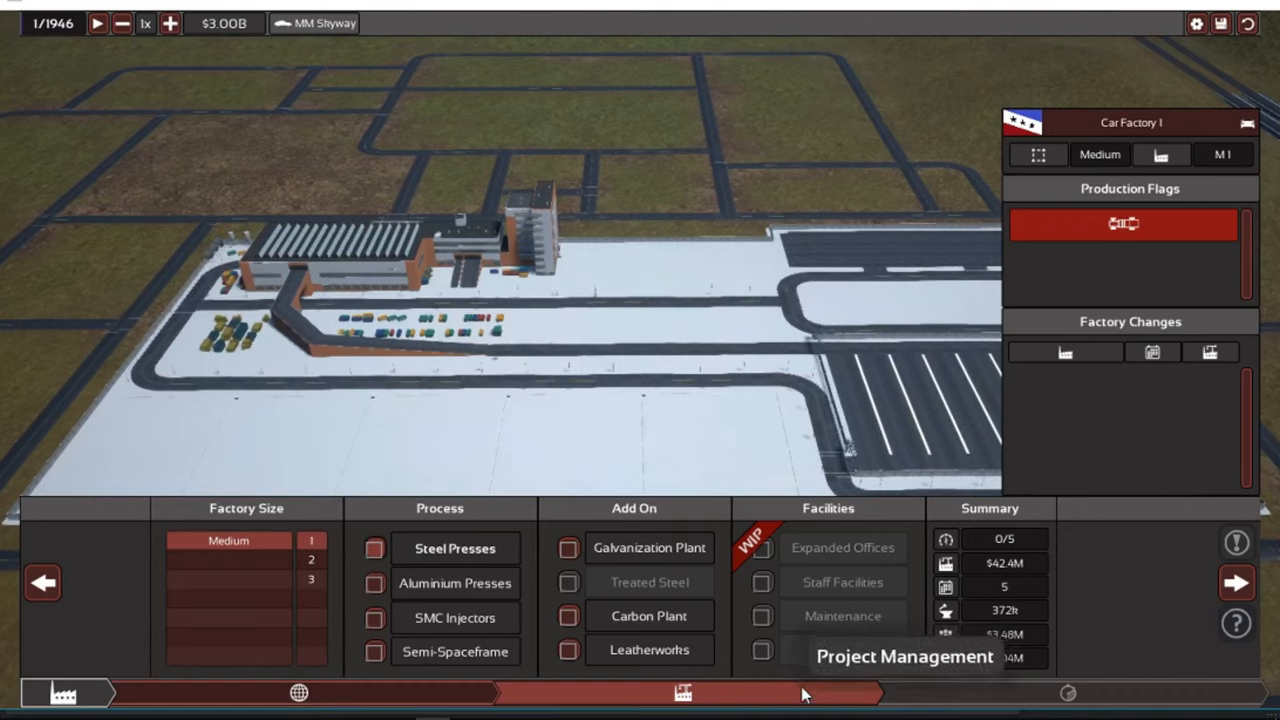
click(374, 548)
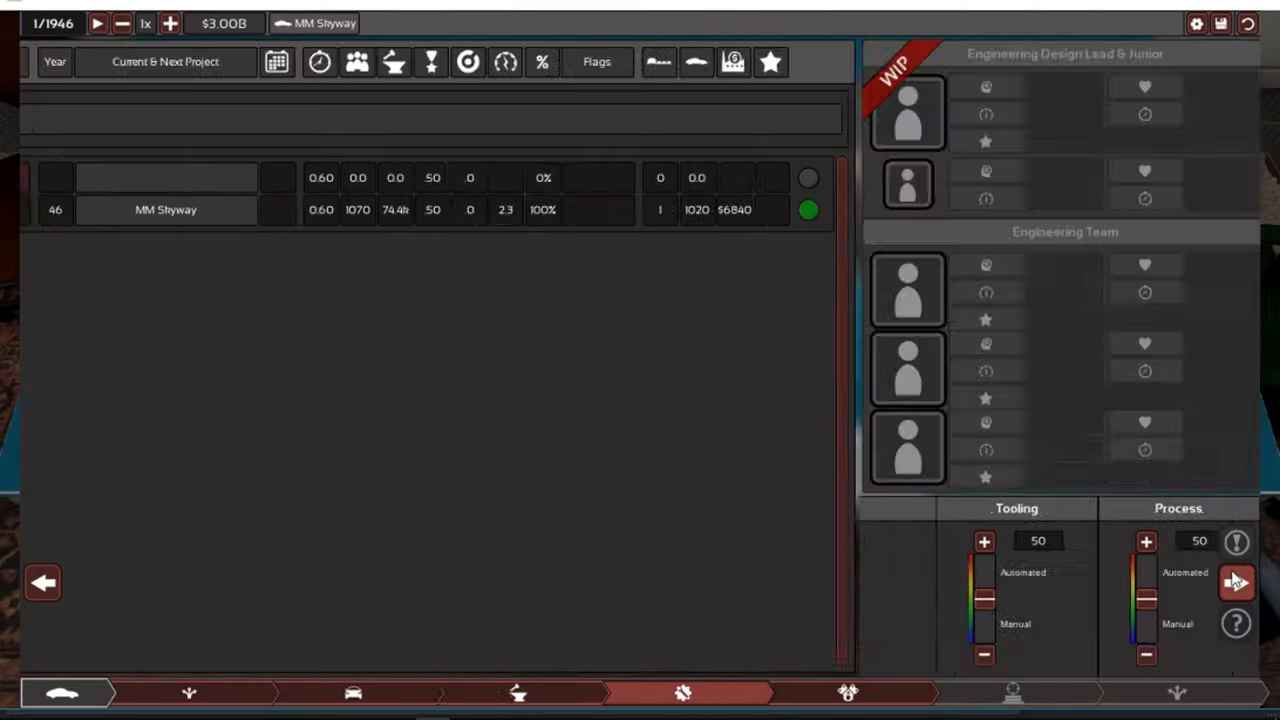
Confirm Engine Factory 1 for the Cardinal 50 engine and mark it ready for sign-off
click(847, 692)
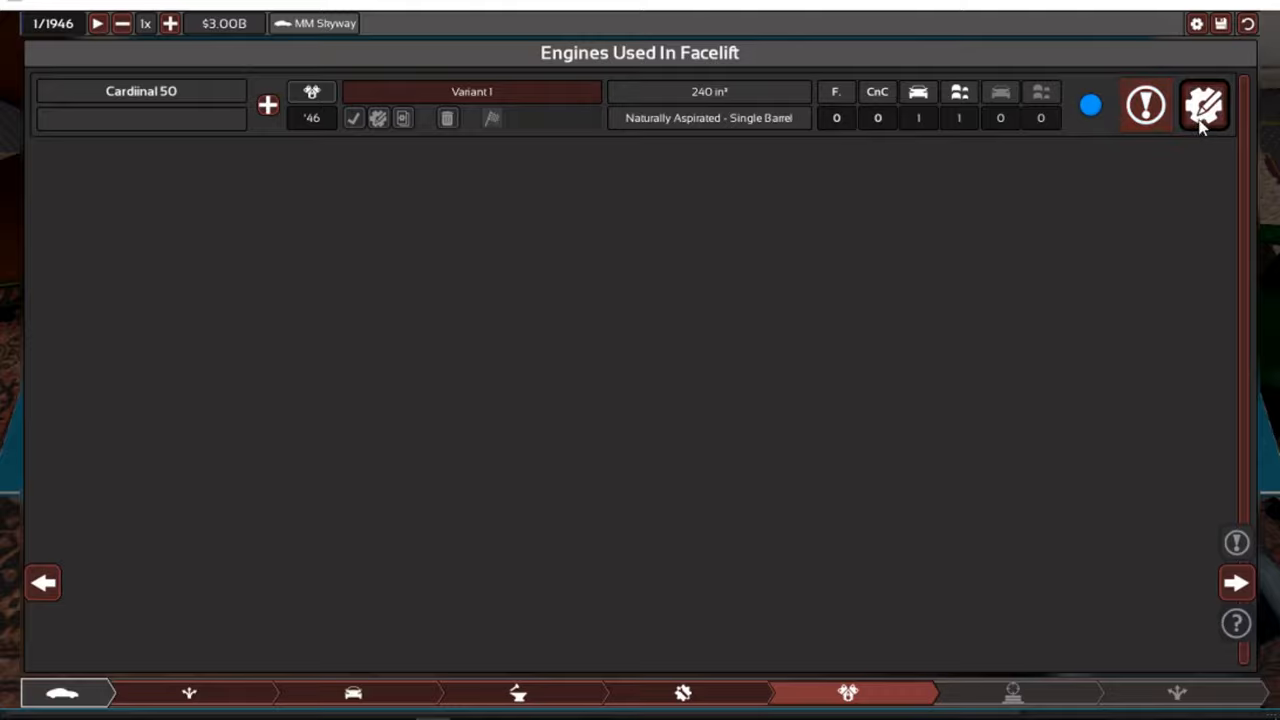
click(1204, 106)
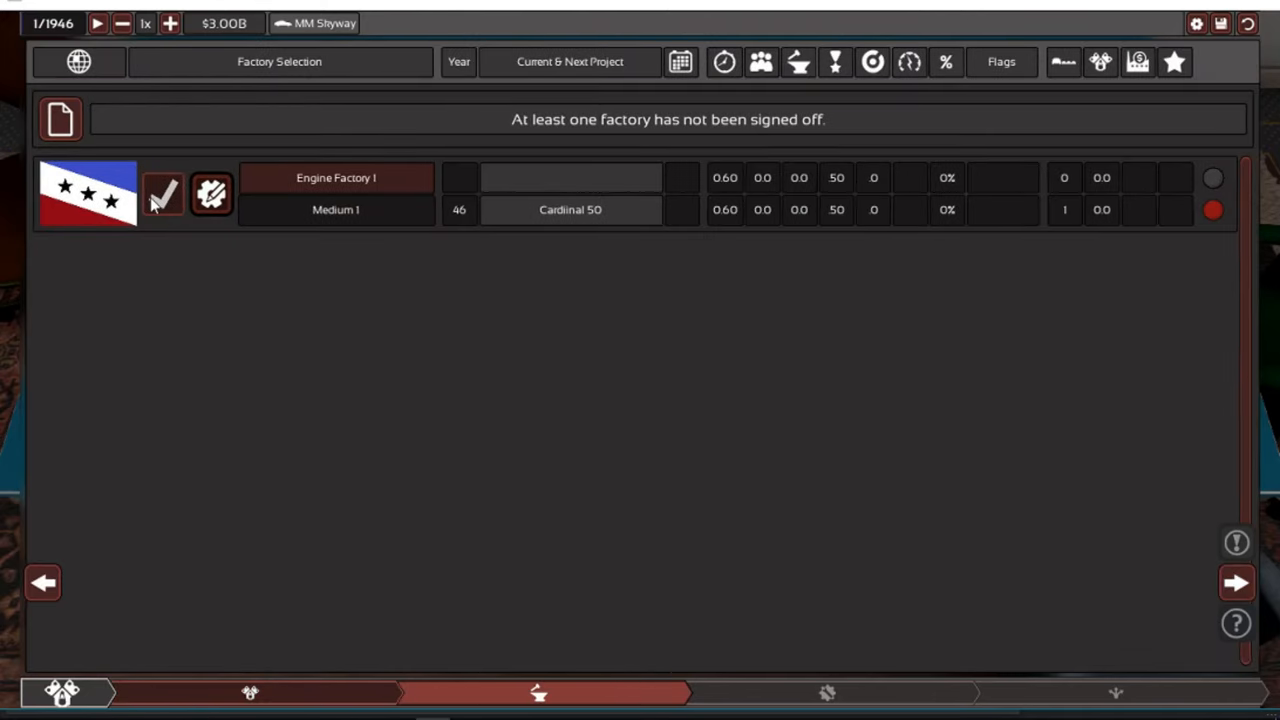
click(336, 193)
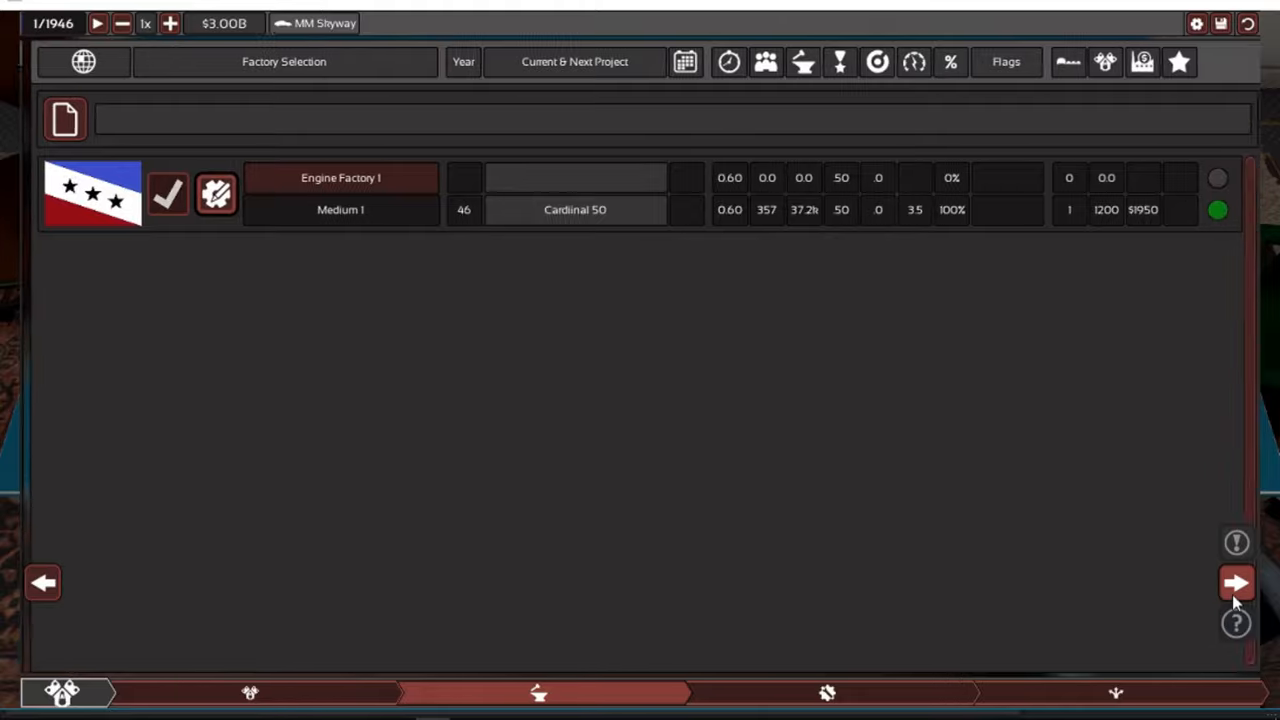
click(1237, 583)
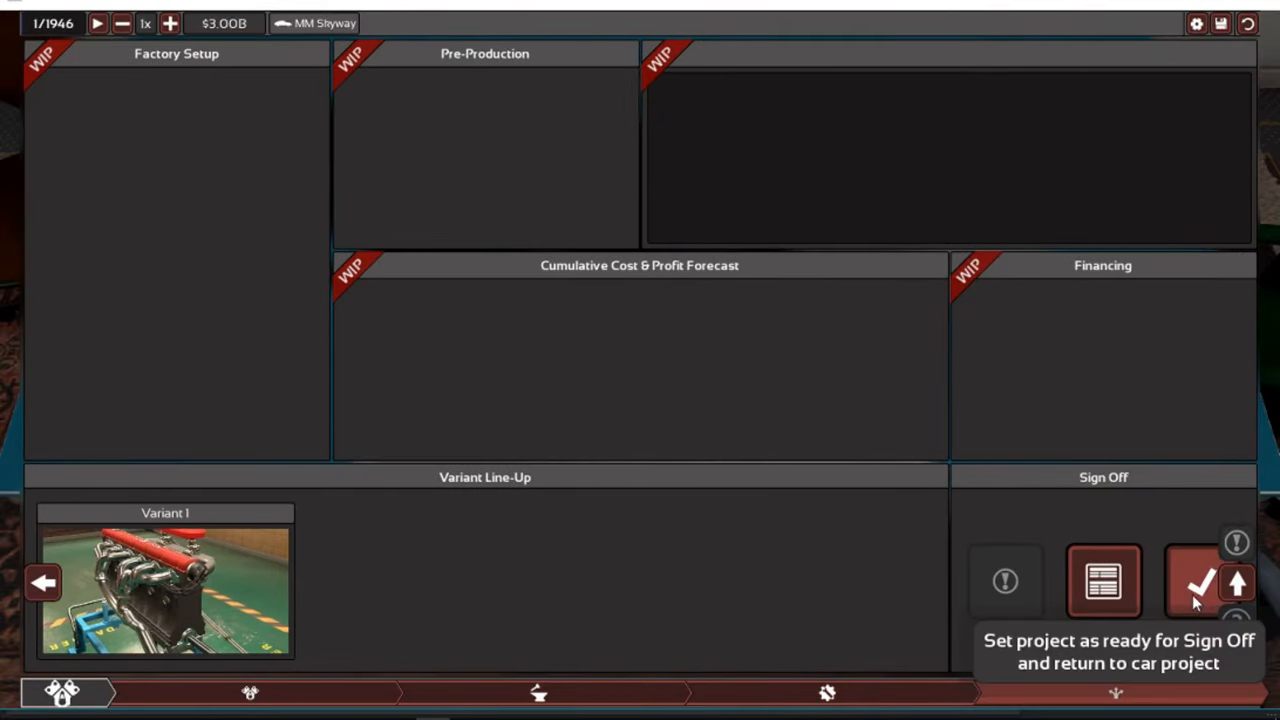
click(1202, 582)
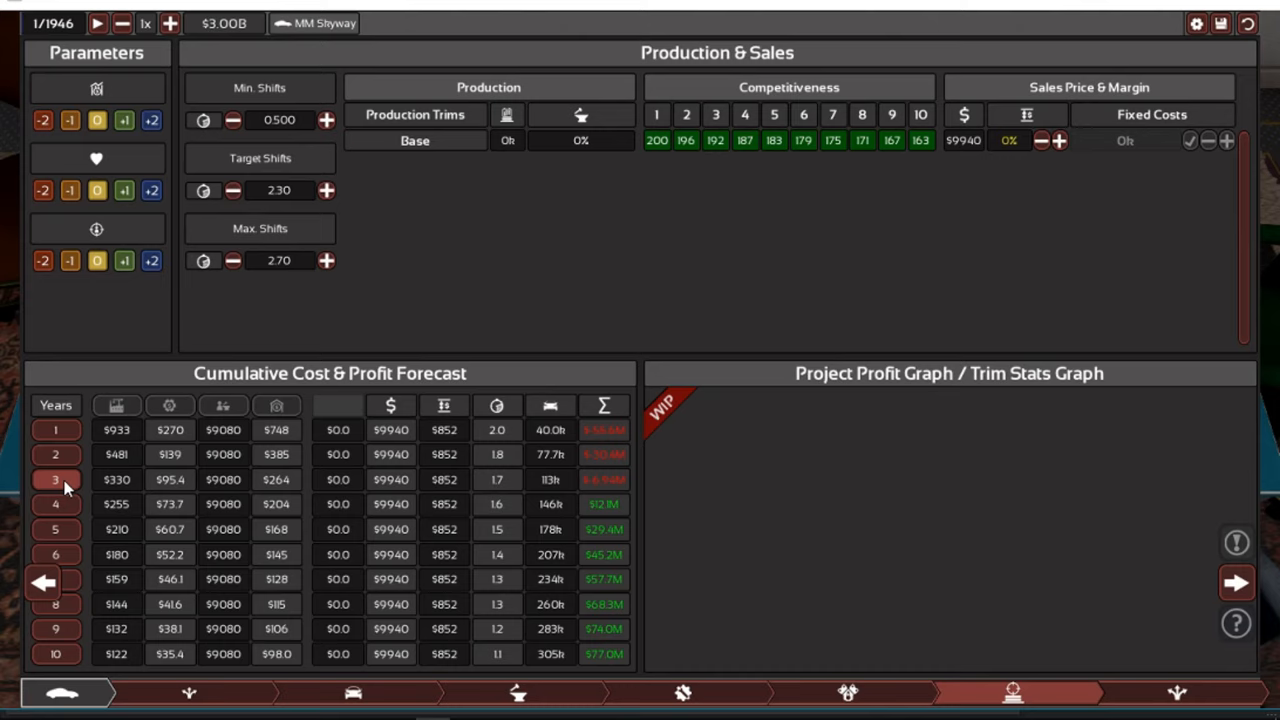
Raise the Shyway Base trim's sales margin to 30%, pricing it near $12.6k
click(1059, 140)
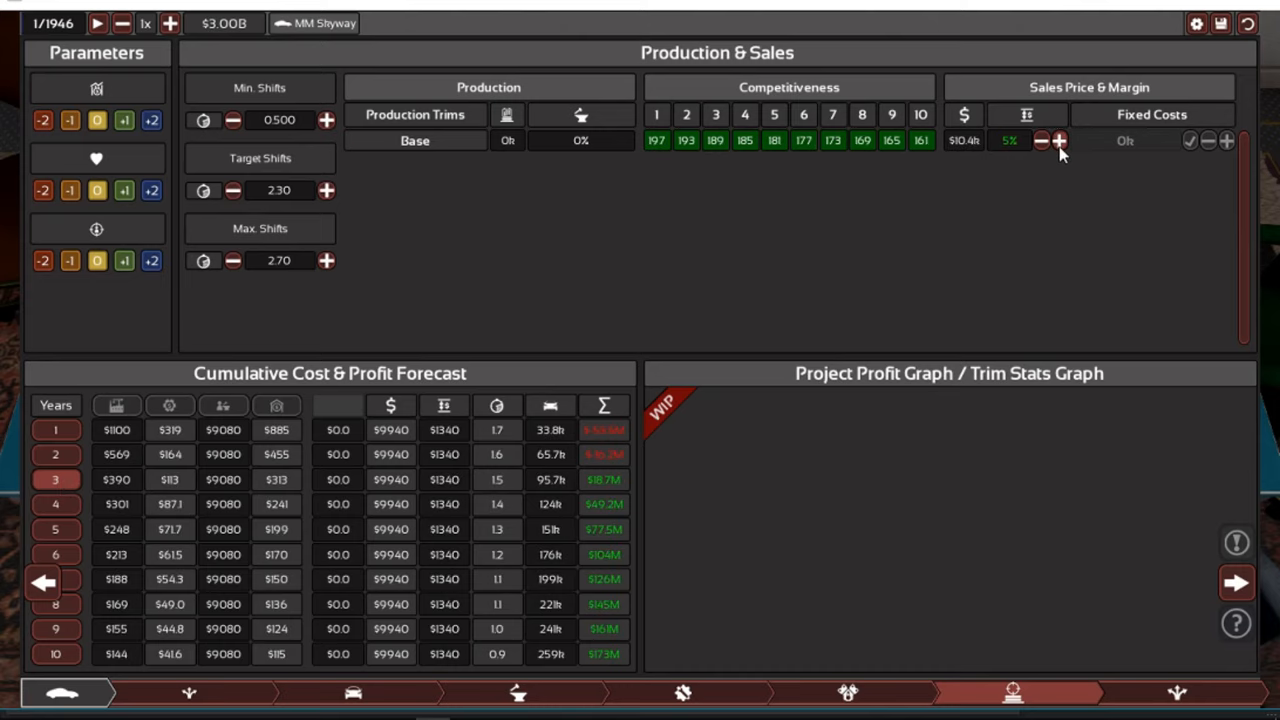
click(1058, 140)
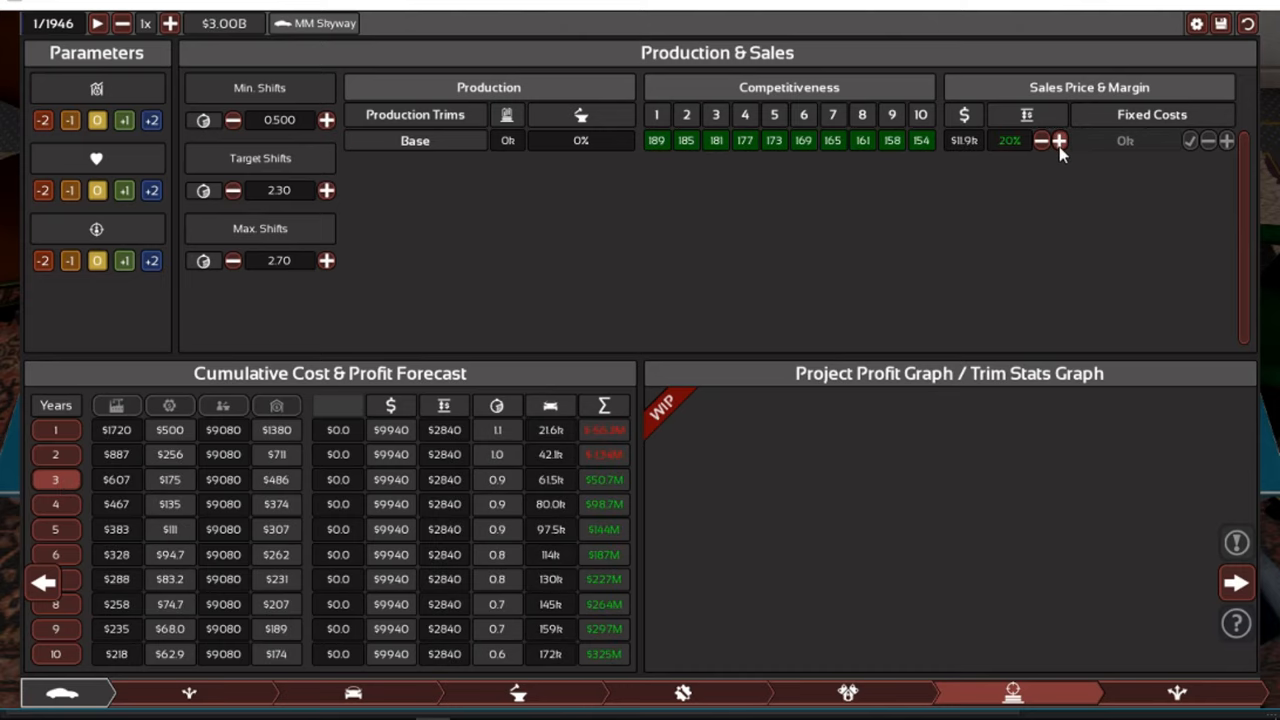
click(1059, 140)
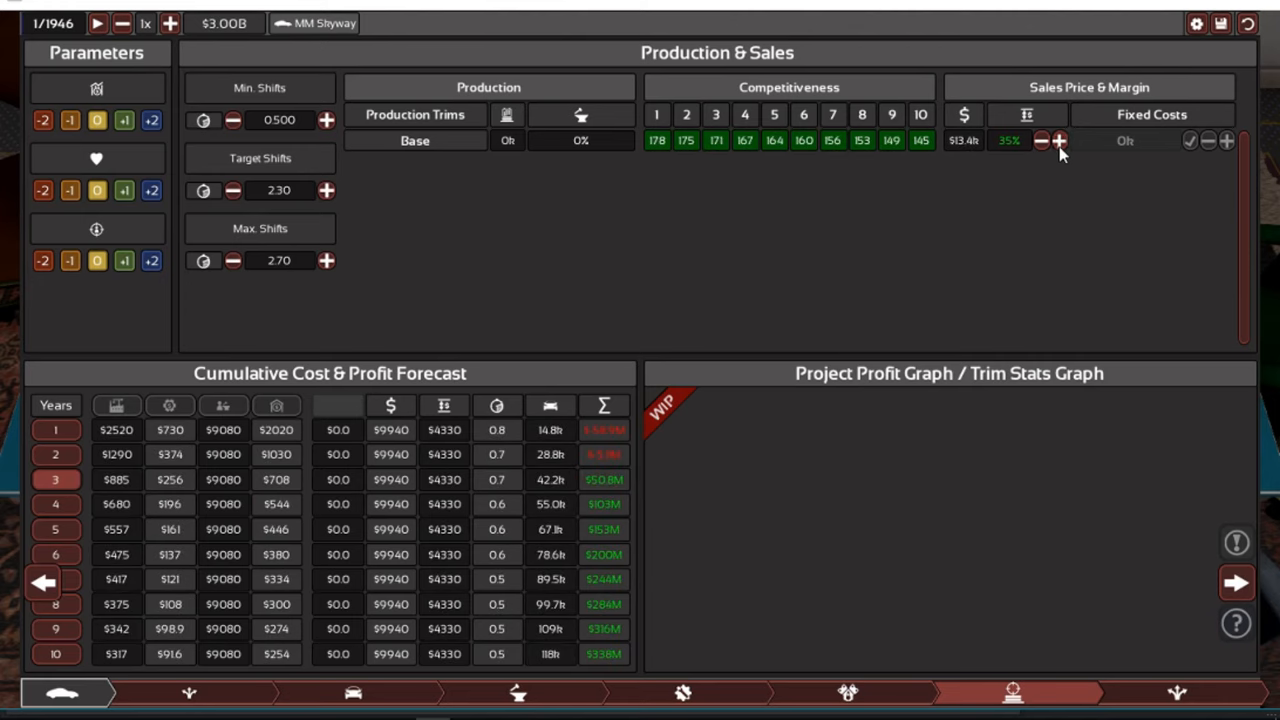
click(1041, 140)
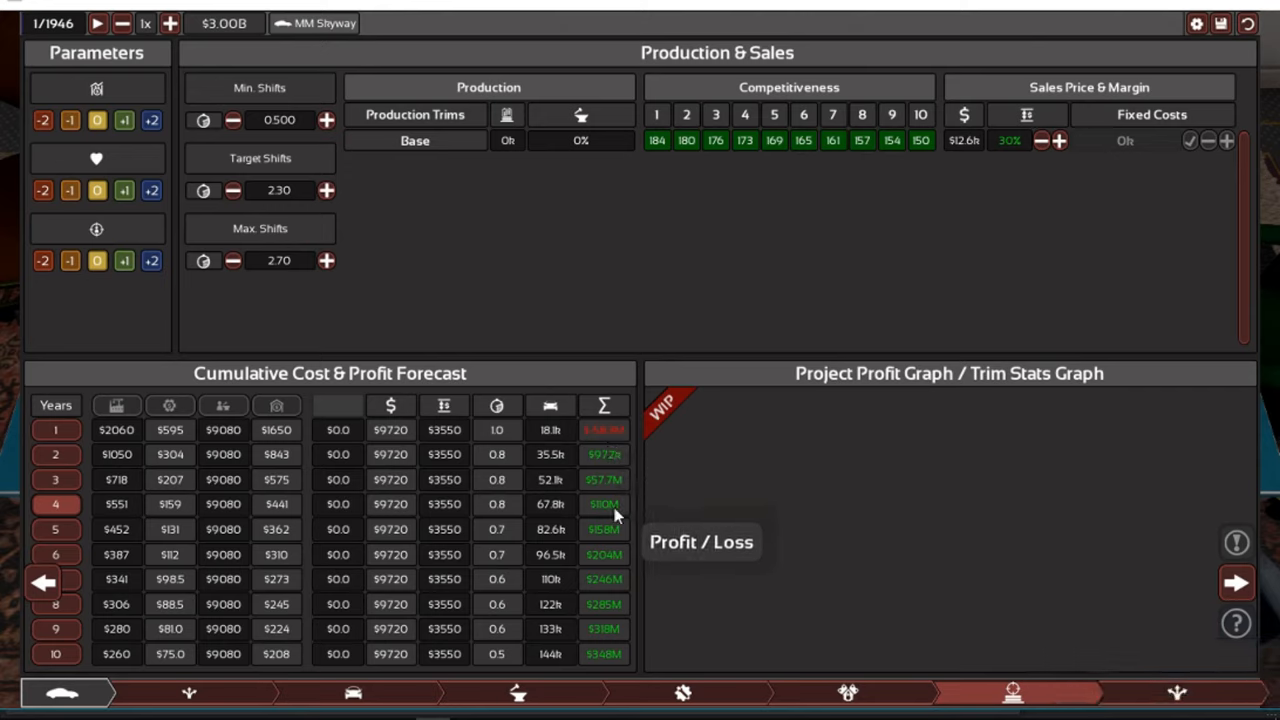
mouse_move(595, 660)
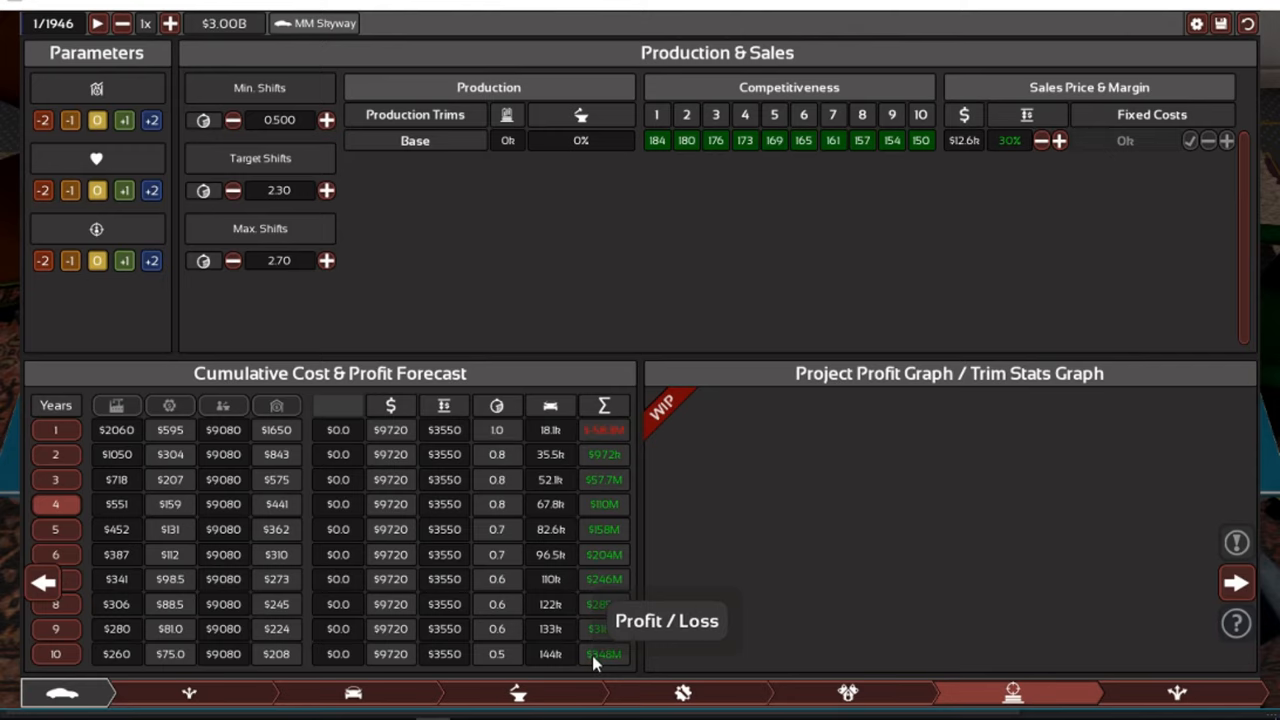
mouse_move(1237, 583)
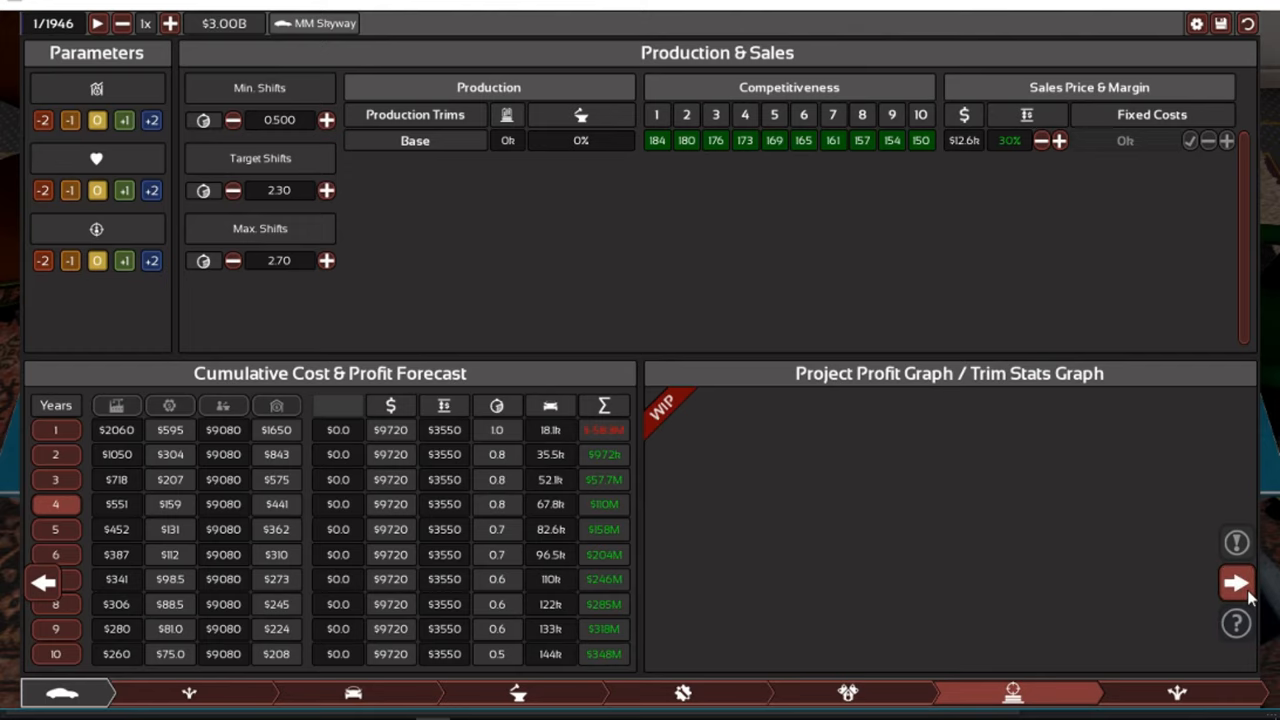
Select both MM Shyway and Cardinal 50 in Project Sign-Off and agree to sign off
click(1237, 582)
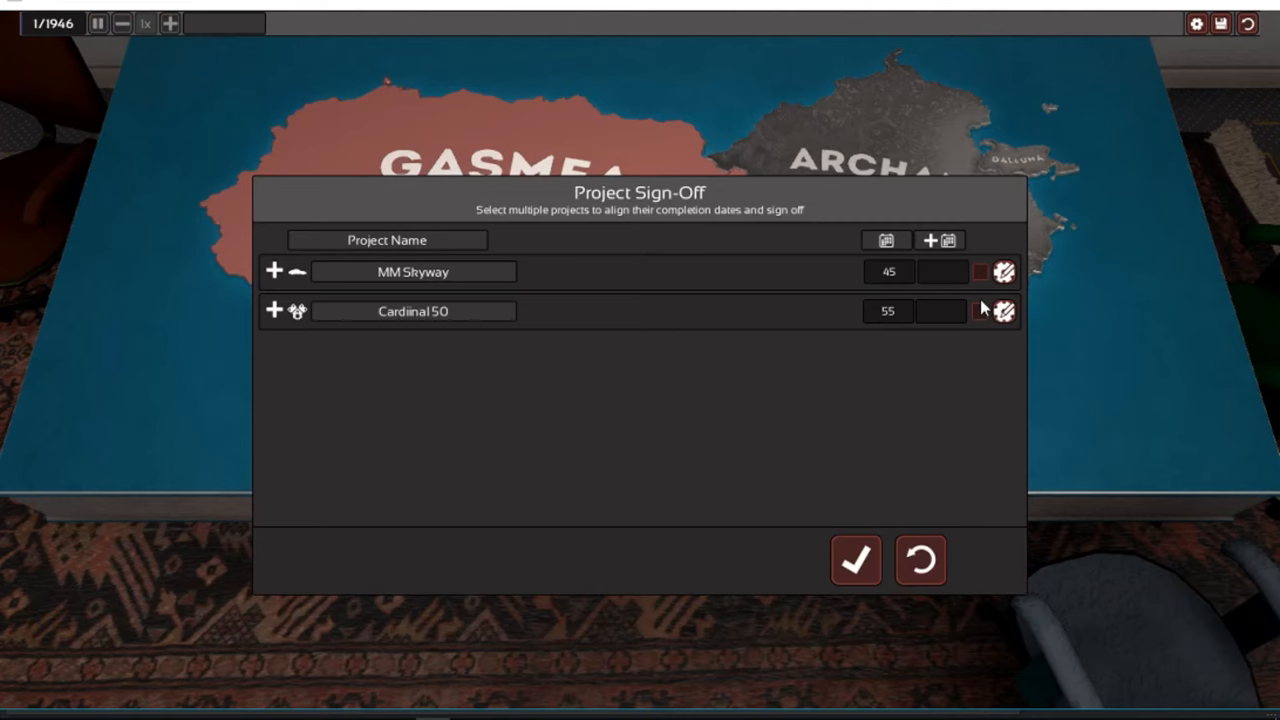
click(981, 311)
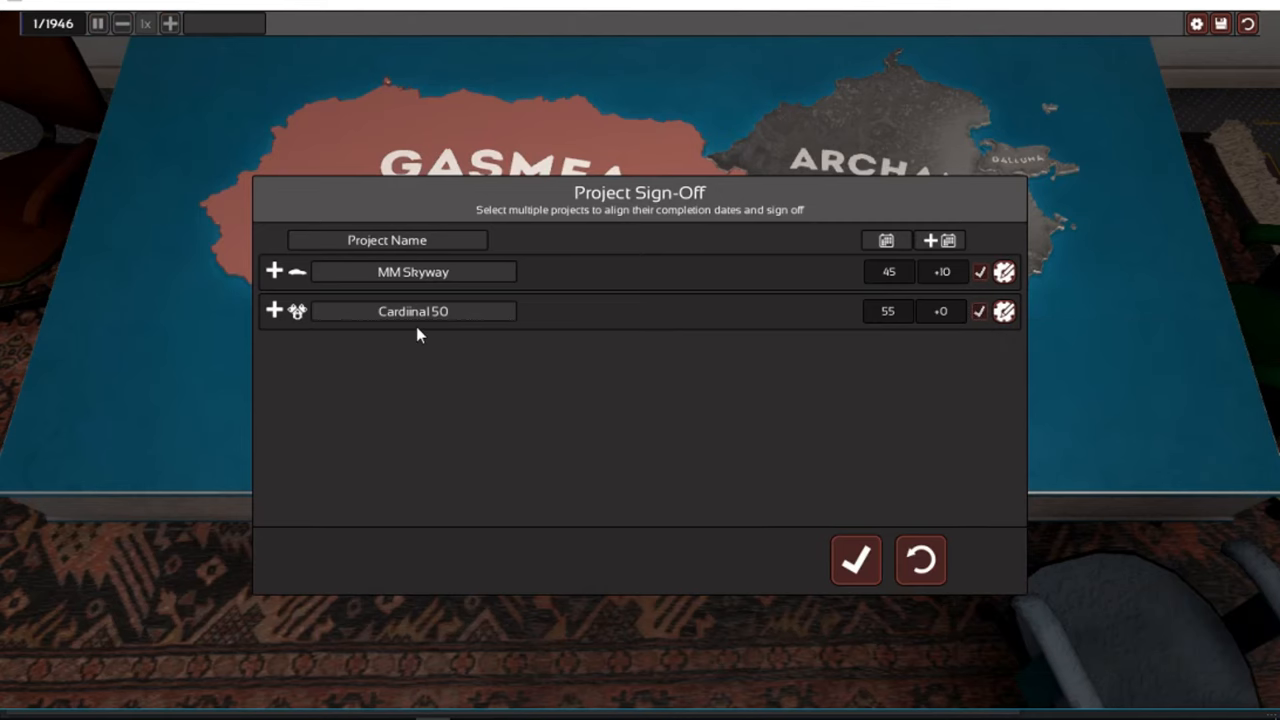
mouse_move(789, 545)
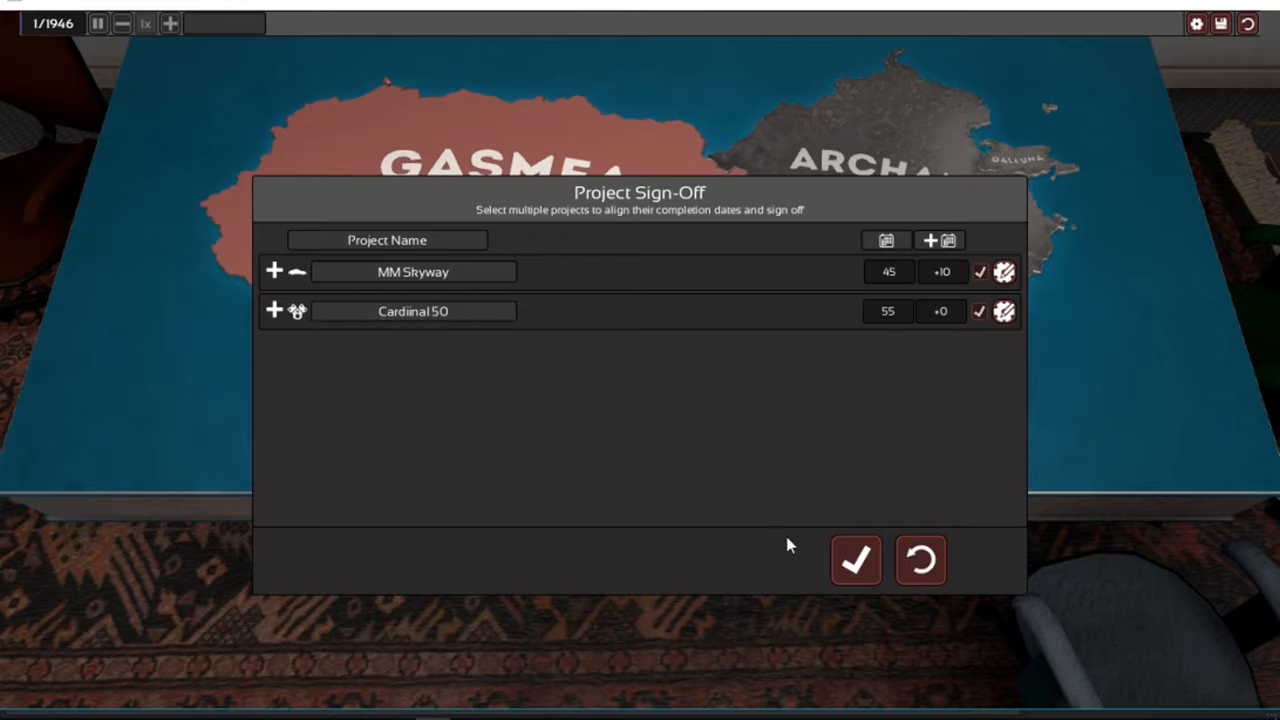
click(855, 559)
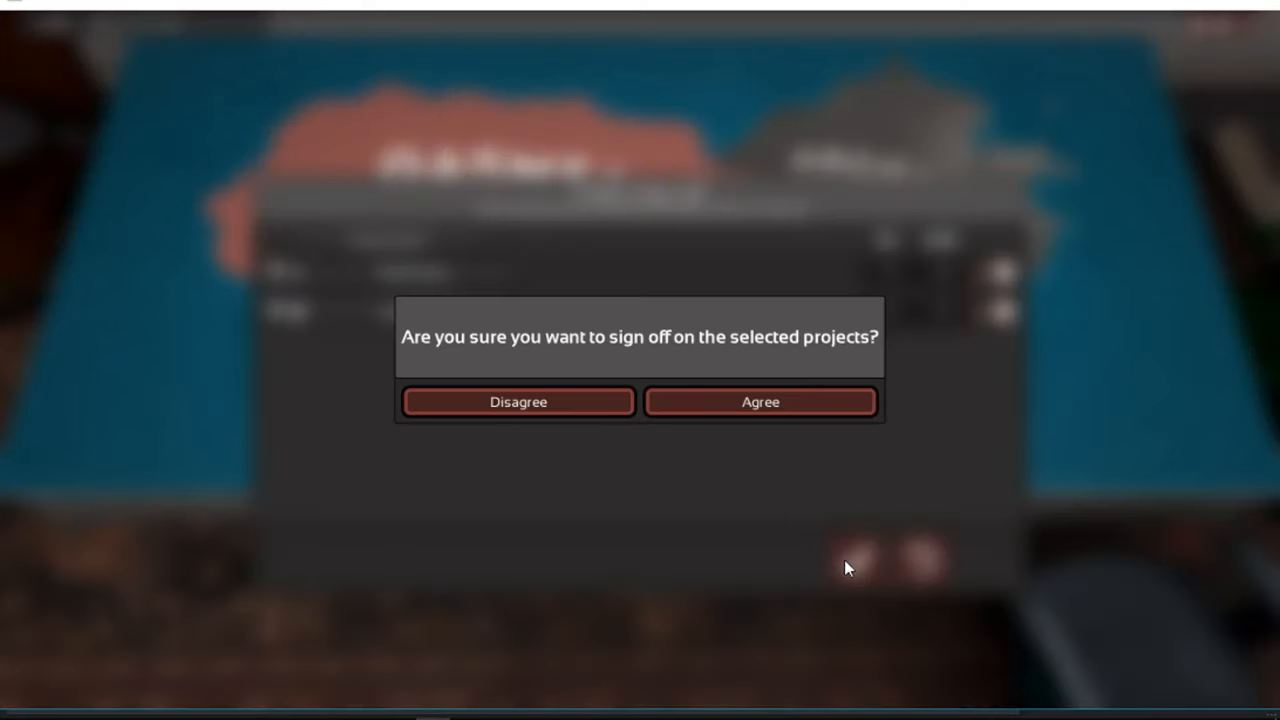
click(760, 401)
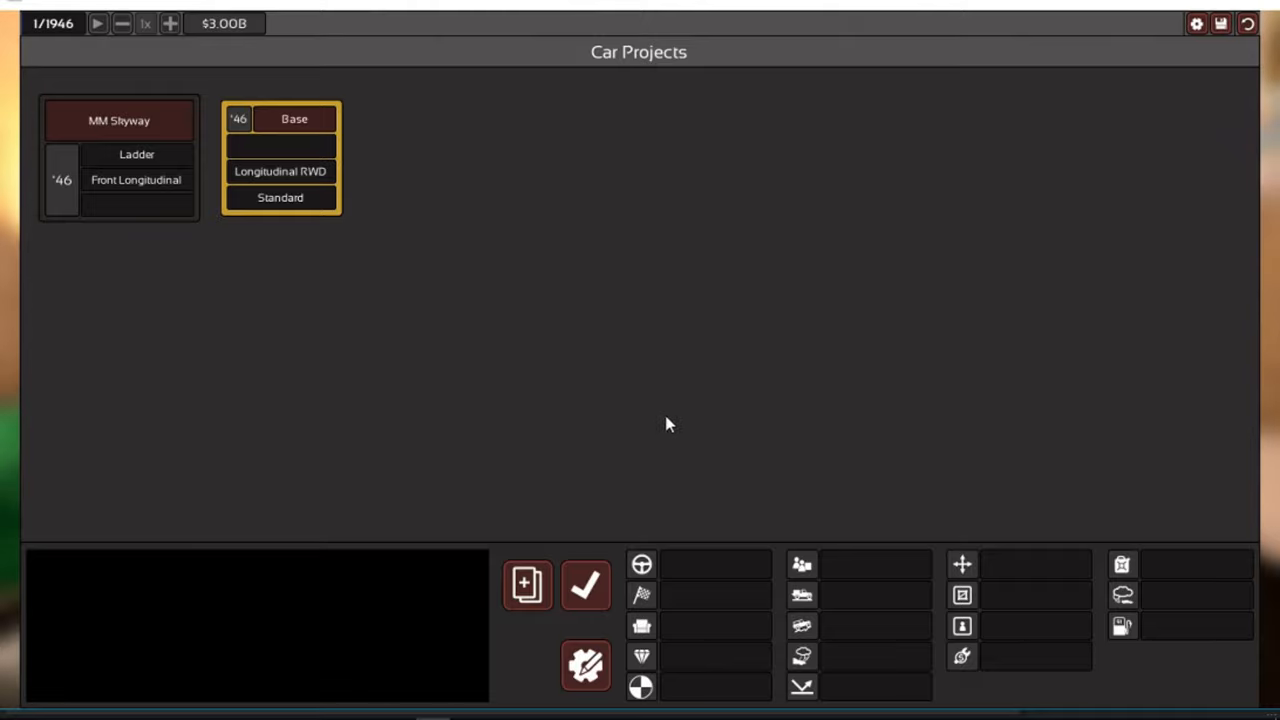
mouse_move(268, 228)
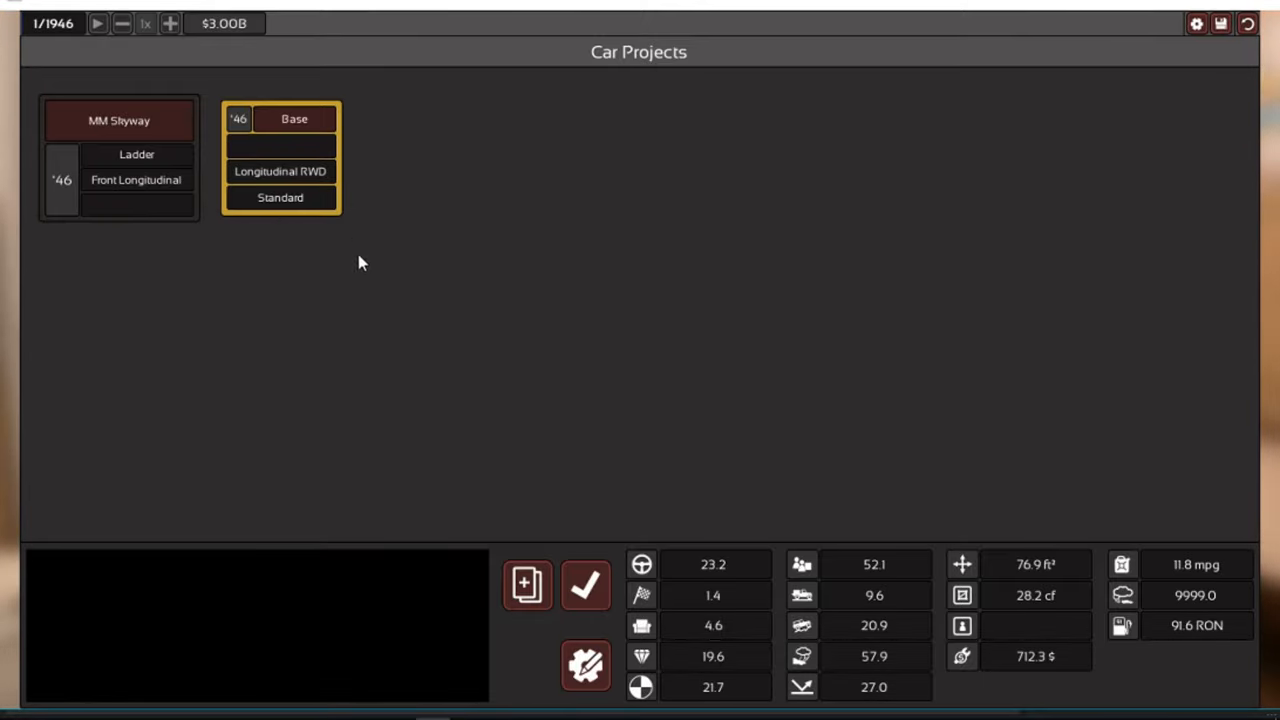
click(585, 585)
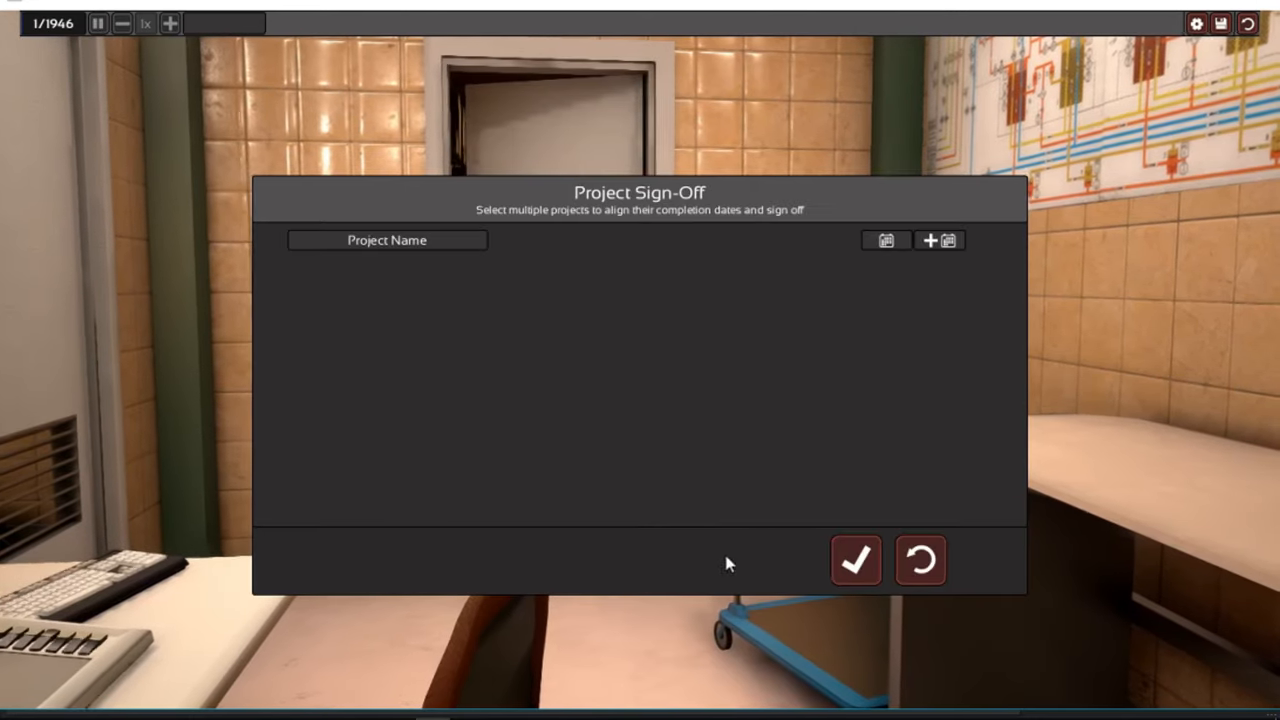
Close the empty Project Sign-Off window to return to the company dashboard
click(855, 559)
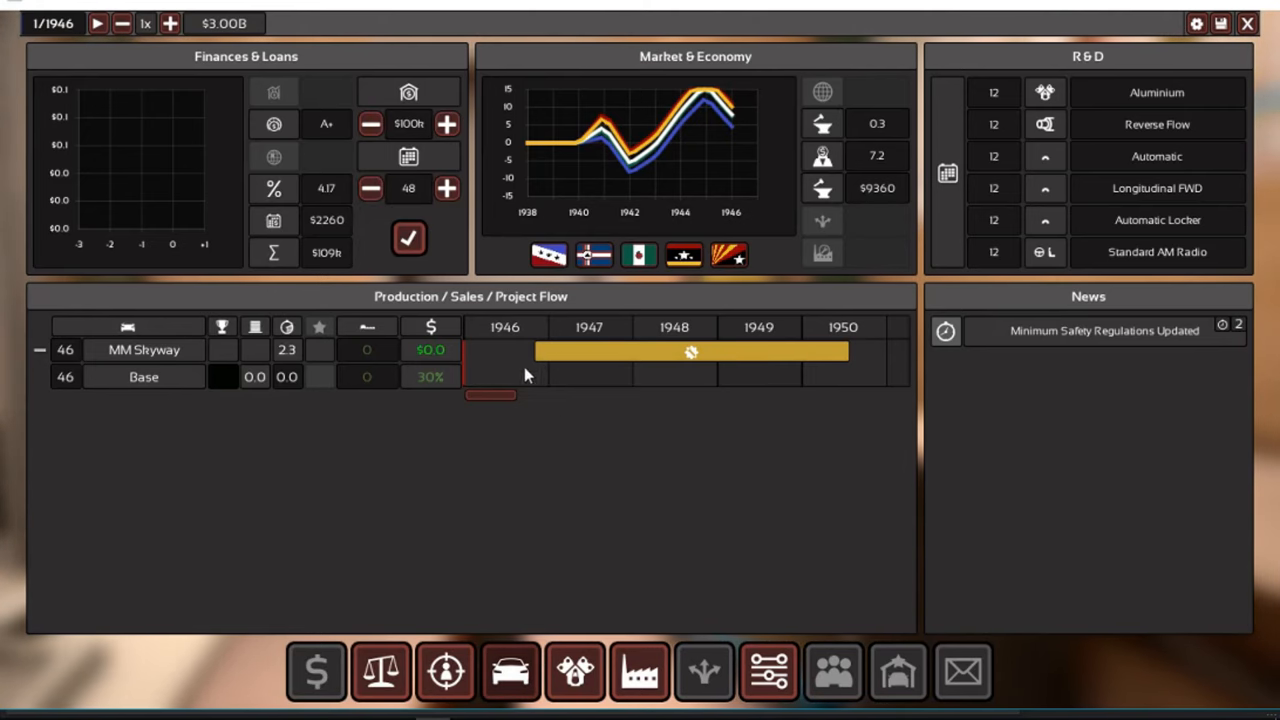
mouse_move(533, 475)
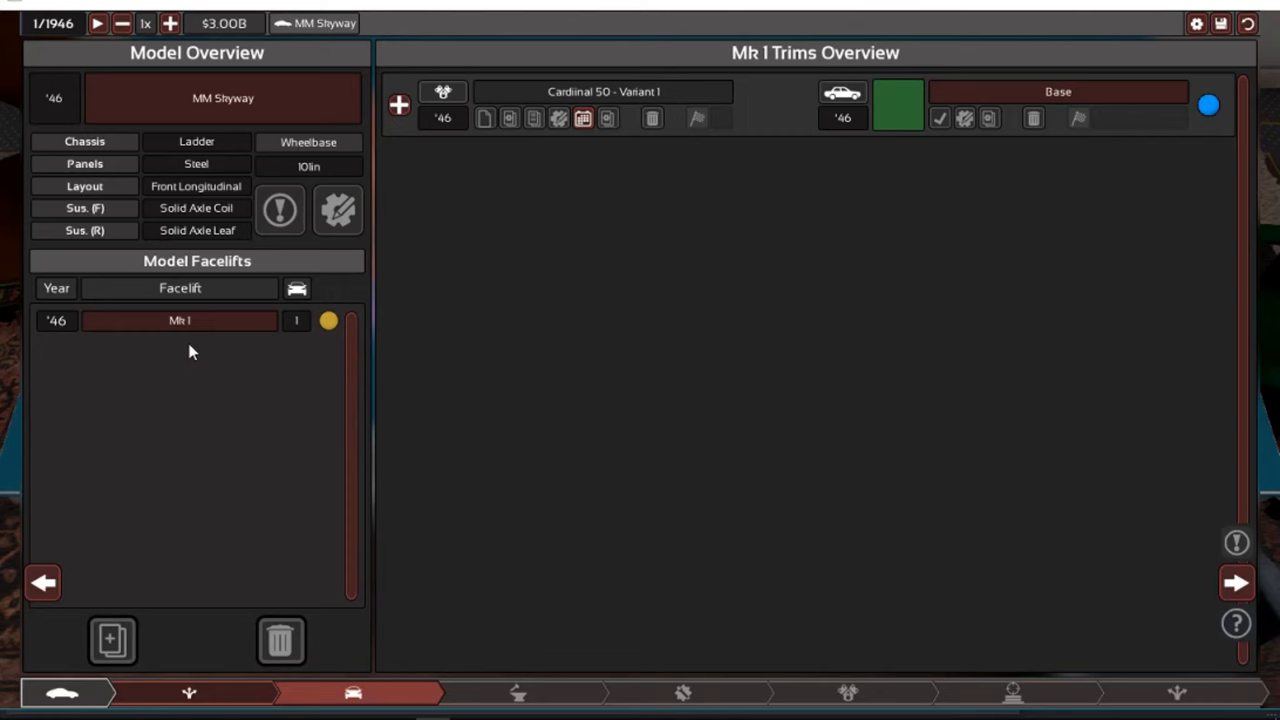
mouse_move(1146, 271)
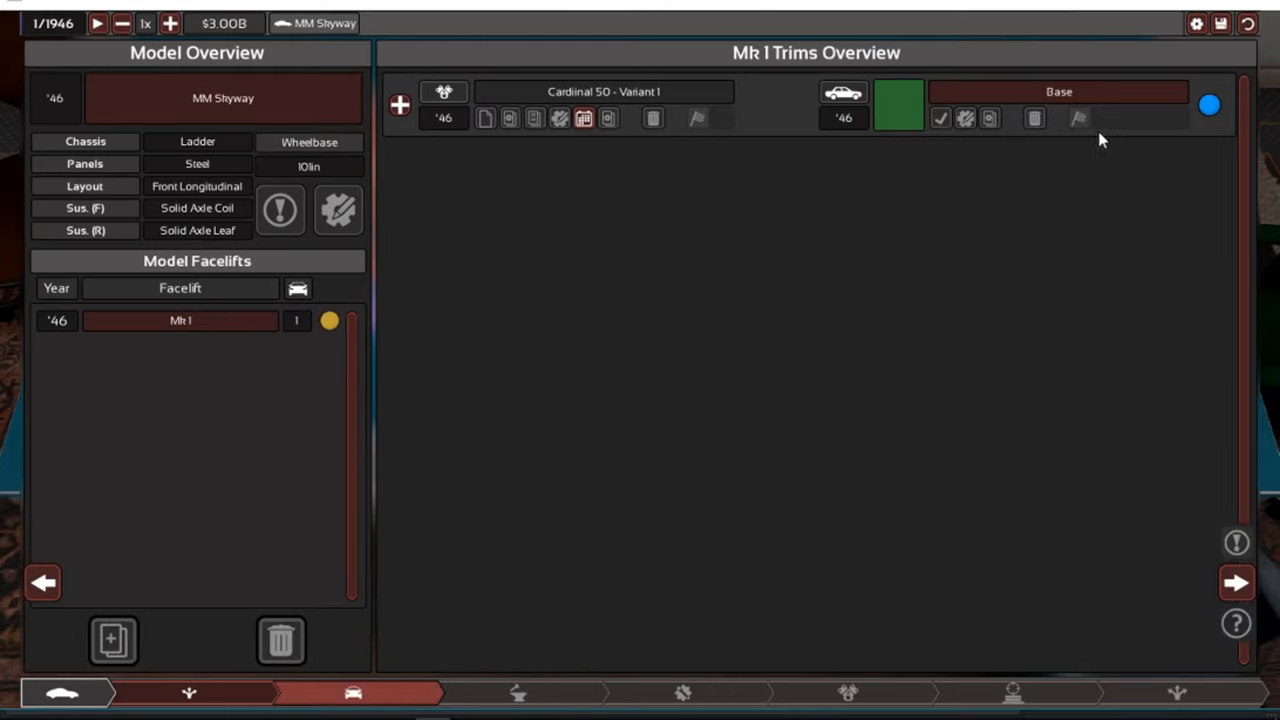
mouse_move(1247, 48)
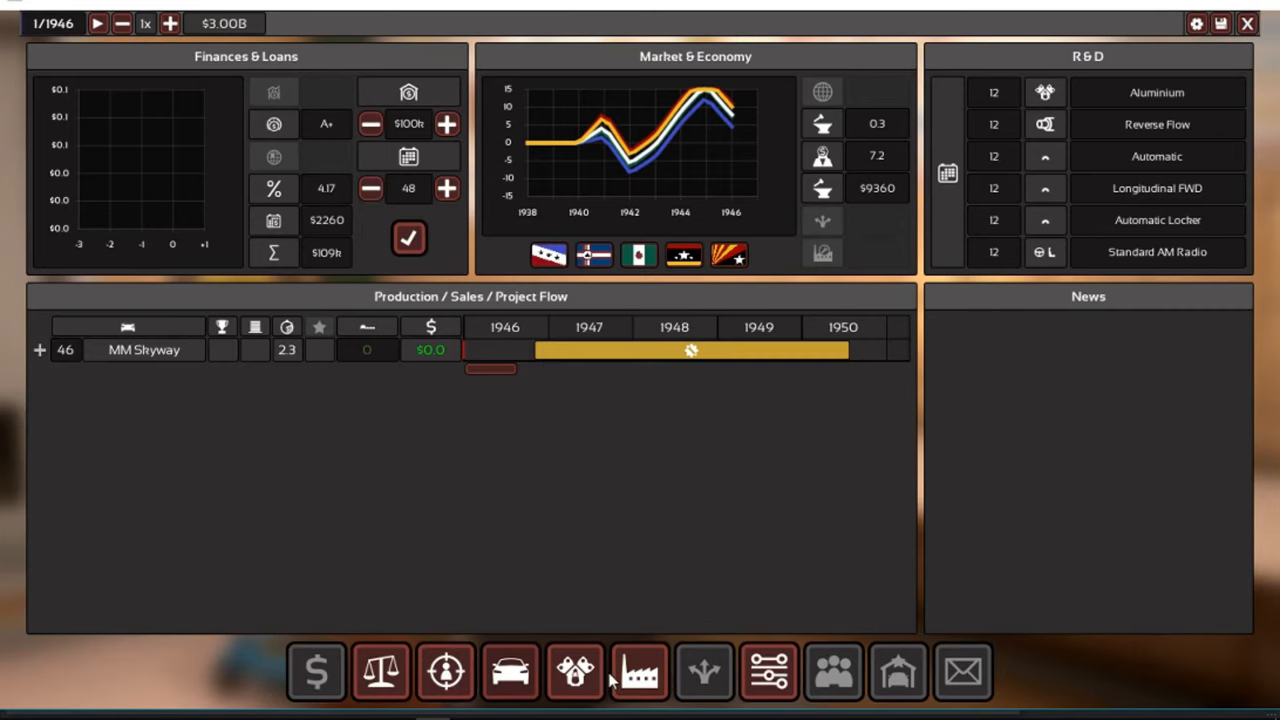
mouse_move(962, 671)
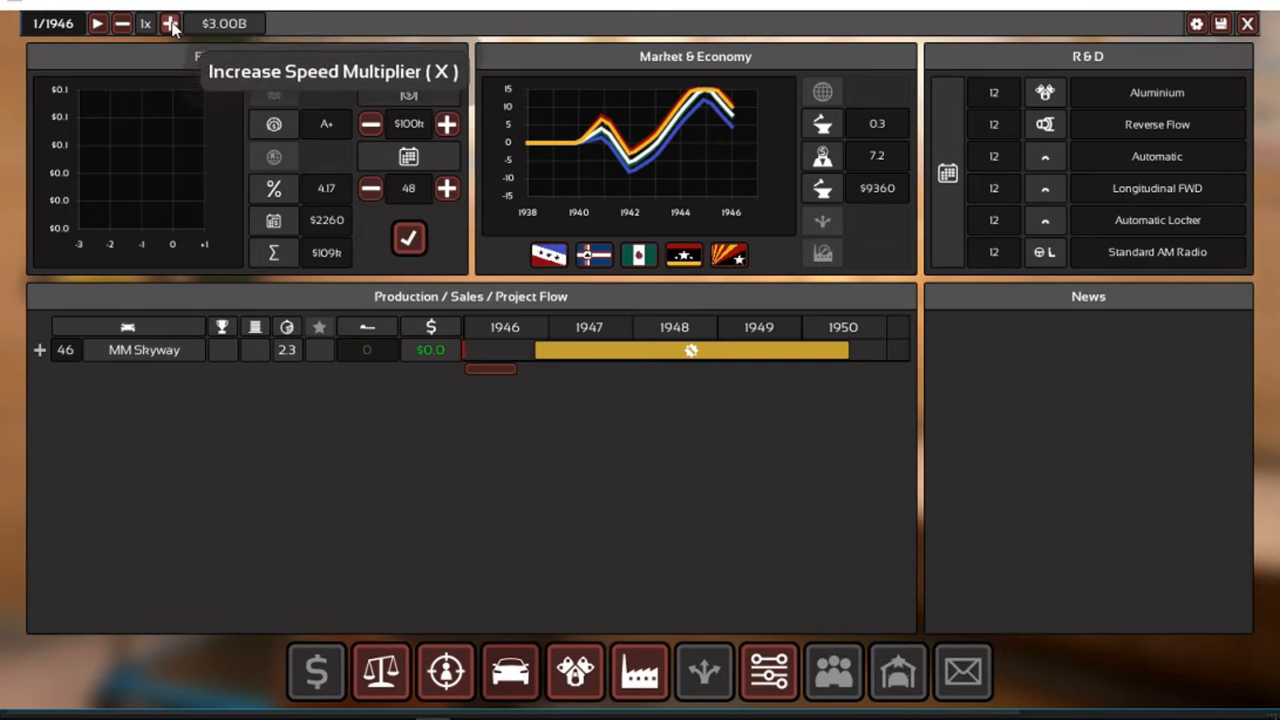
Set game speed to 2x and let time run to March 1948
click(170, 23)
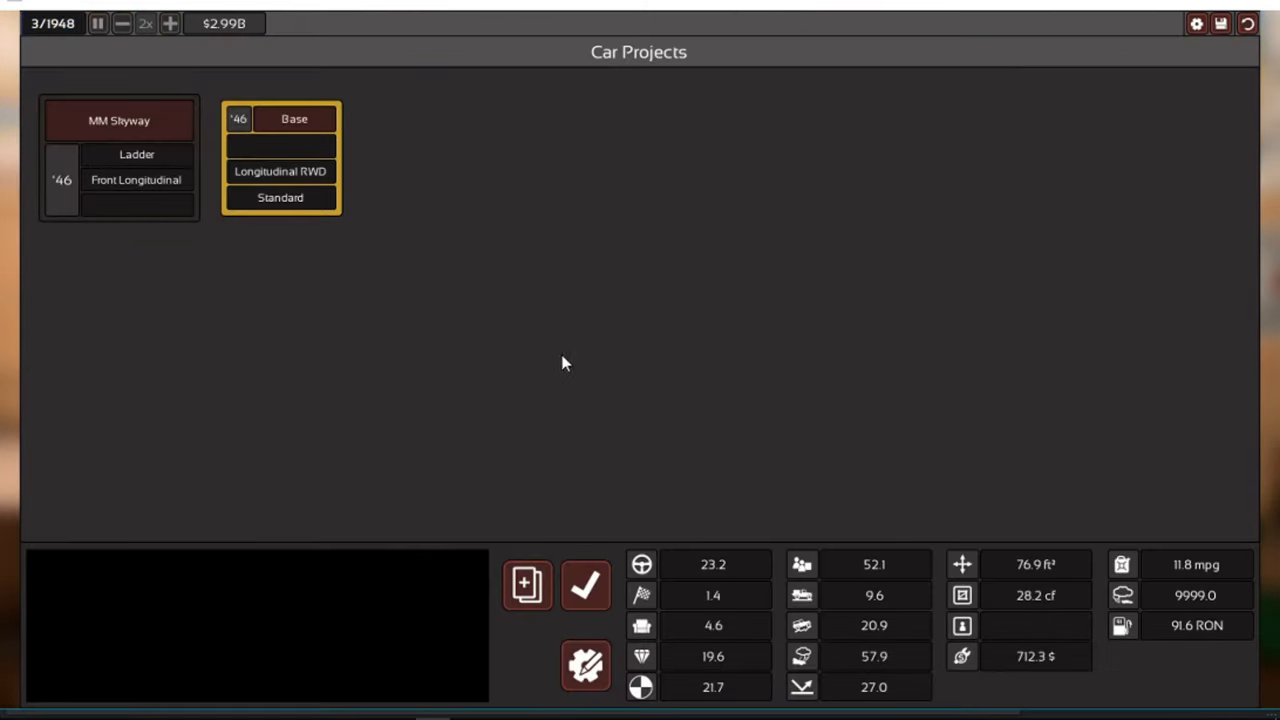
mouse_move(756, 457)
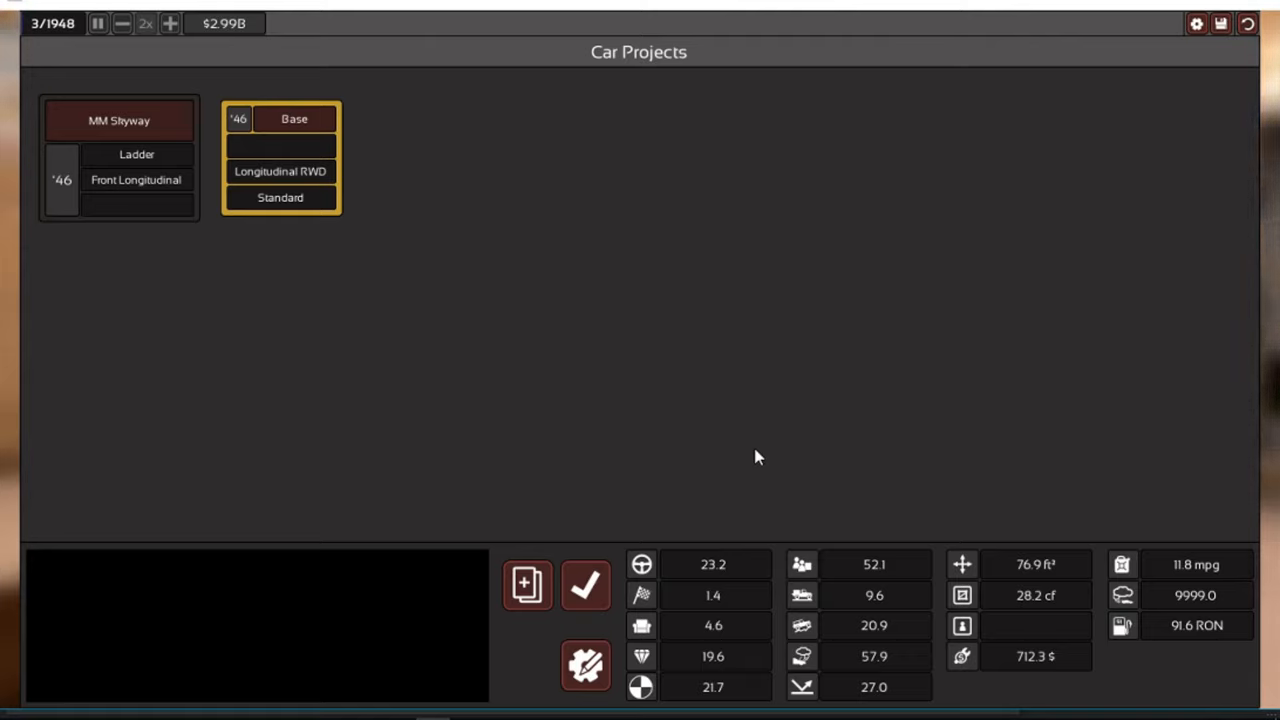
mouse_move(716, 391)
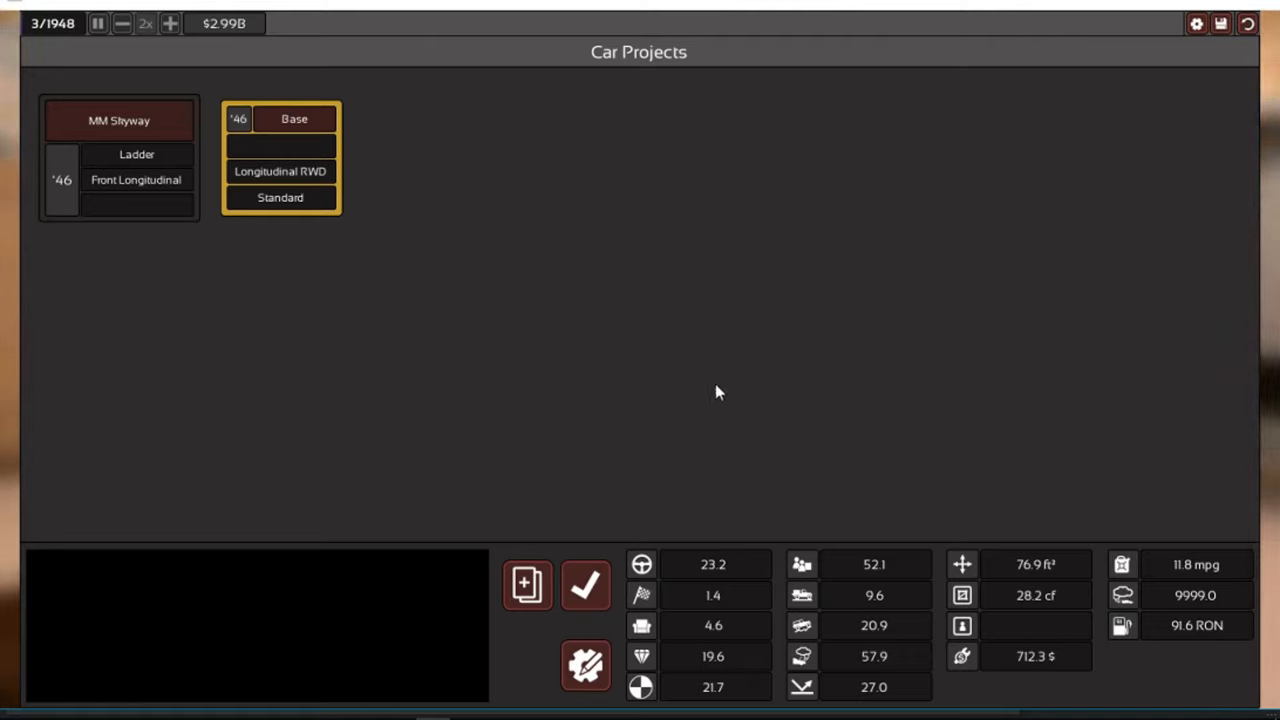
mouse_move(667, 334)
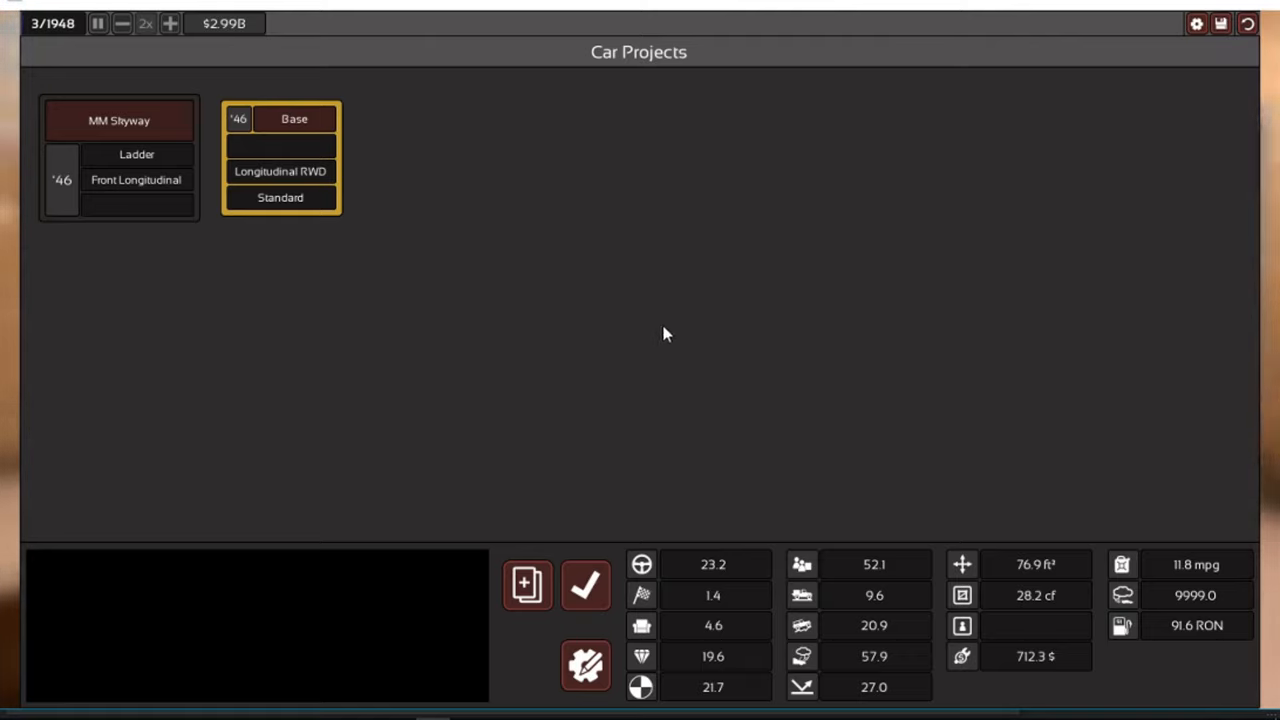